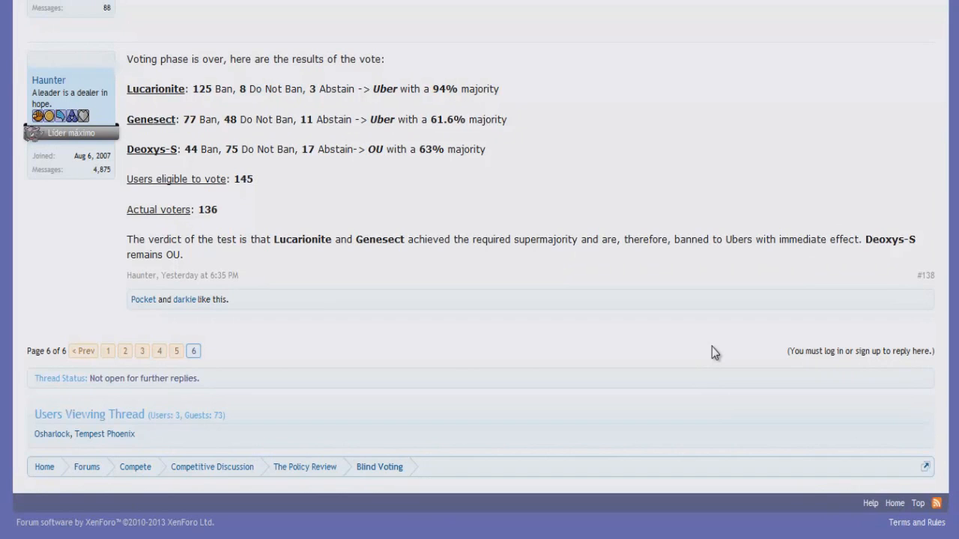
mouse_move(422, 192)
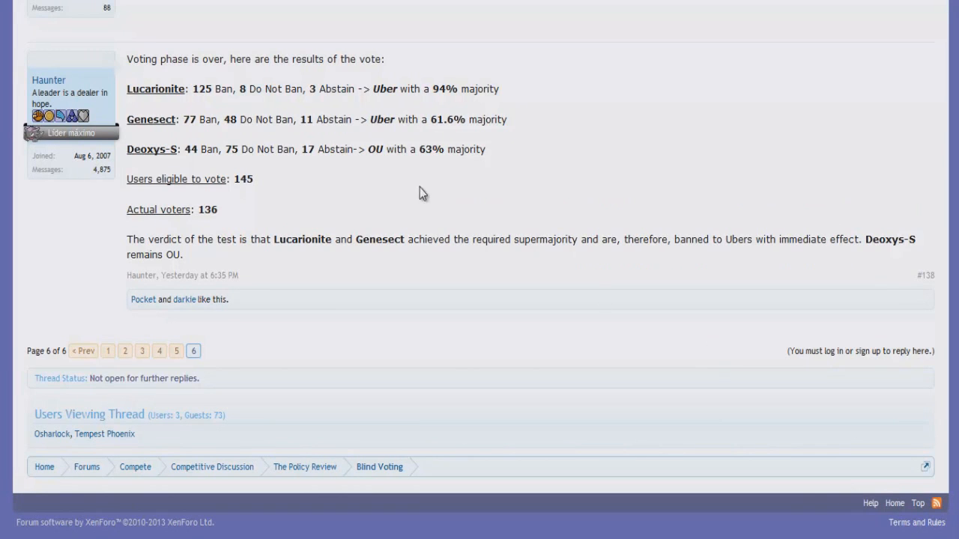
mouse_move(342, 202)
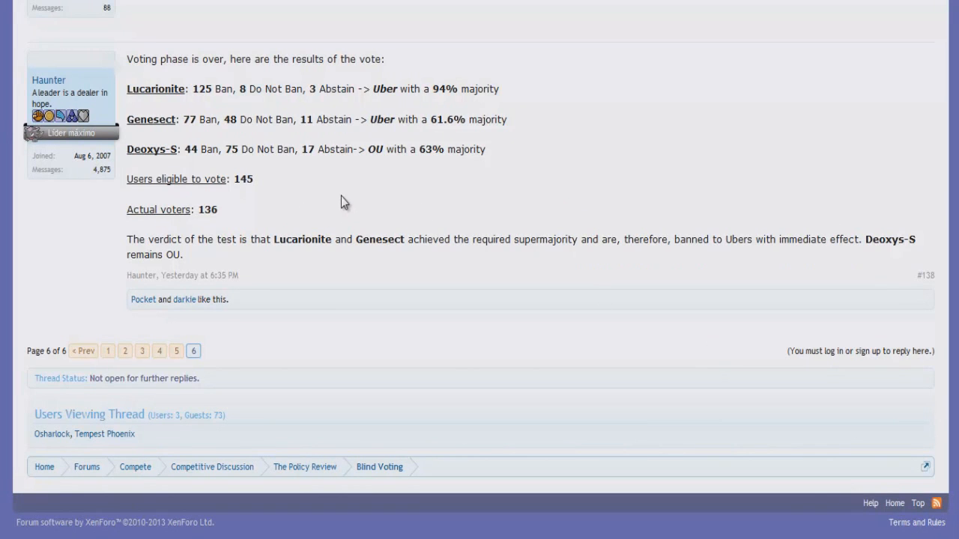
mouse_move(339, 185)
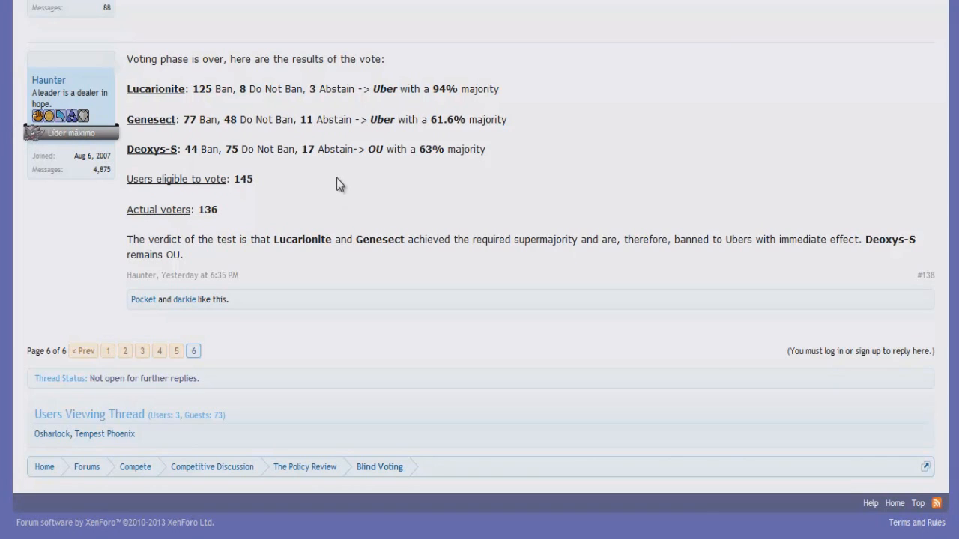
mouse_move(352, 155)
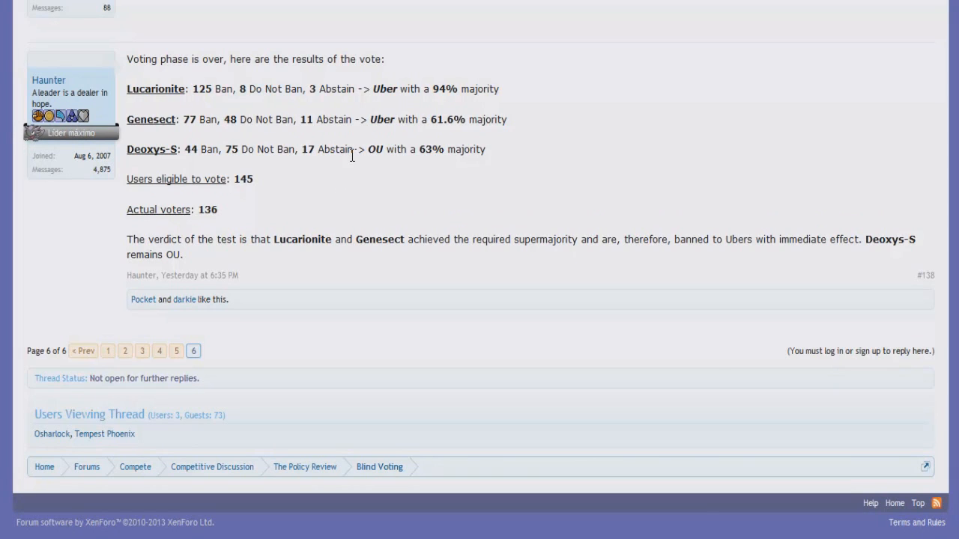
mouse_move(350, 171)
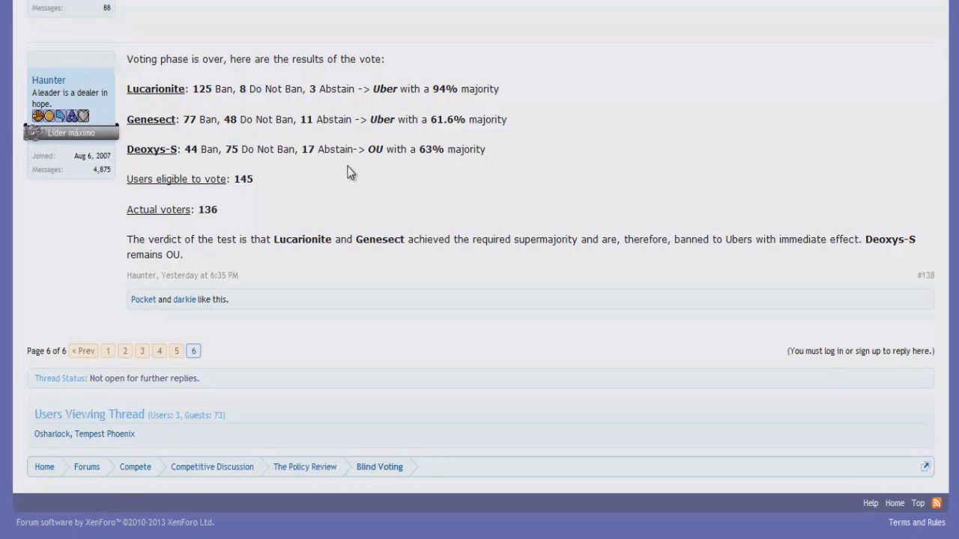
mouse_move(165, 95)
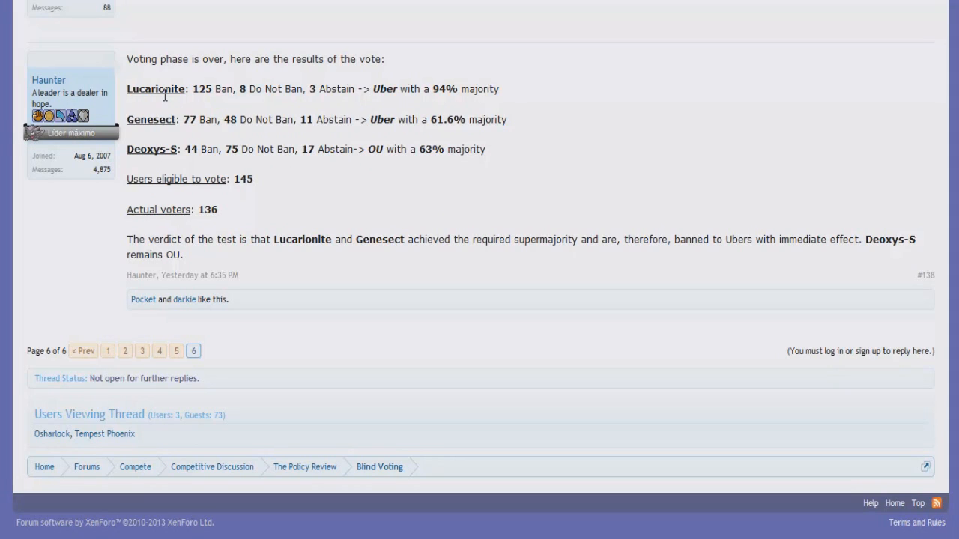
mouse_move(308, 105)
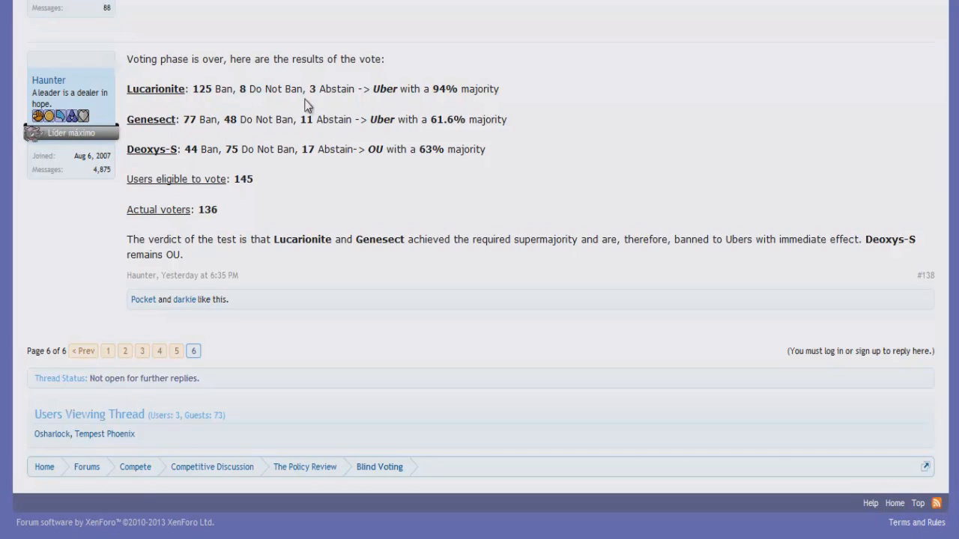
mouse_move(436, 105)
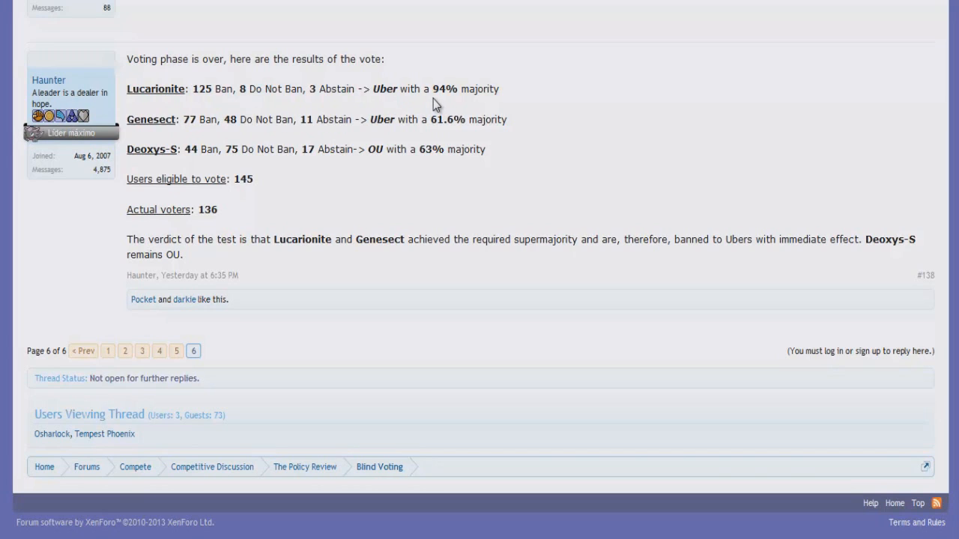
mouse_move(210, 105)
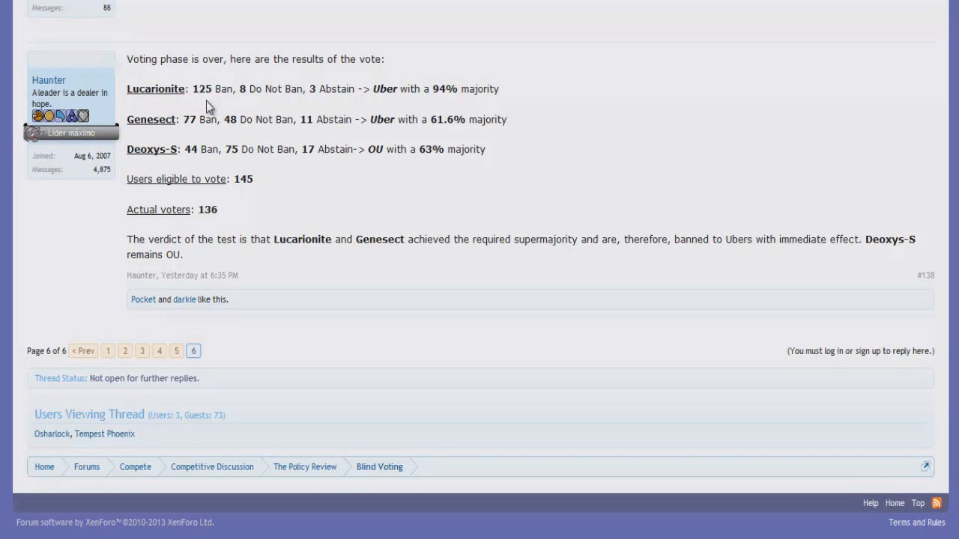
mouse_move(122, 140)
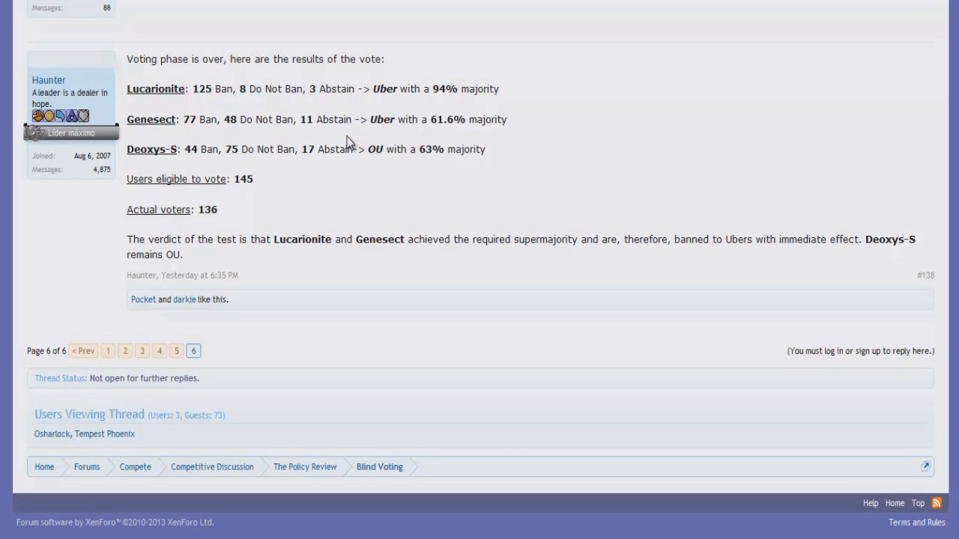
mouse_move(433, 139)
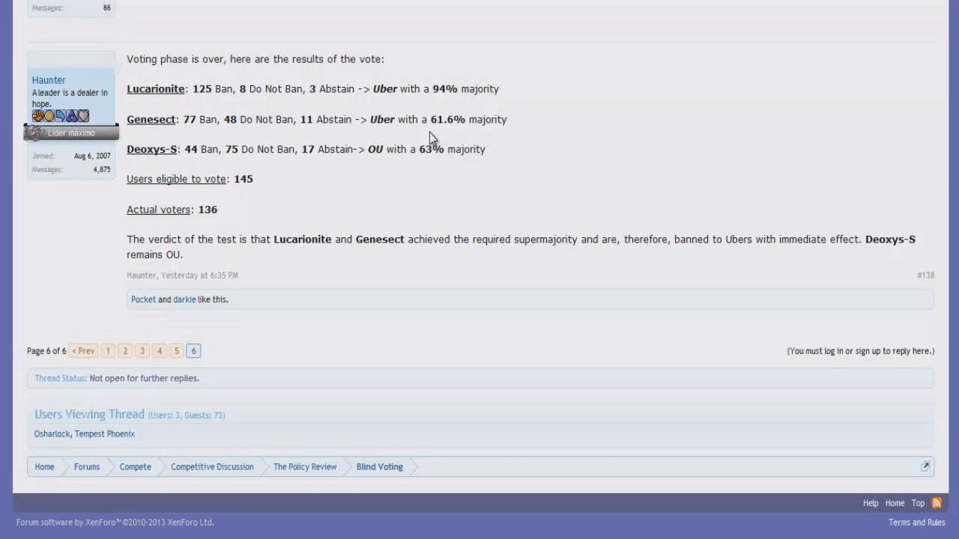
mouse_move(410, 134)
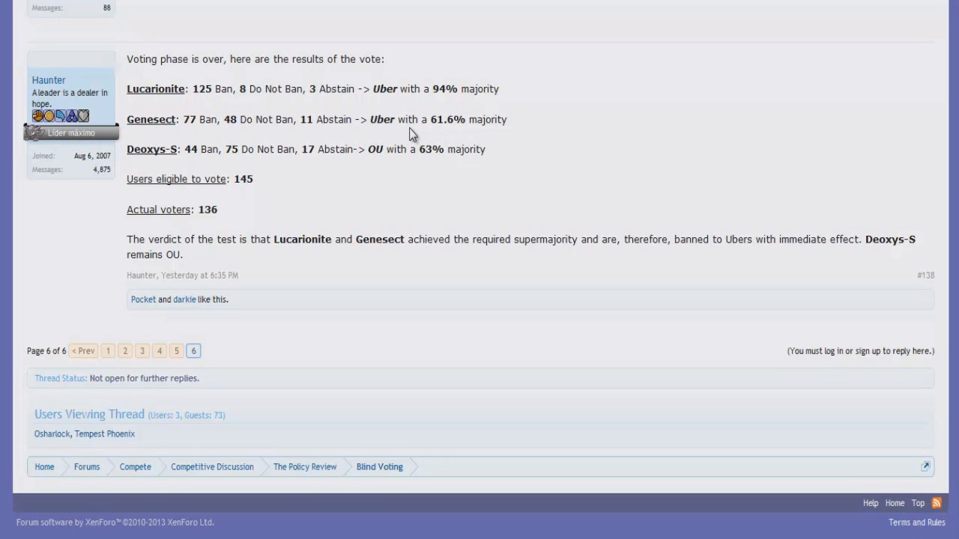
mouse_move(532, 107)
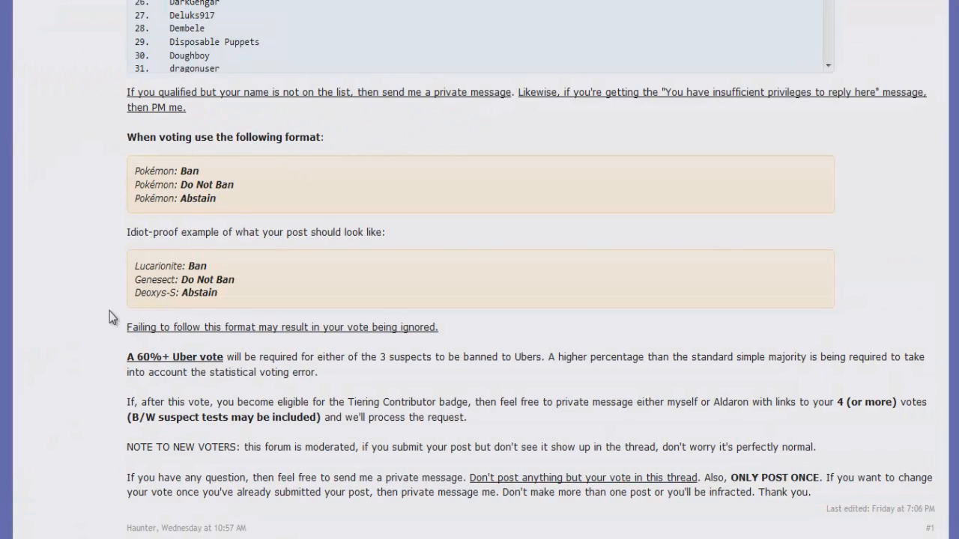
mouse_move(142, 366)
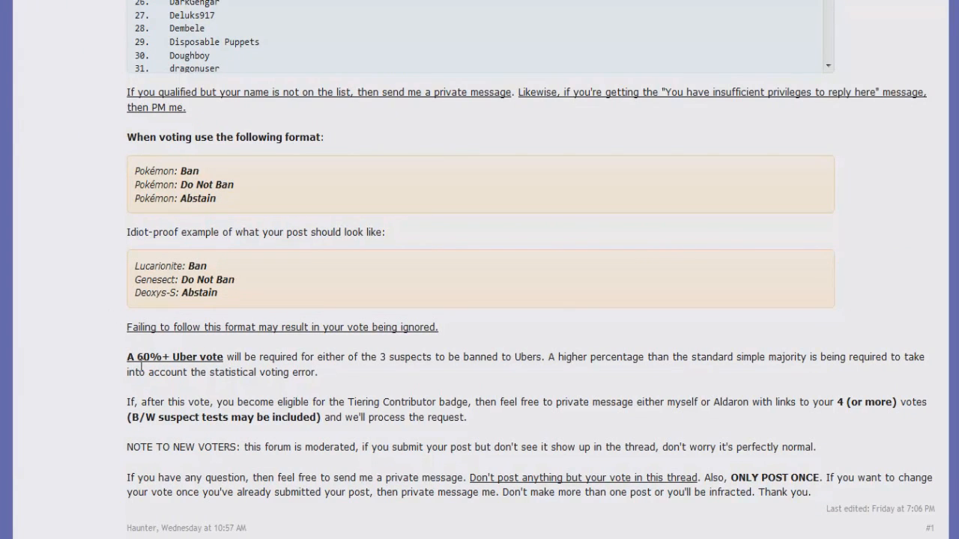
mouse_move(284, 4)
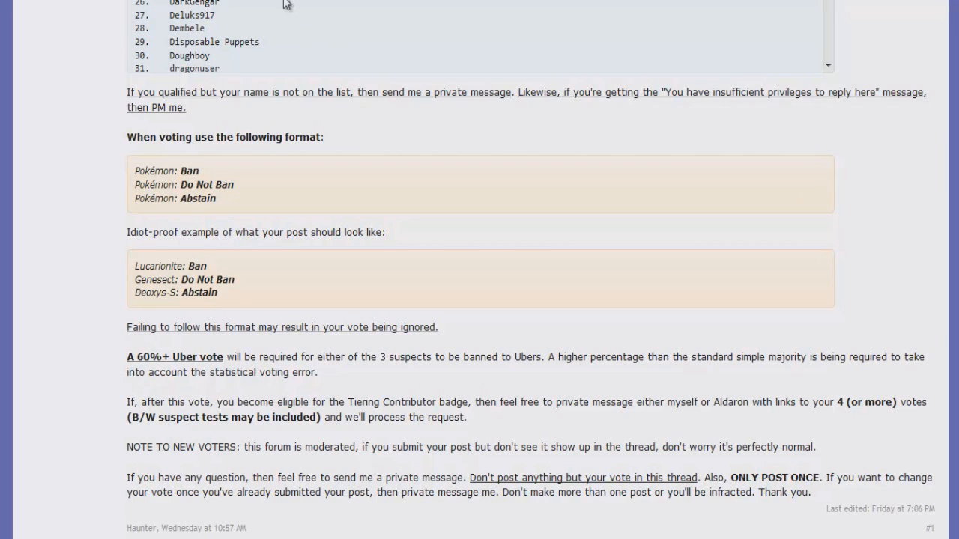
mouse_move(306, 92)
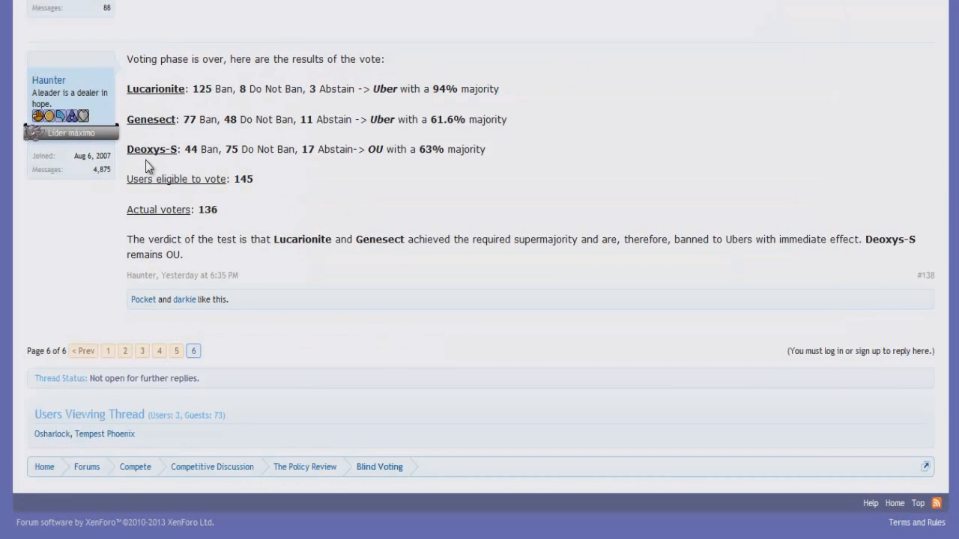
mouse_move(164, 149)
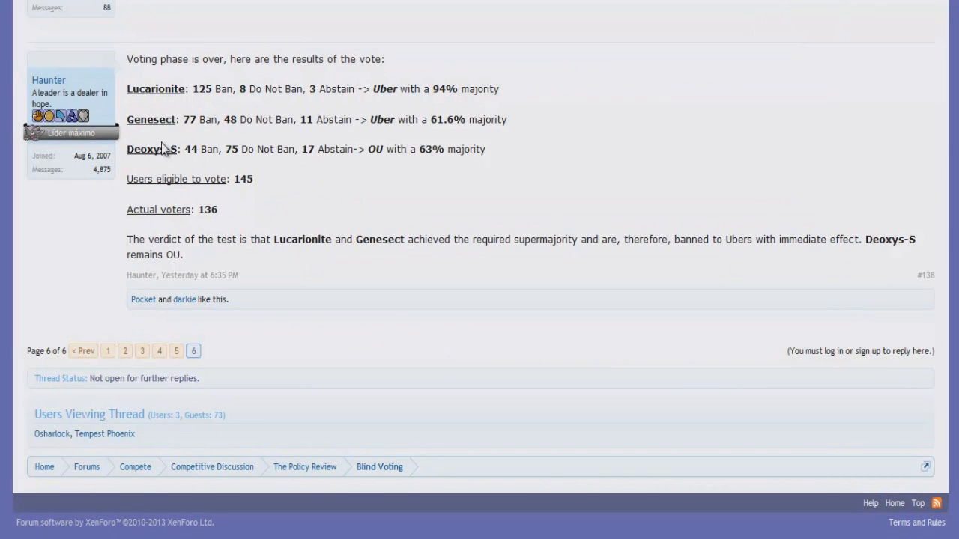
mouse_move(439, 170)
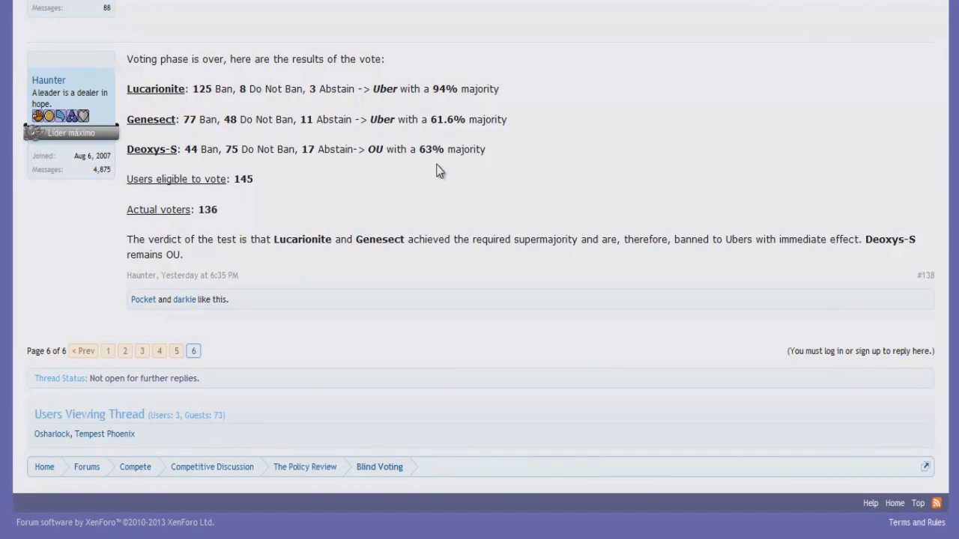
mouse_move(430, 182)
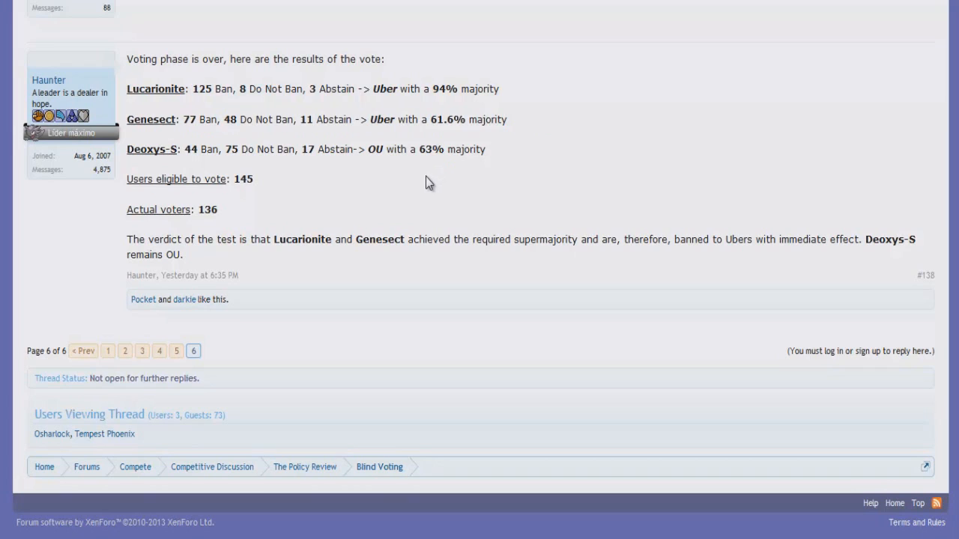
mouse_move(325, 147)
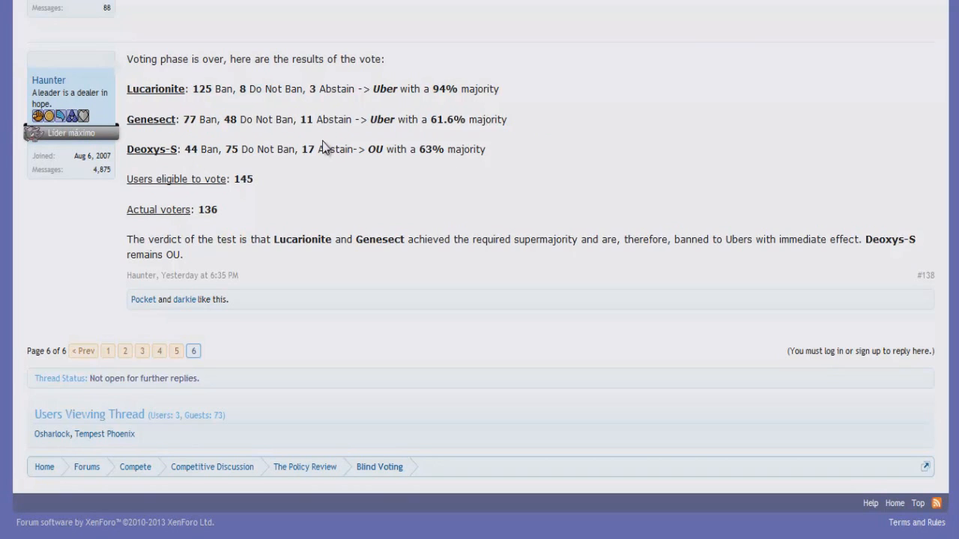
mouse_move(380, 155)
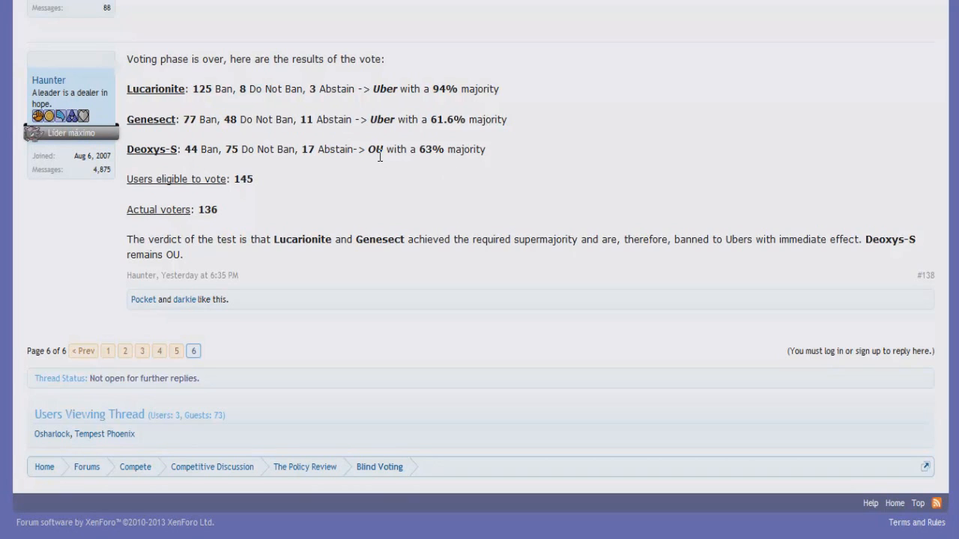
mouse_move(375, 146)
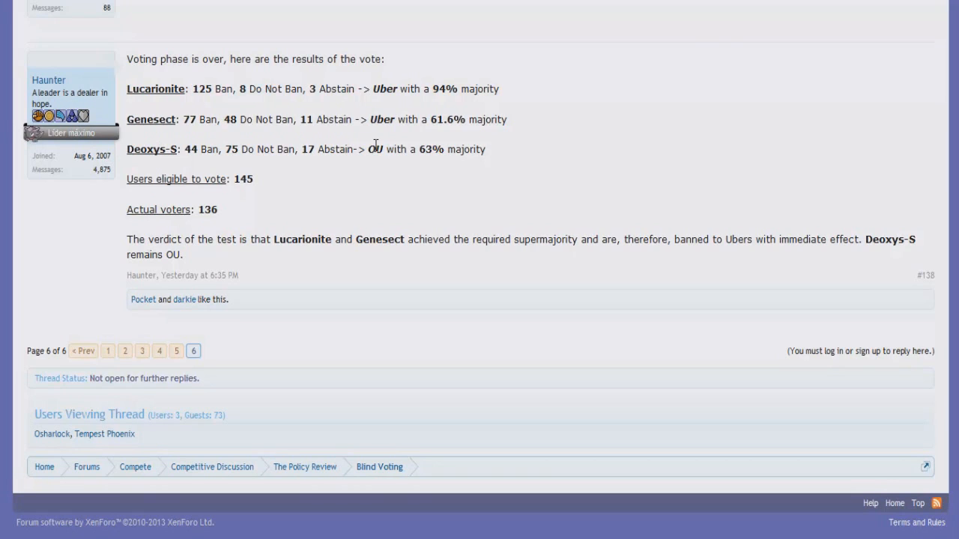
mouse_move(359, 147)
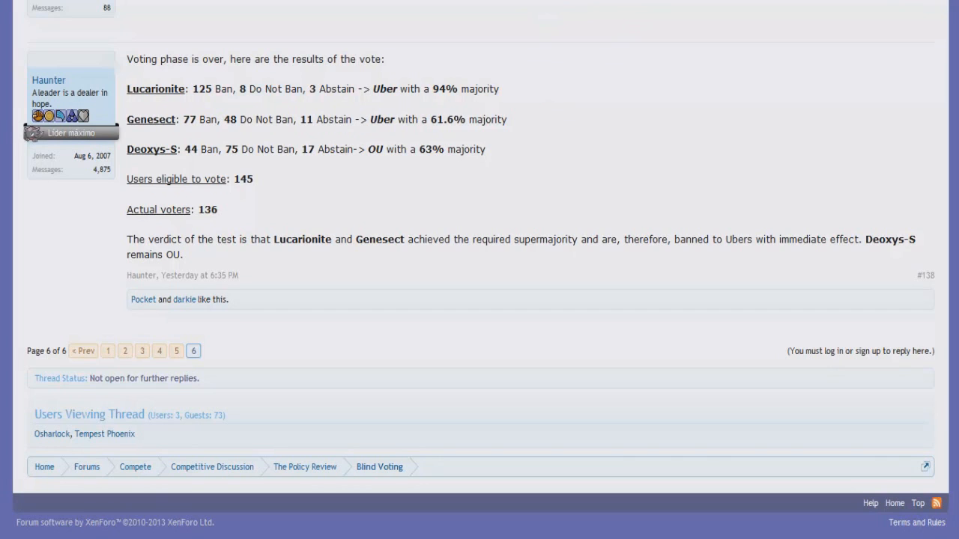
mouse_move(536, 24)
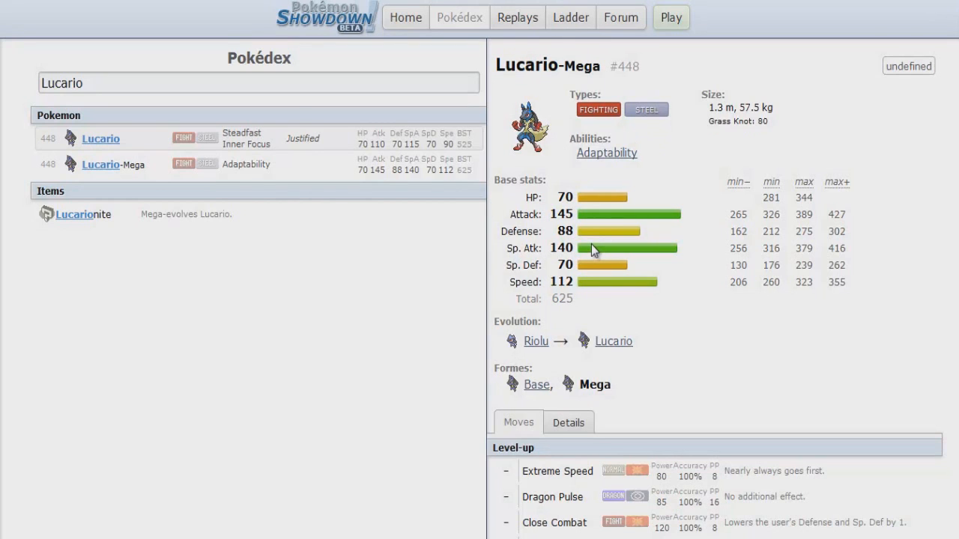
mouse_move(571, 217)
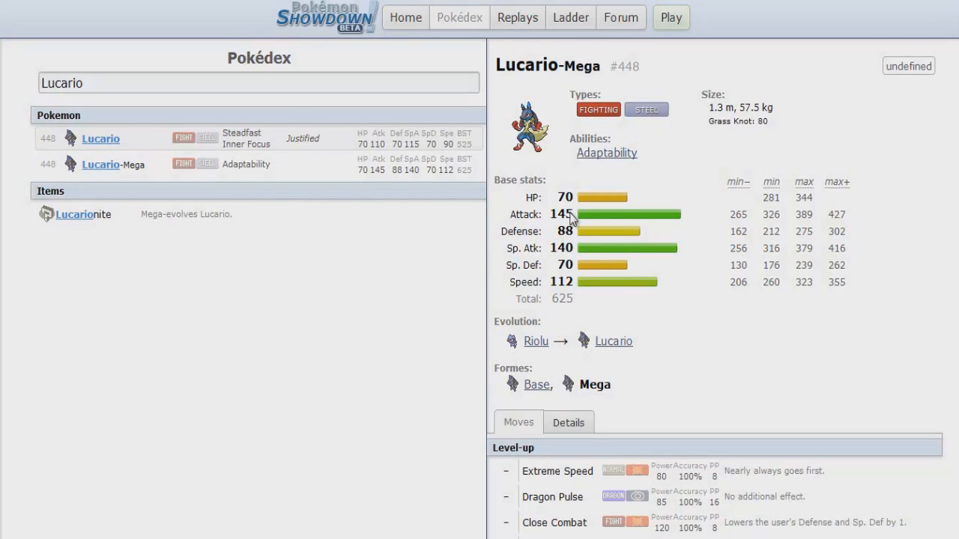
mouse_move(599, 197)
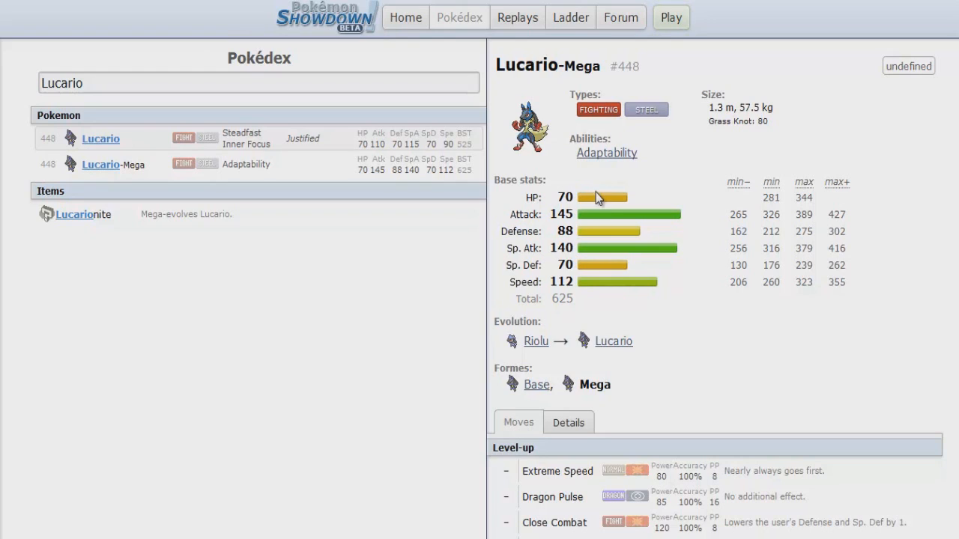
mouse_move(603, 211)
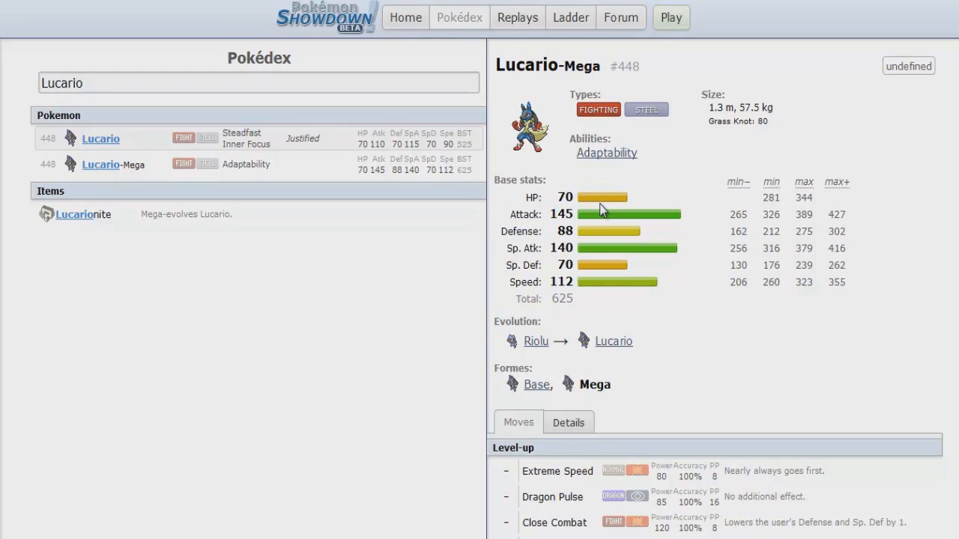
mouse_move(670, 258)
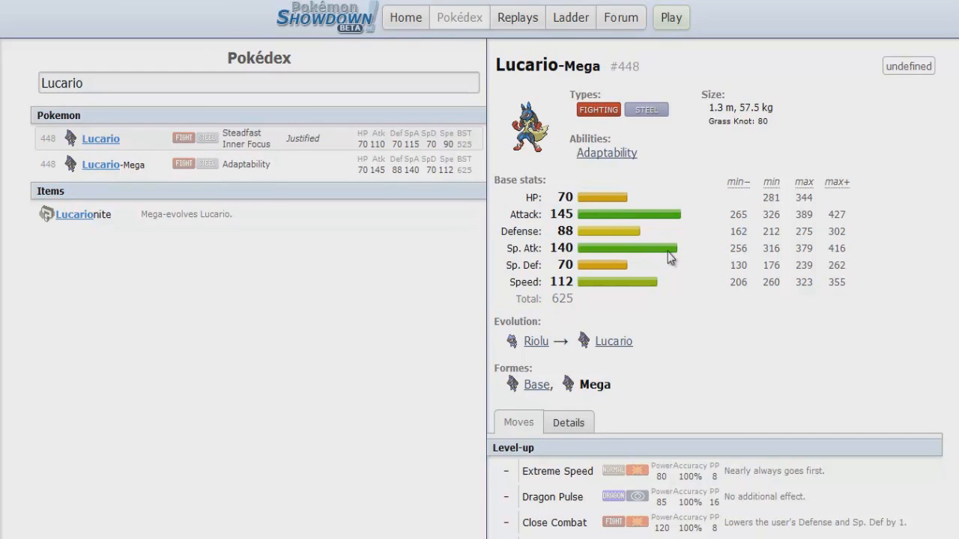
mouse_move(577, 388)
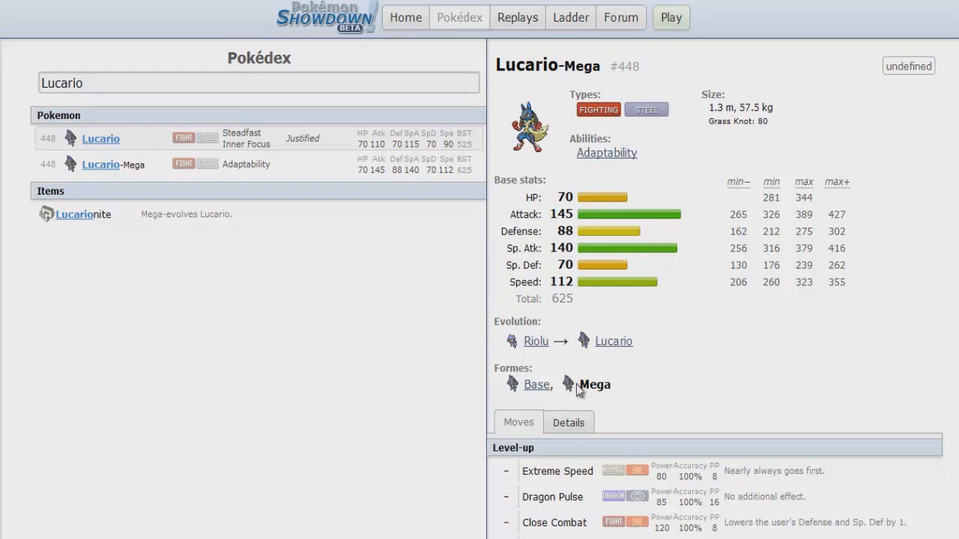
Step: Open the base Lucario forme entry, showing Steadfast, Inner Focus, Justified and 525 total
click(537, 385)
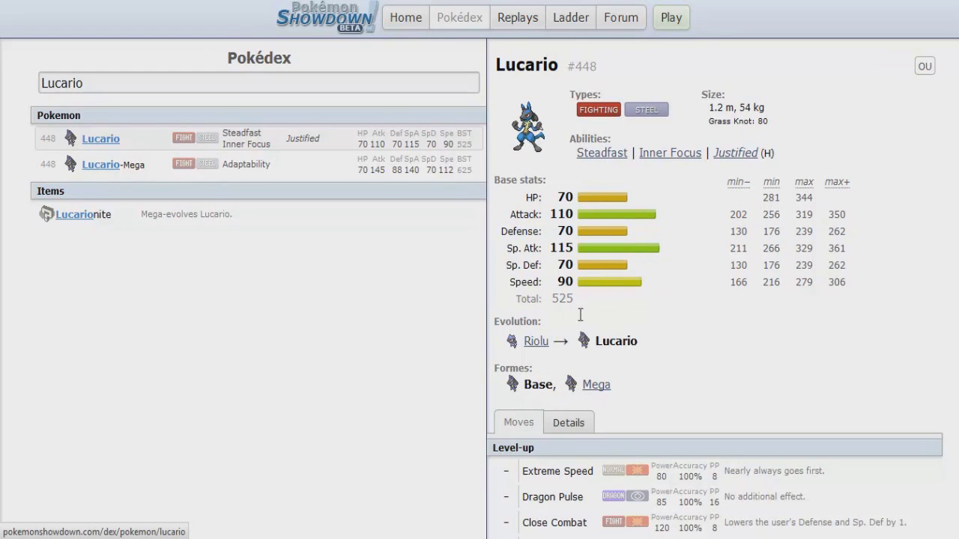
mouse_move(583, 283)
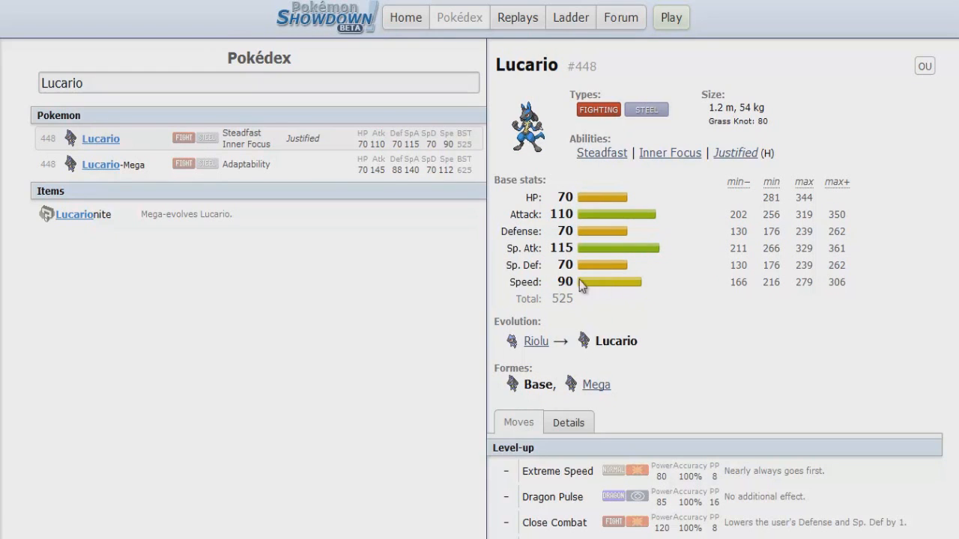
mouse_move(566, 290)
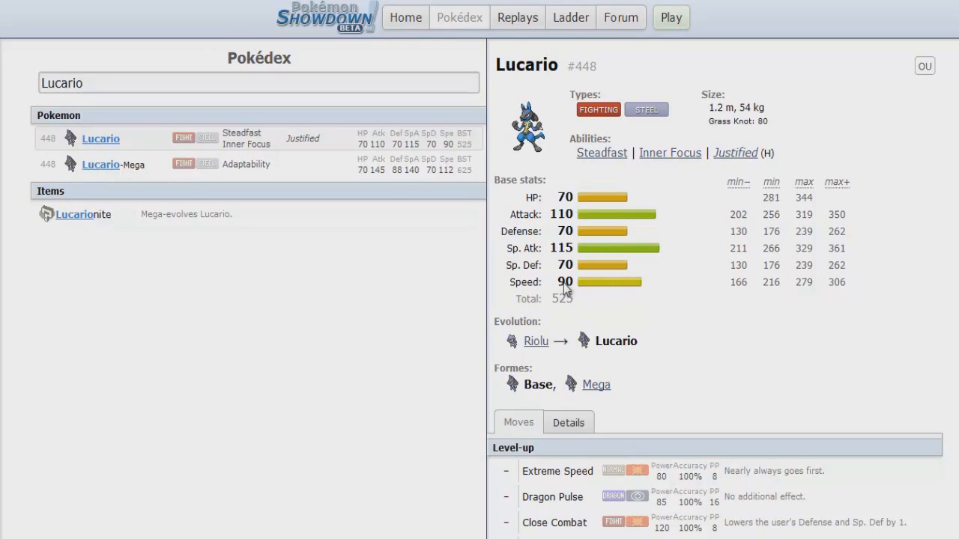
mouse_move(695, 356)
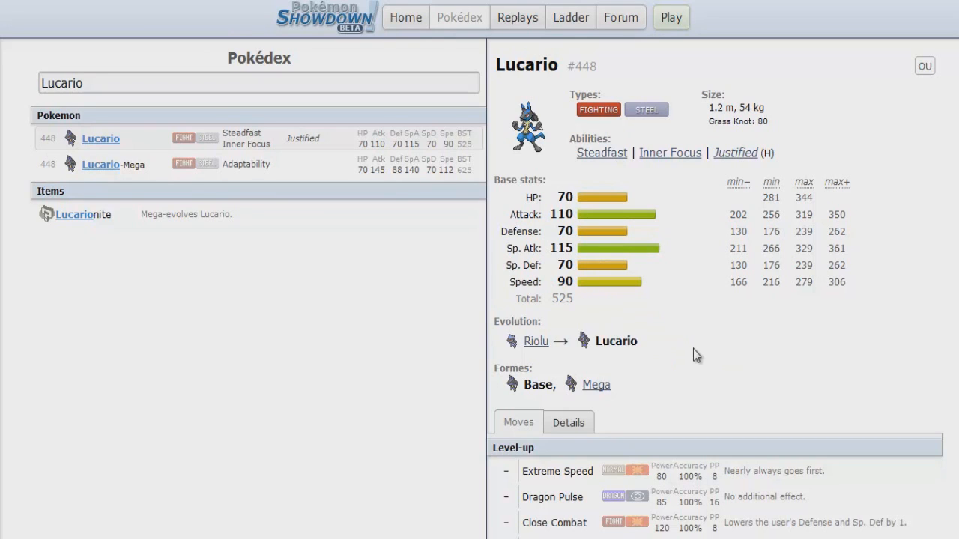
mouse_move(663, 345)
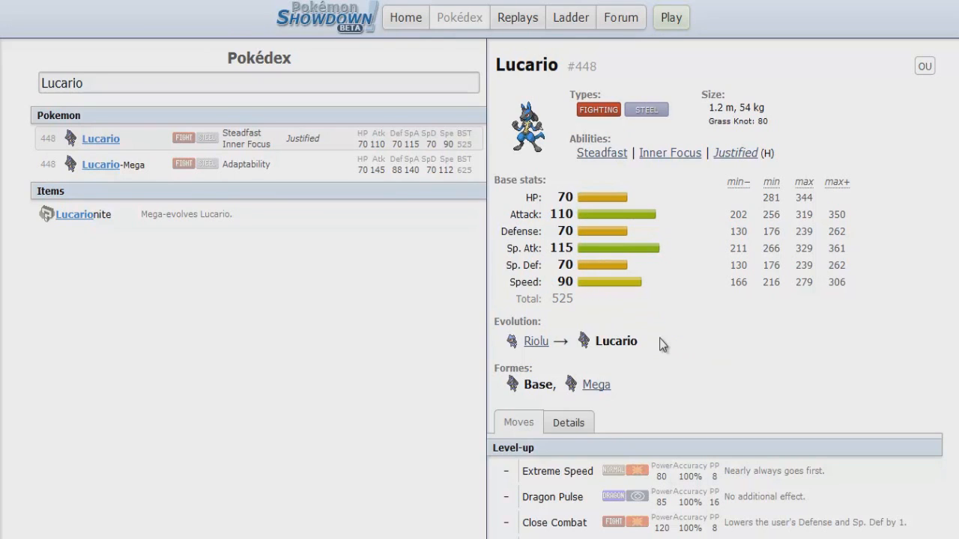
mouse_move(658, 289)
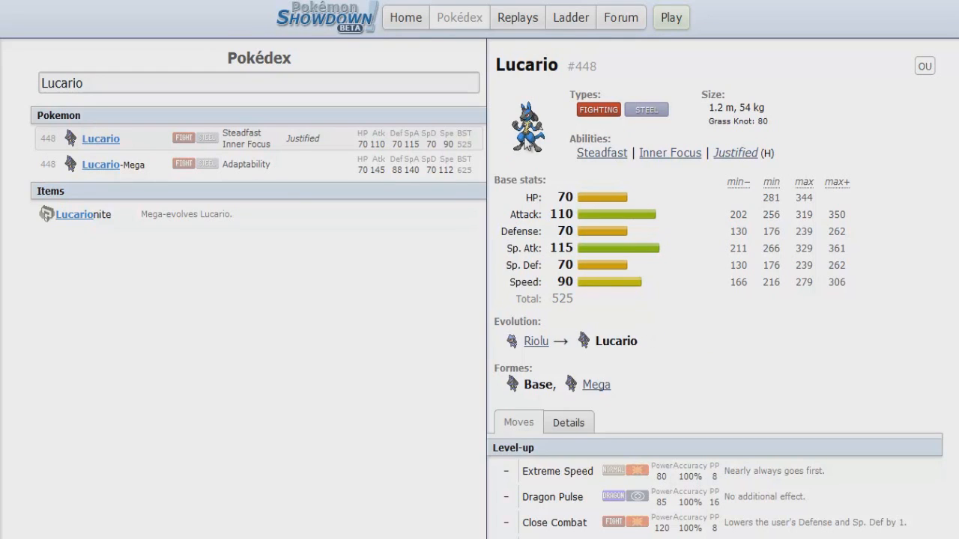
mouse_move(549, 285)
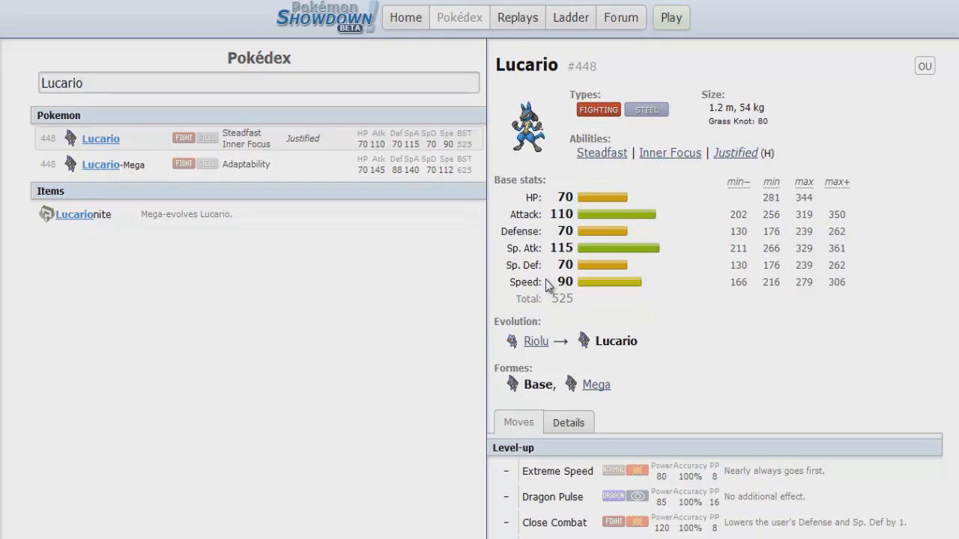
Step: Switch to the Lucario-Mega forme entry with Adaptability and 625 base stat total
click(595, 385)
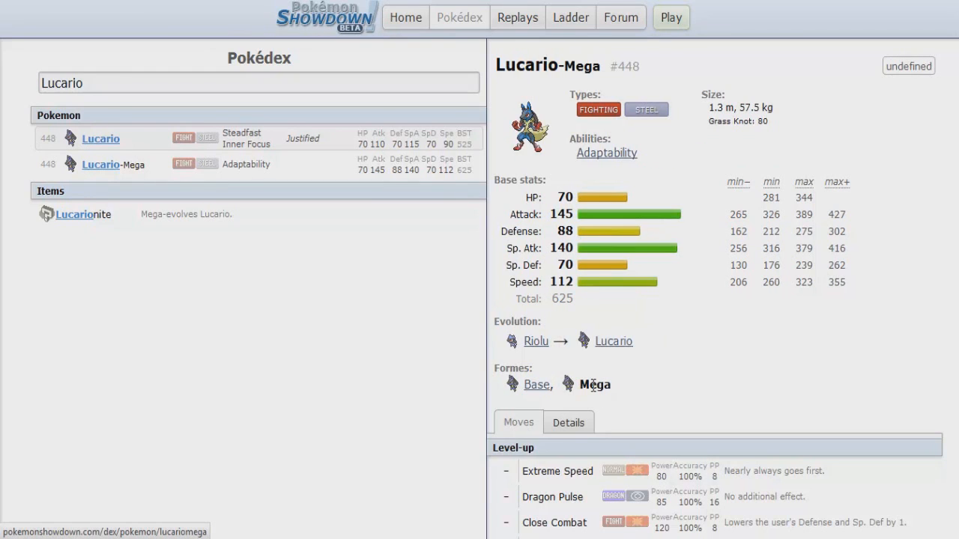
mouse_move(675, 319)
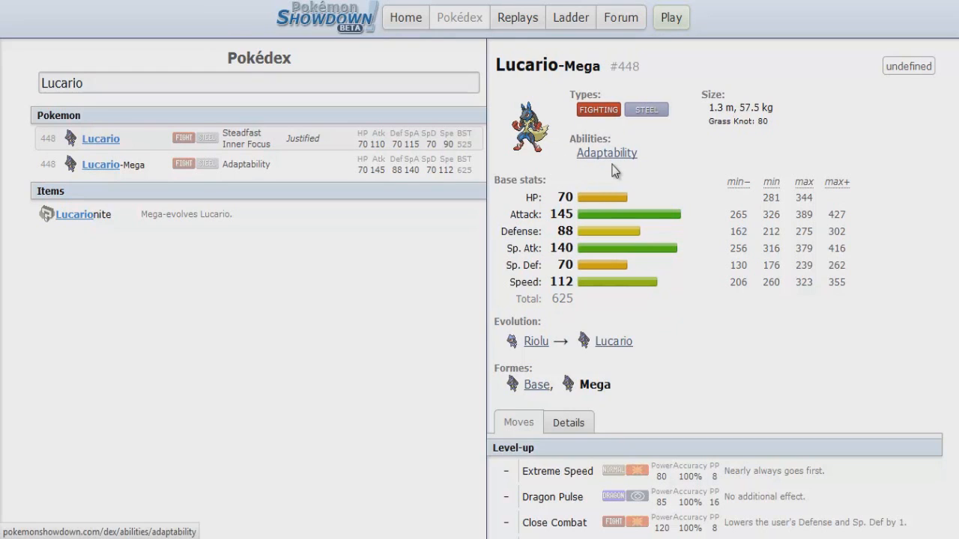
mouse_move(615, 171)
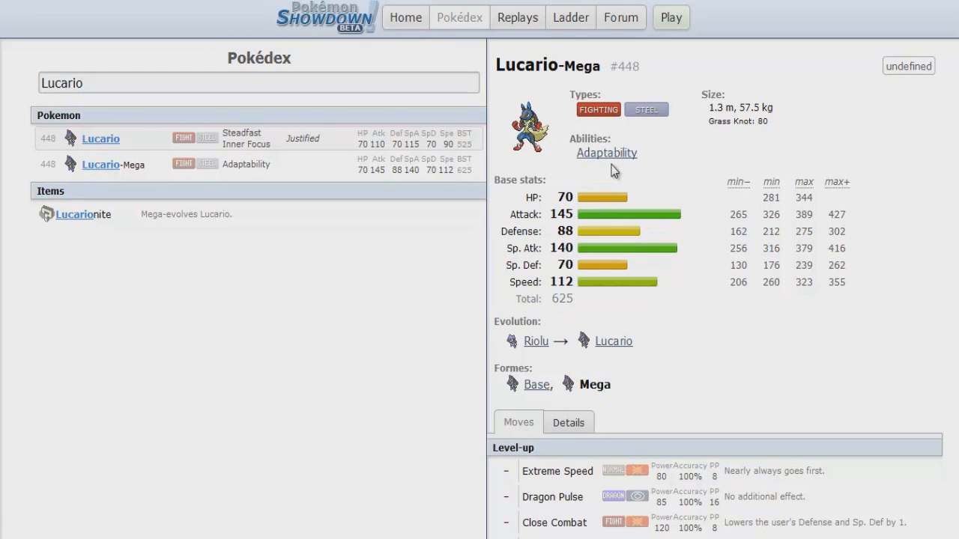
mouse_move(580, 279)
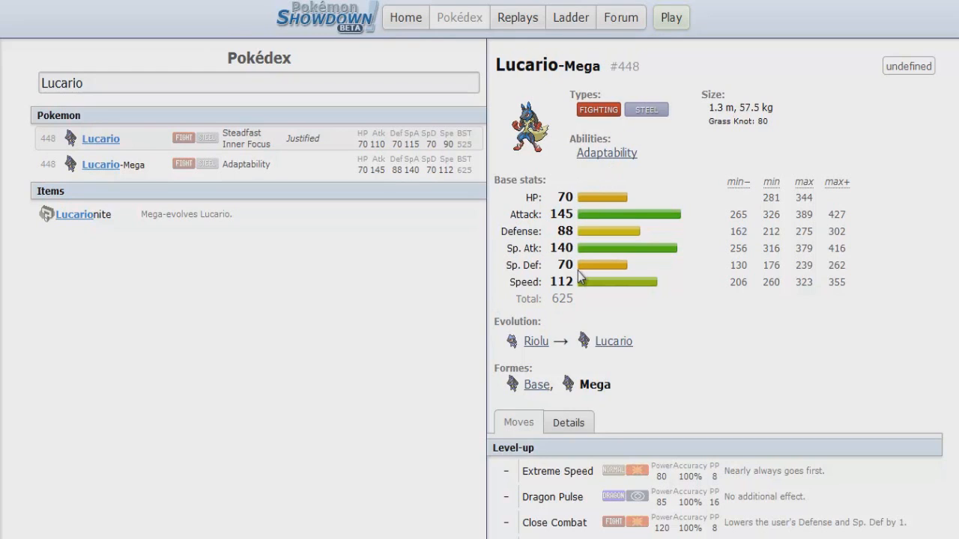
mouse_move(550, 292)
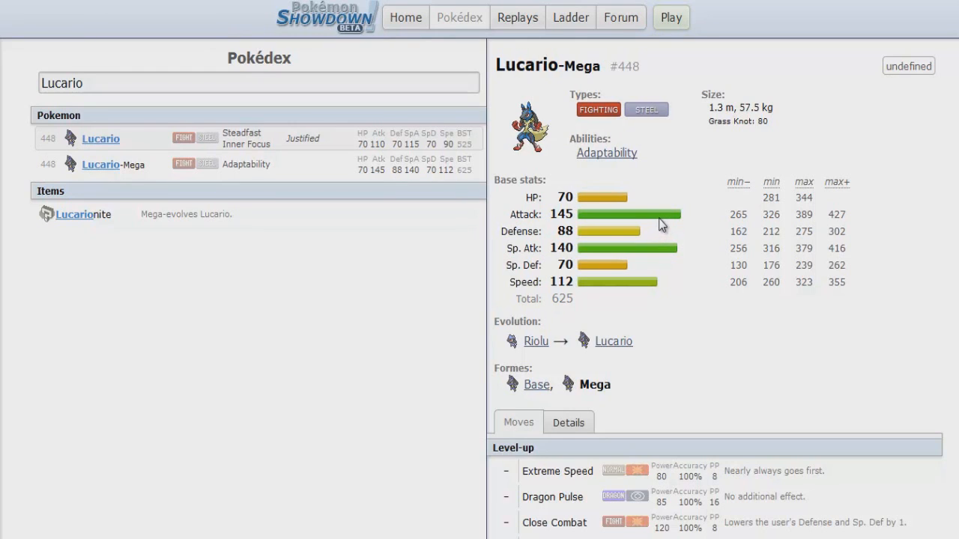
mouse_move(654, 235)
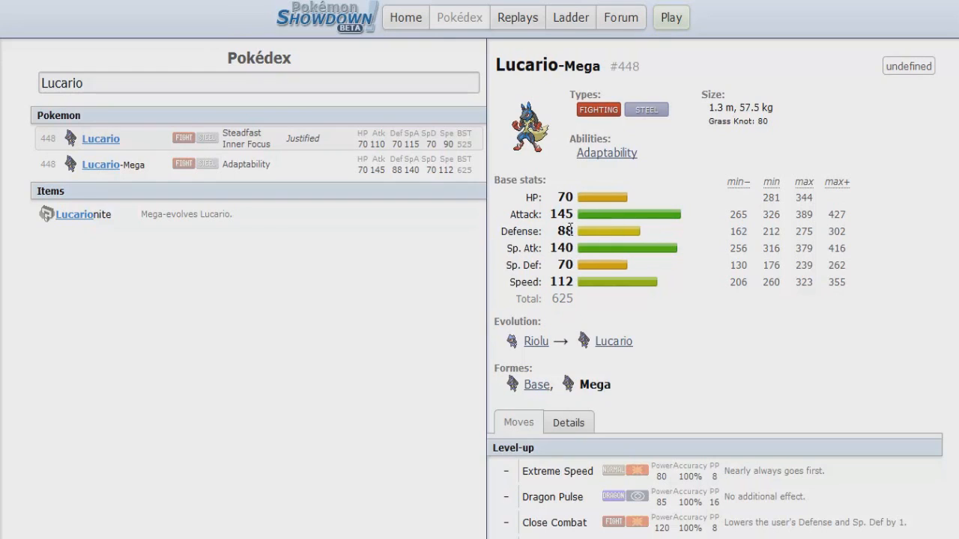
mouse_move(545, 227)
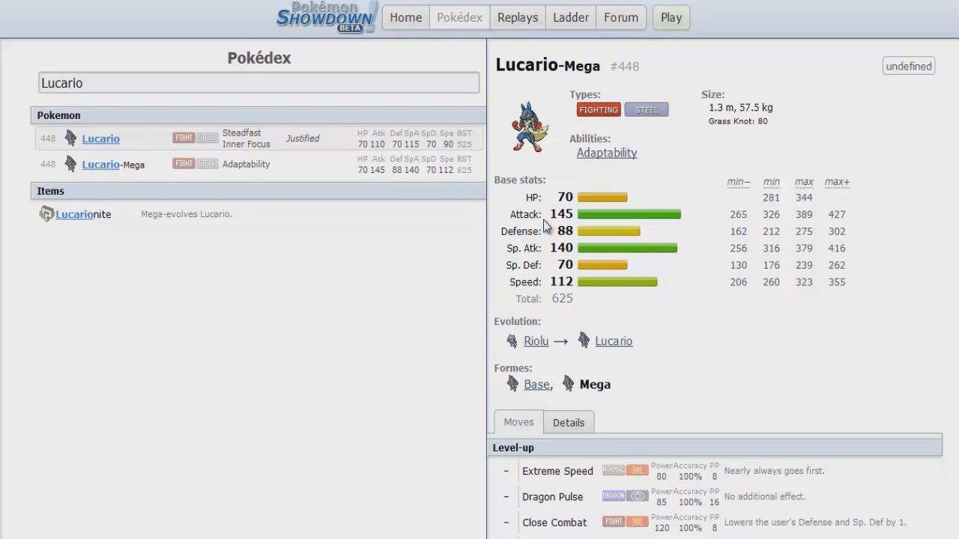
mouse_move(856, 131)
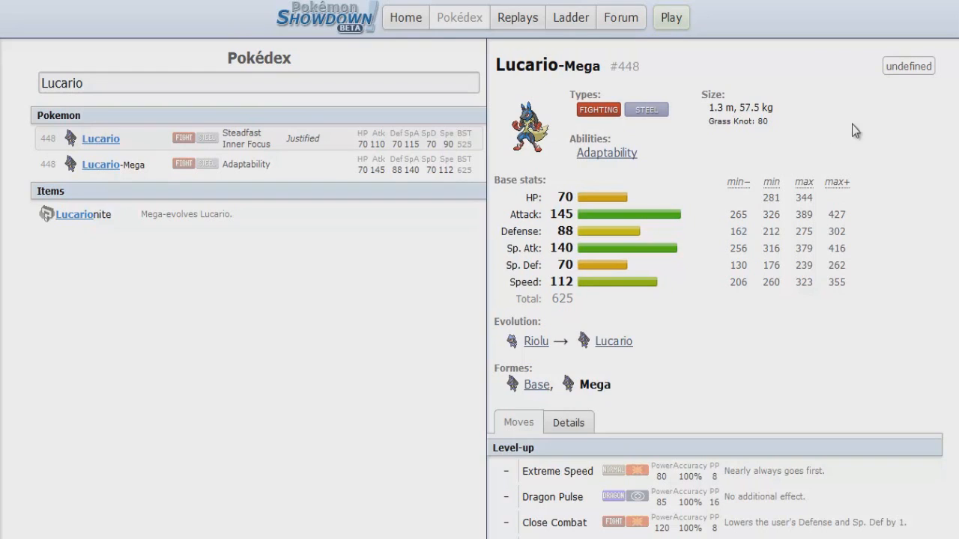
mouse_move(877, 162)
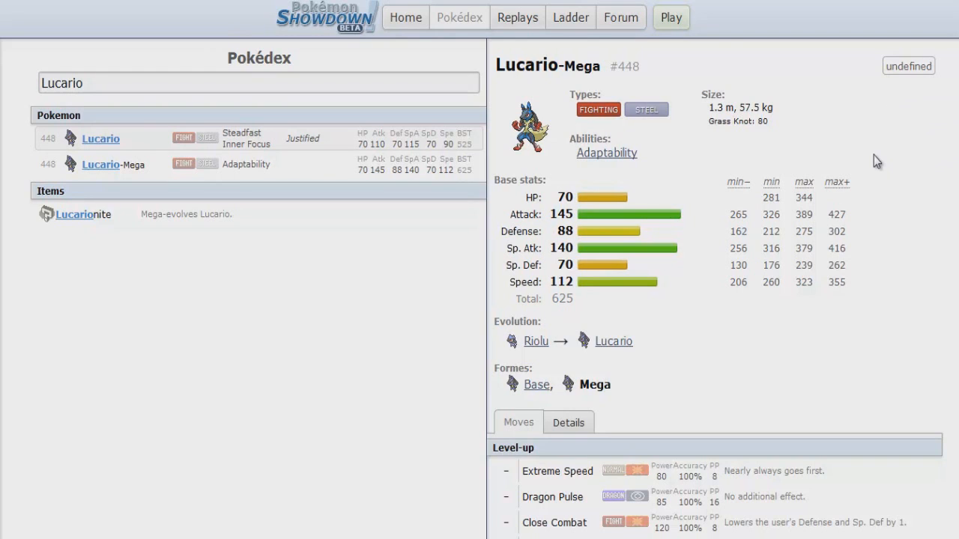
mouse_move(860, 171)
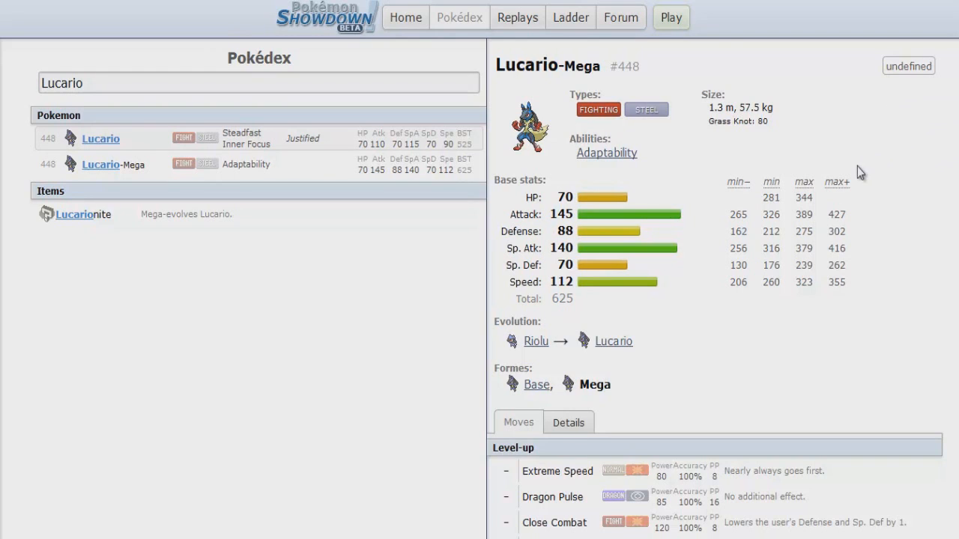
mouse_move(837, 182)
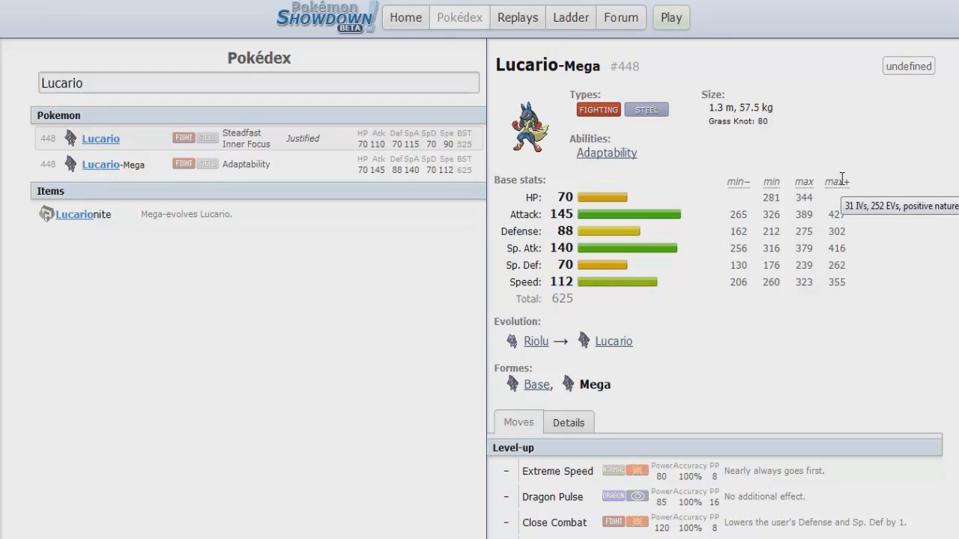
mouse_move(820, 182)
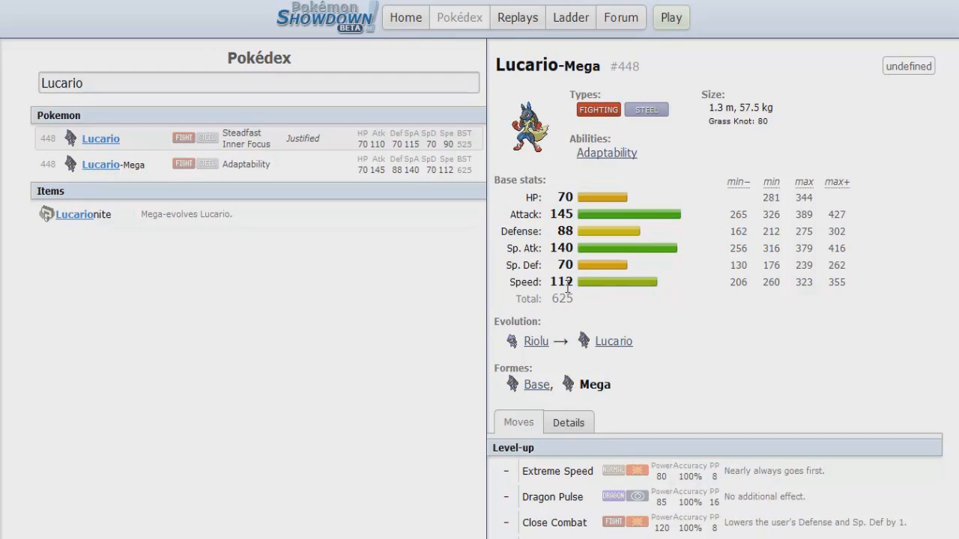
mouse_move(598, 171)
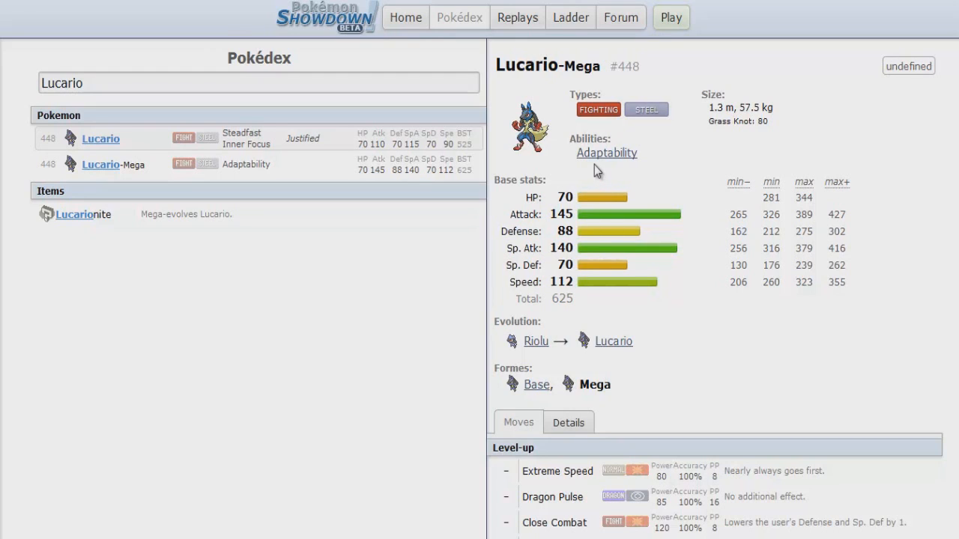
mouse_move(694, 230)
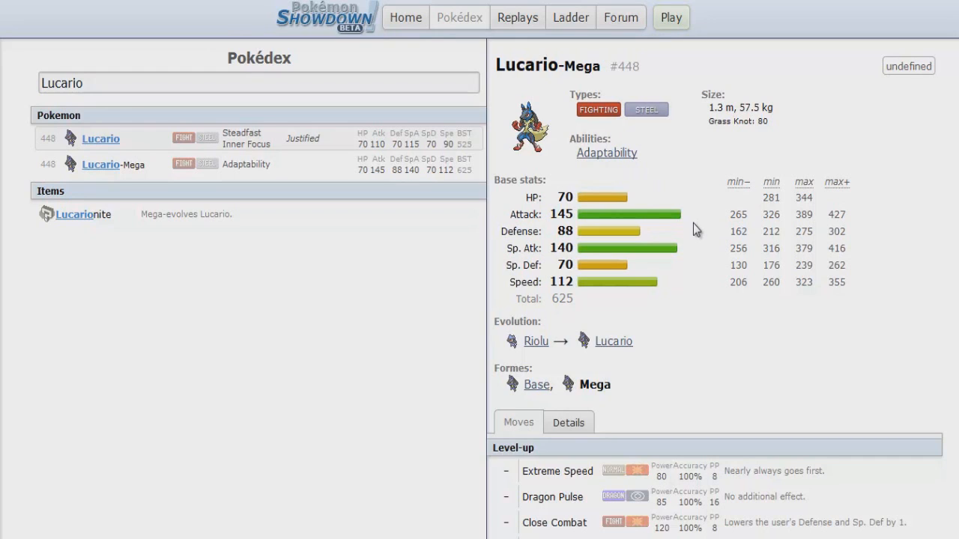
mouse_move(697, 202)
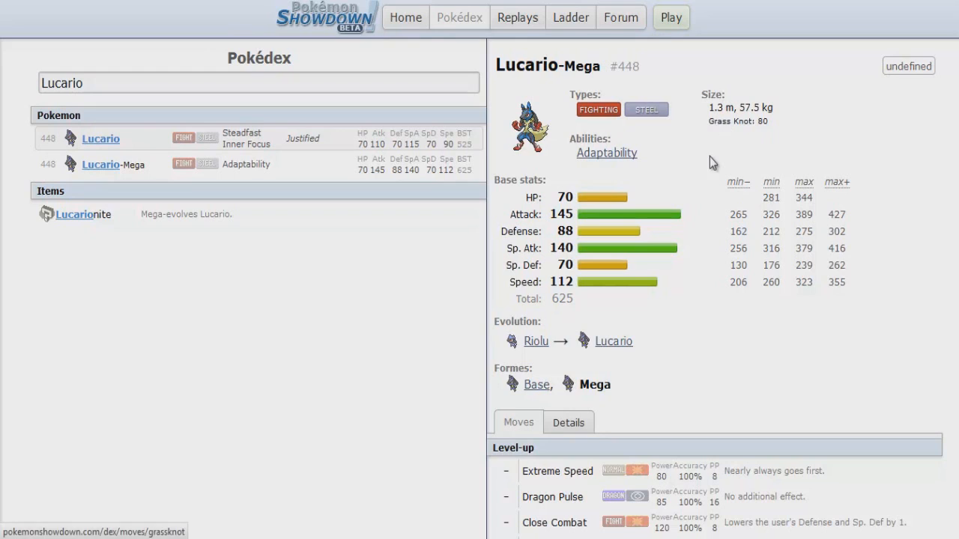
mouse_move(689, 187)
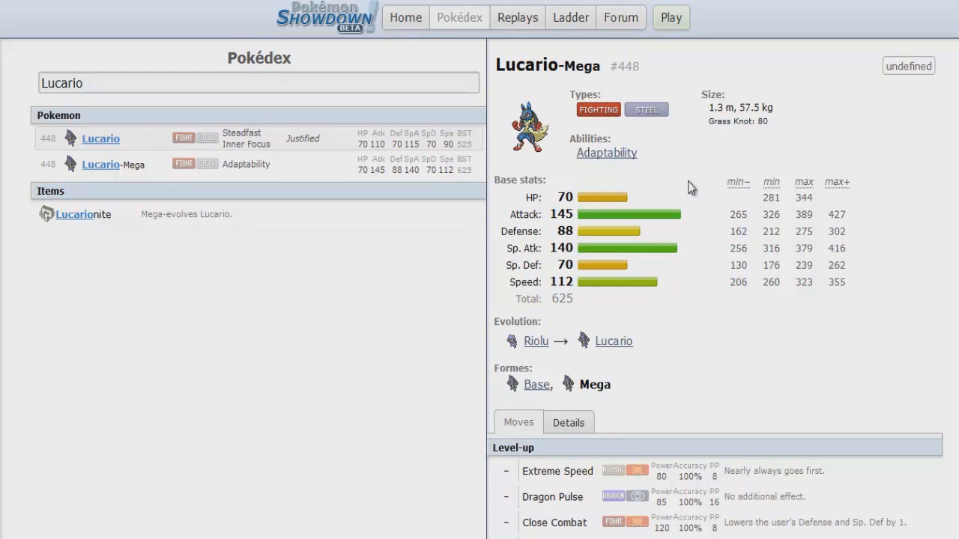
mouse_move(570, 247)
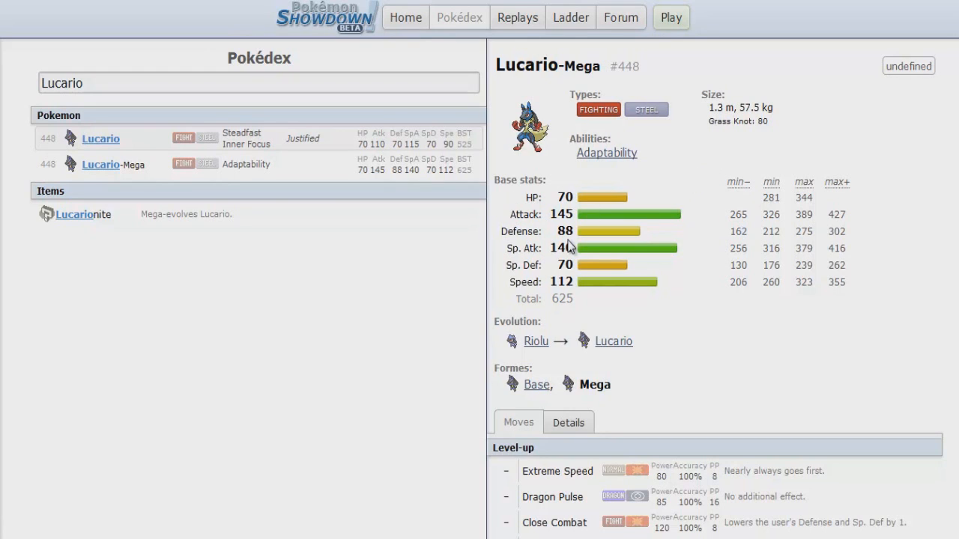
mouse_move(600, 225)
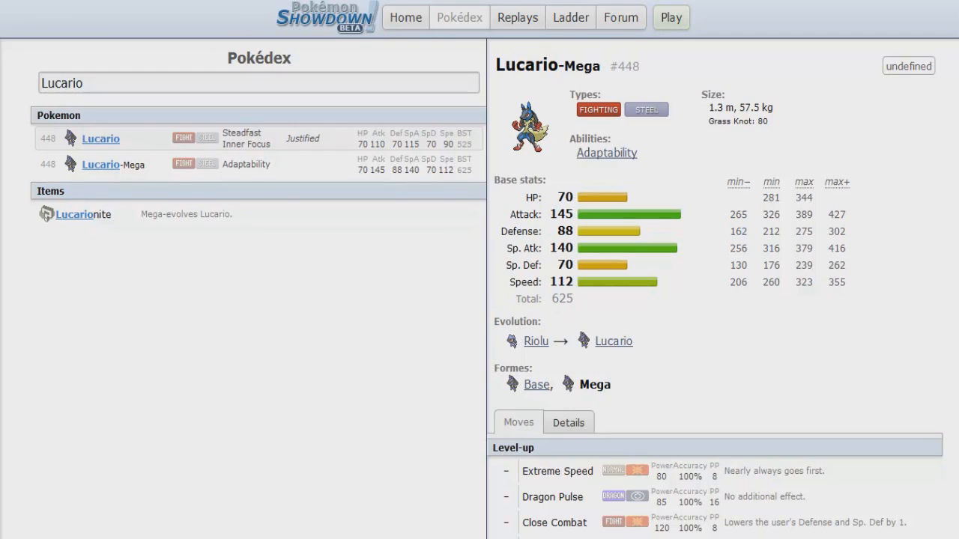
Step: Scroll Mega Lucario's entry, then return to the Smogon Blind Voting results thread
scroll(down, 3)
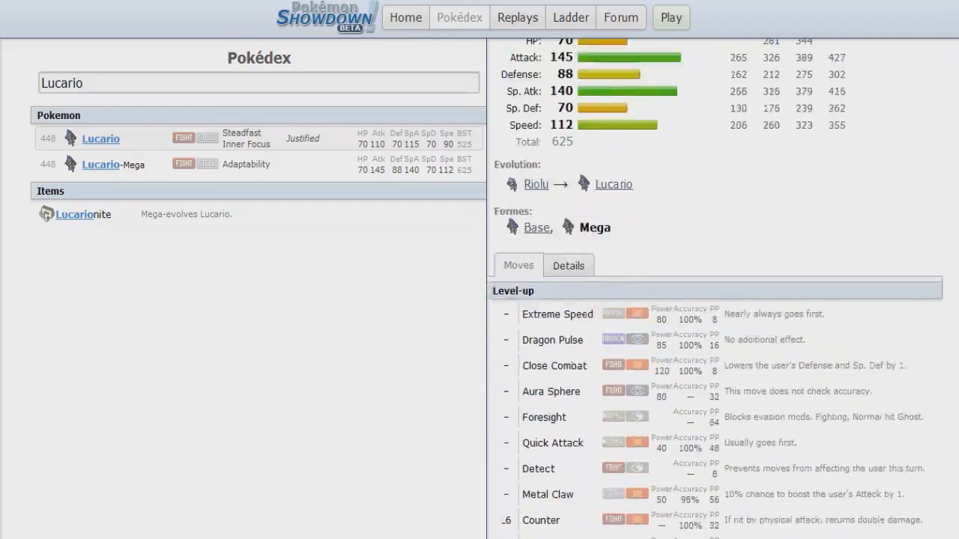
scroll(down, 3)
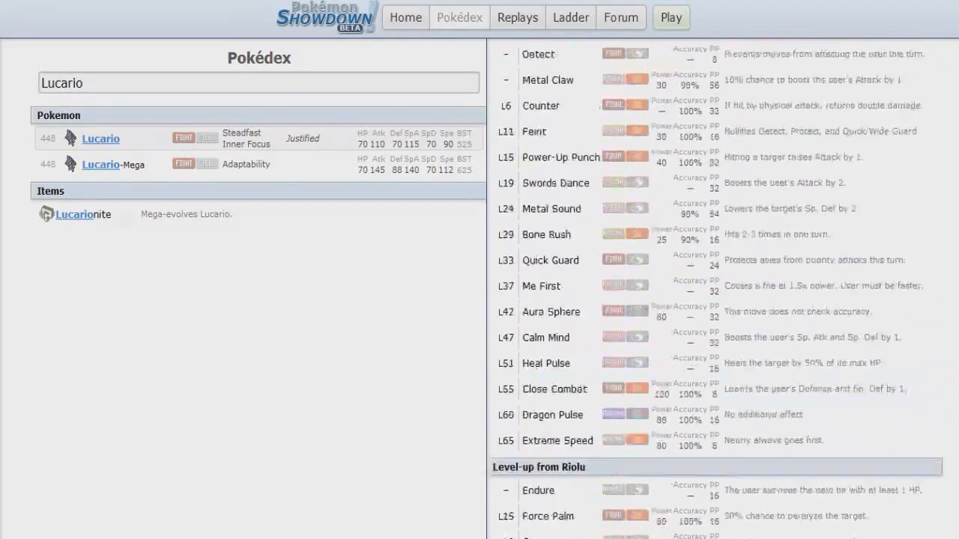
click(113, 164)
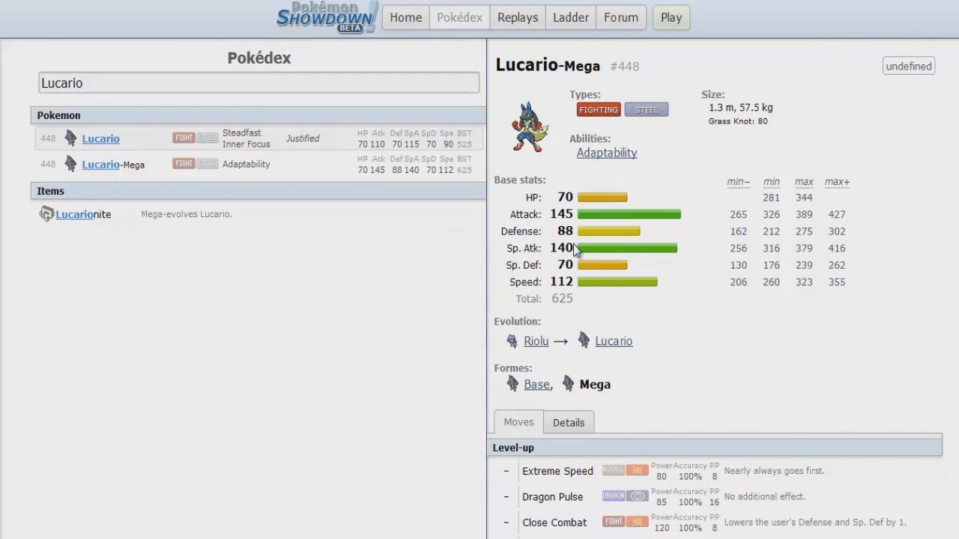
mouse_move(575, 251)
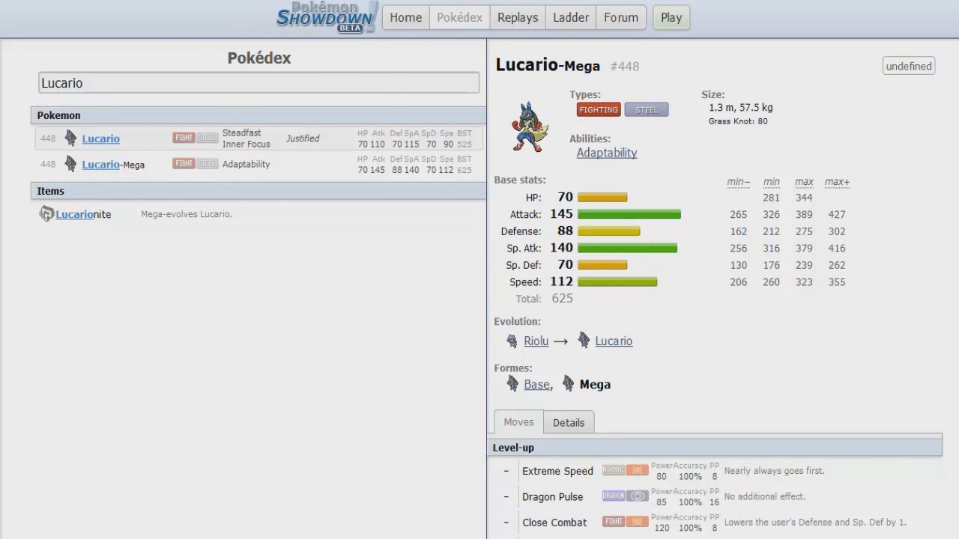
click(620, 18)
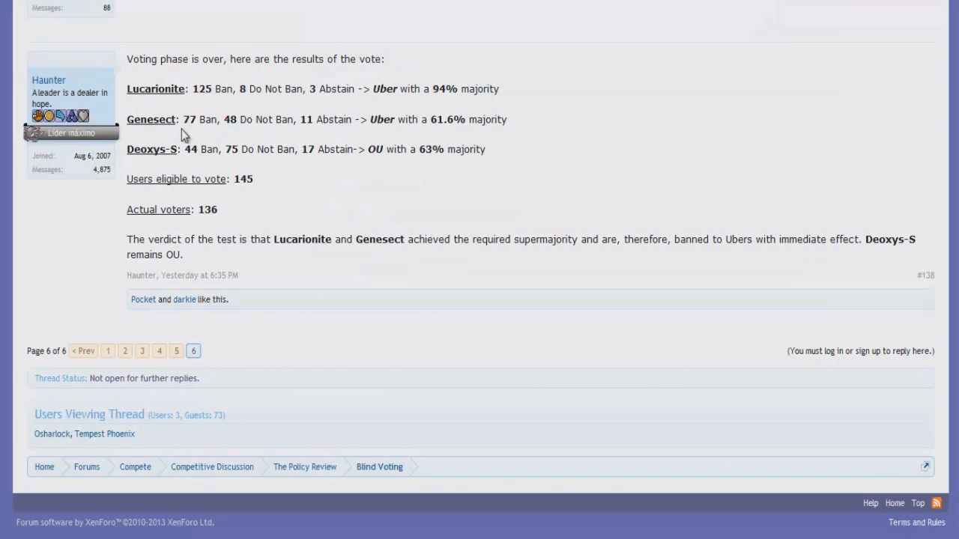
mouse_move(230, 119)
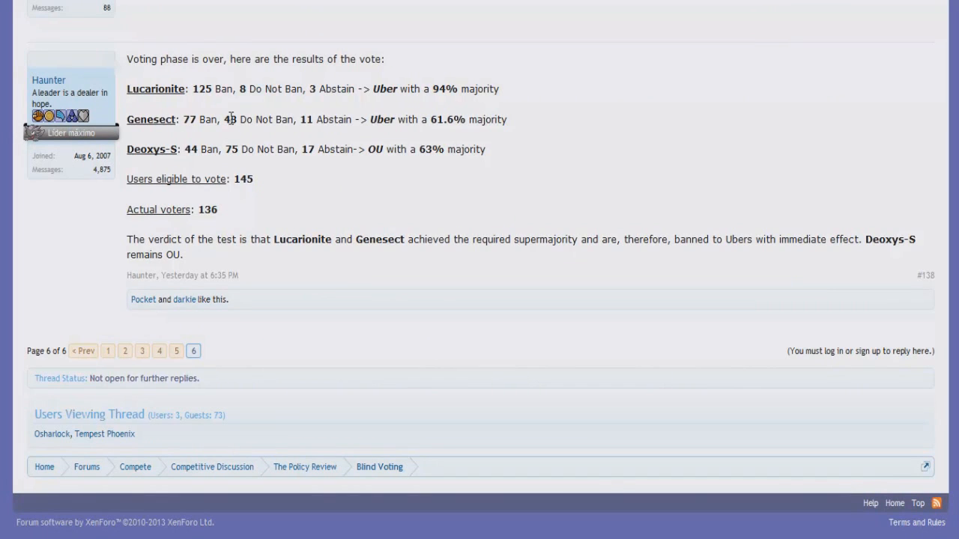
mouse_move(454, 149)
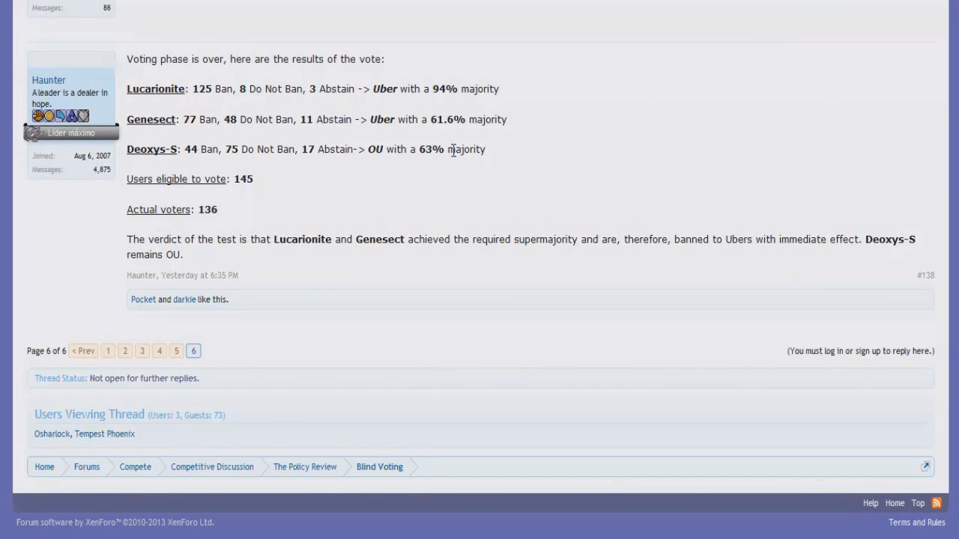
mouse_move(546, 137)
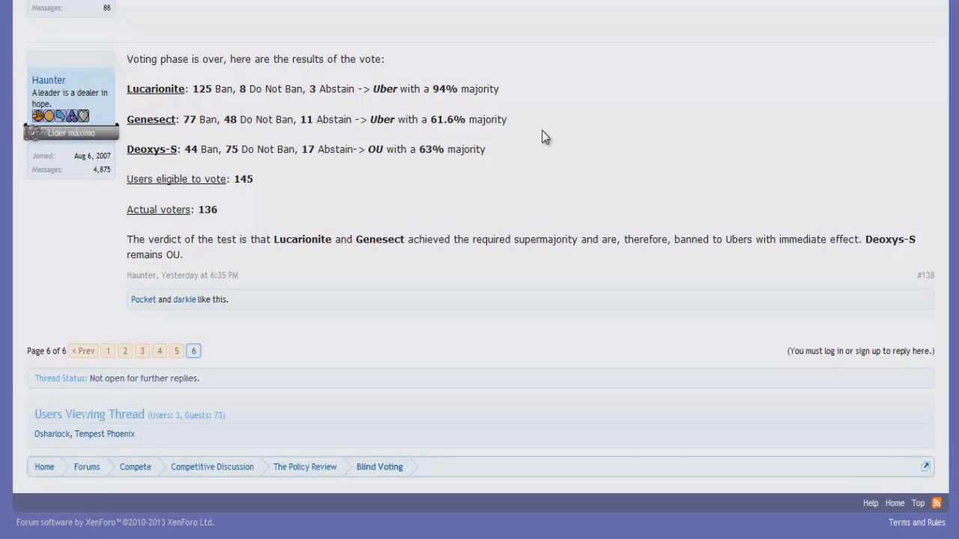
mouse_move(538, 137)
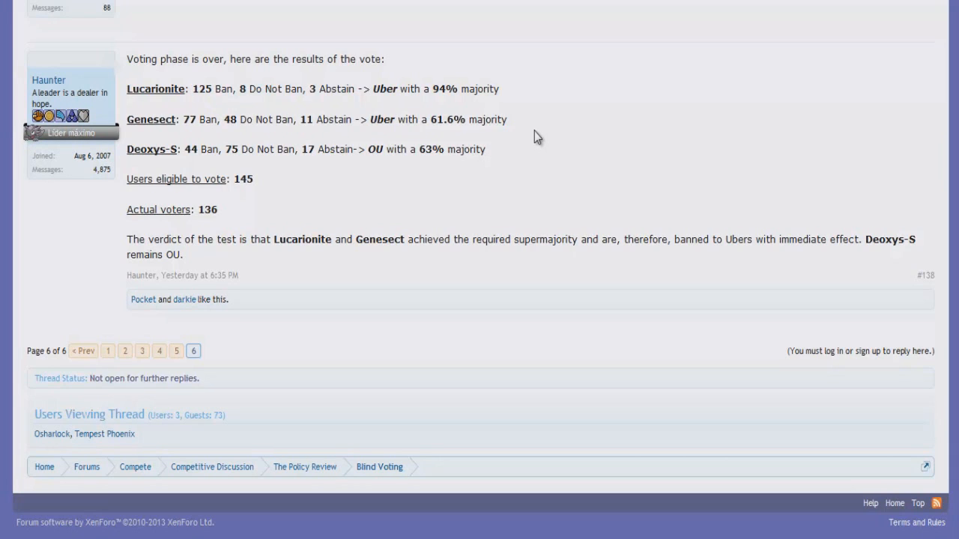
mouse_move(268, 112)
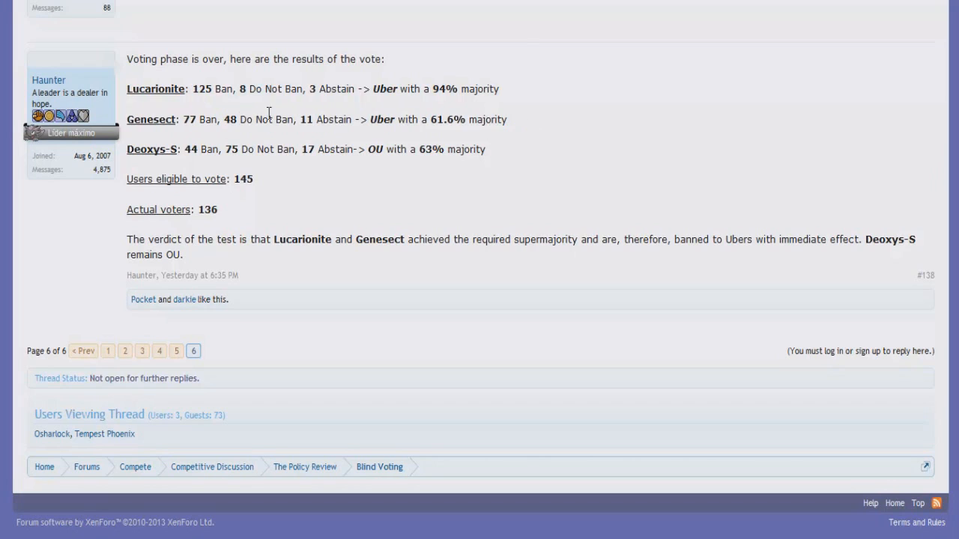
mouse_move(169, 126)
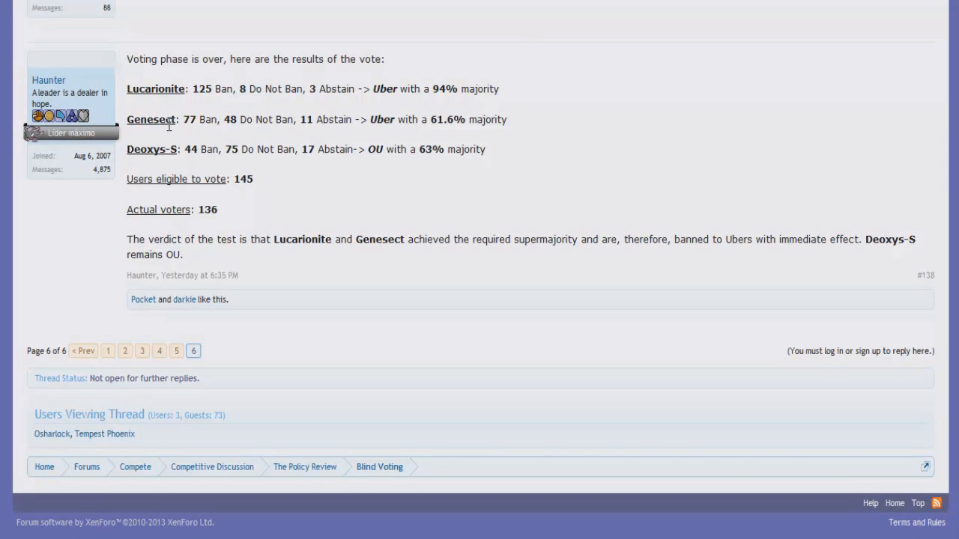
mouse_move(147, 131)
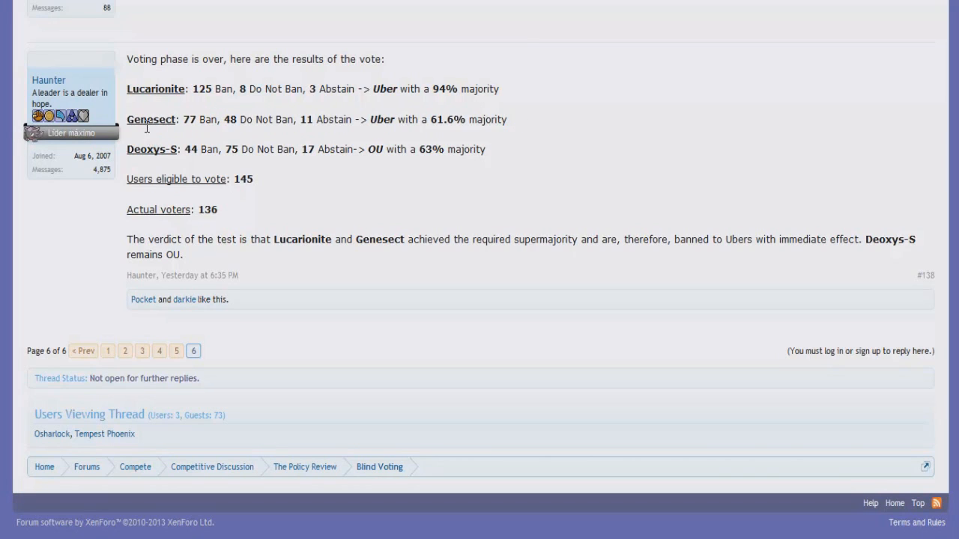
mouse_move(149, 137)
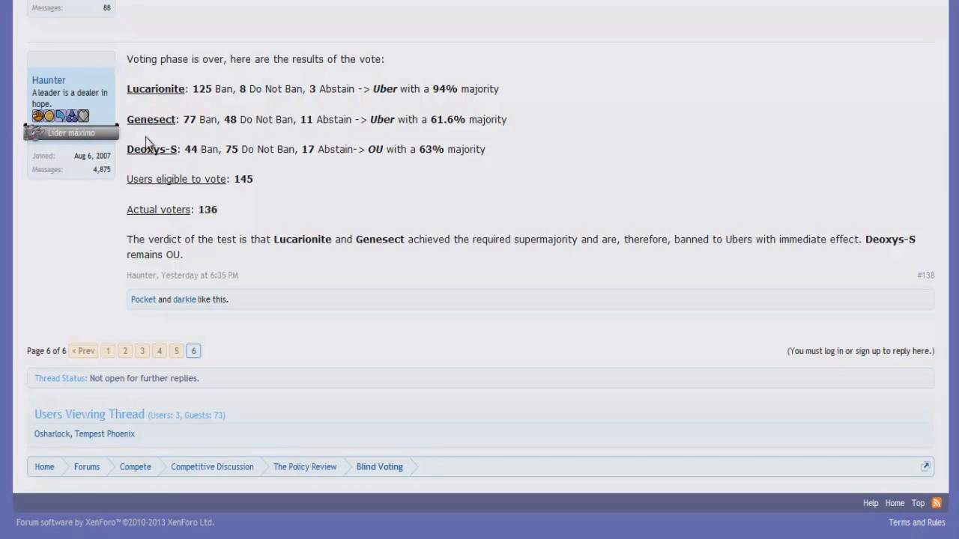
mouse_move(175, 113)
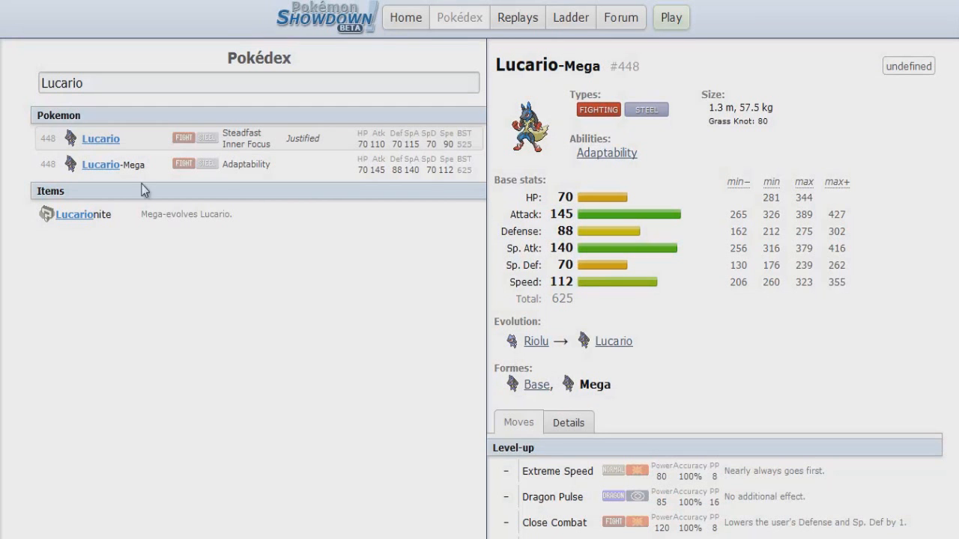
Step: Search 'gene' in the Pokédex and open Genesect's entry
text(gene)
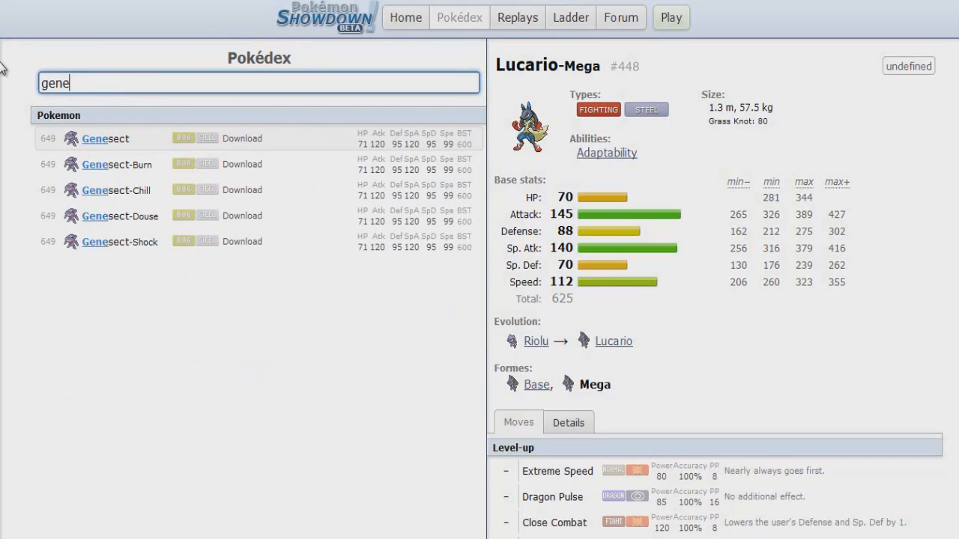
click(105, 139)
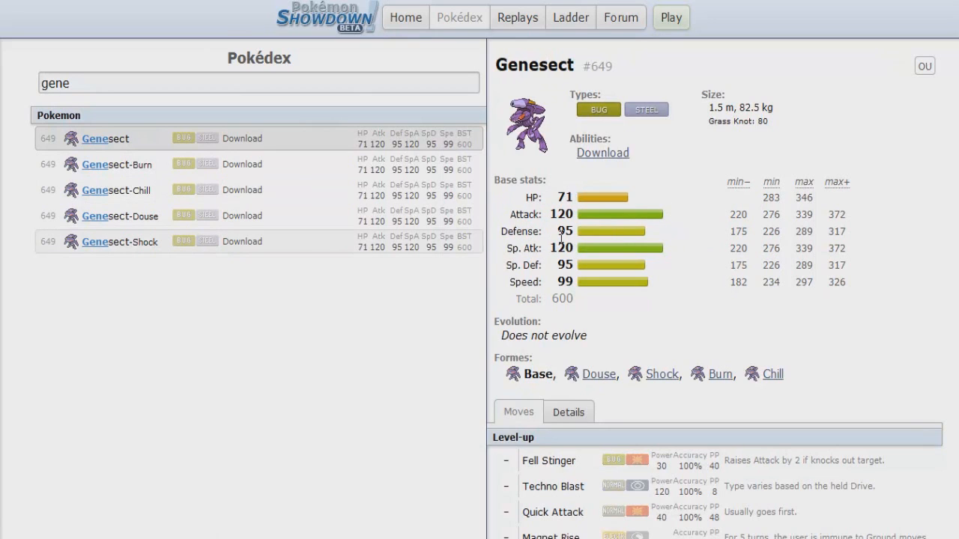
mouse_move(628, 218)
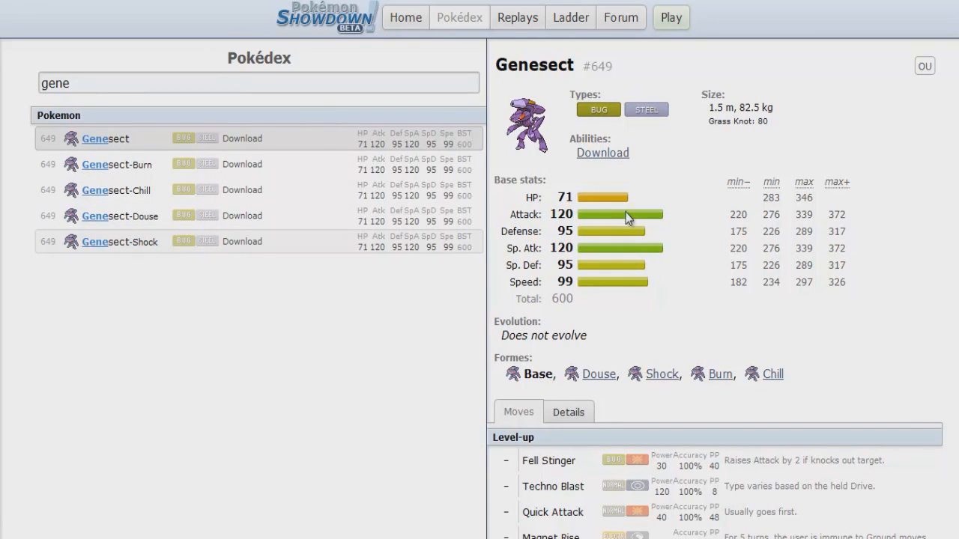
mouse_move(603, 153)
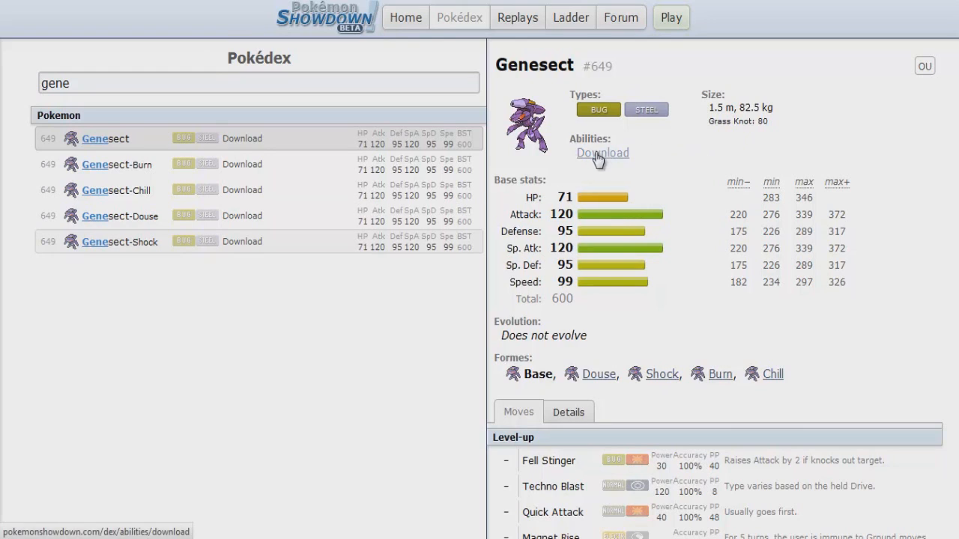
mouse_move(672, 197)
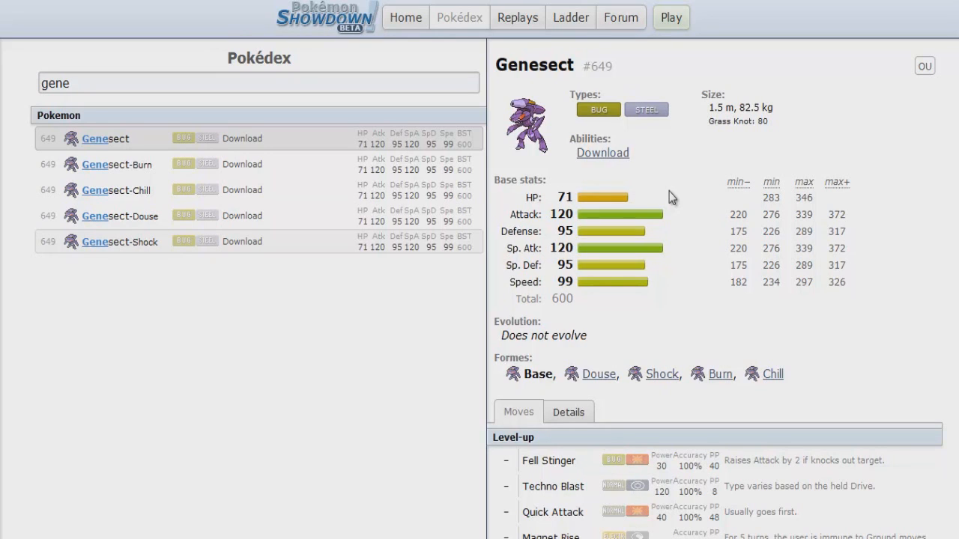
mouse_move(669, 205)
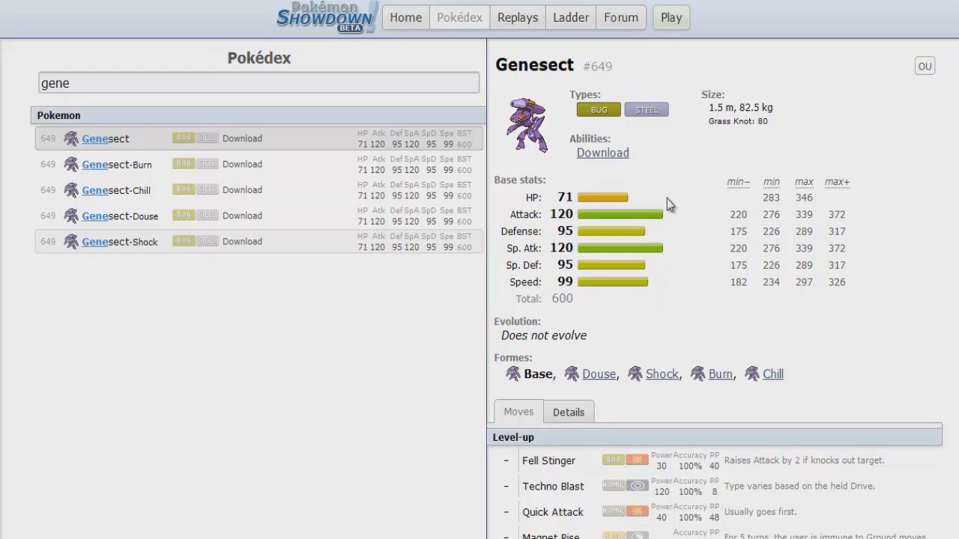
mouse_move(667, 198)
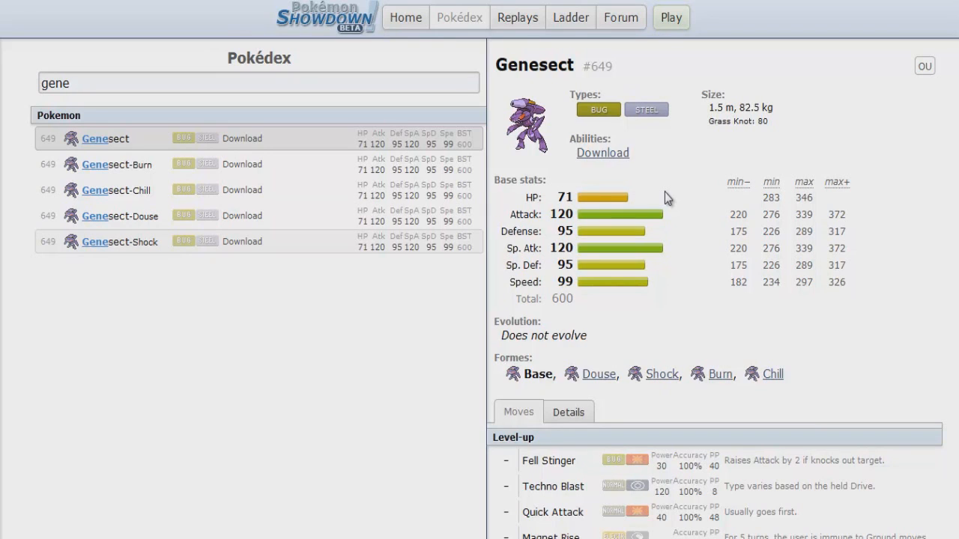
mouse_move(818, 172)
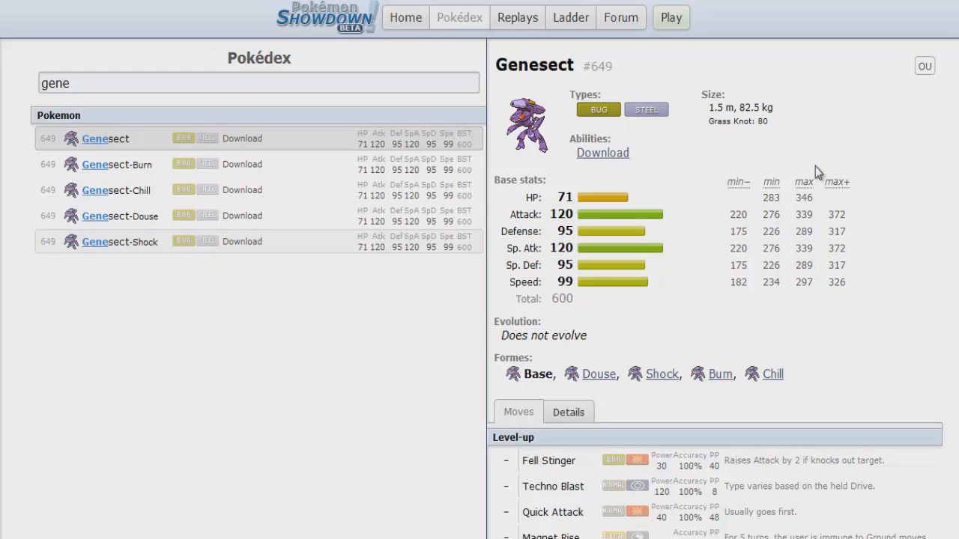
mouse_move(818, 155)
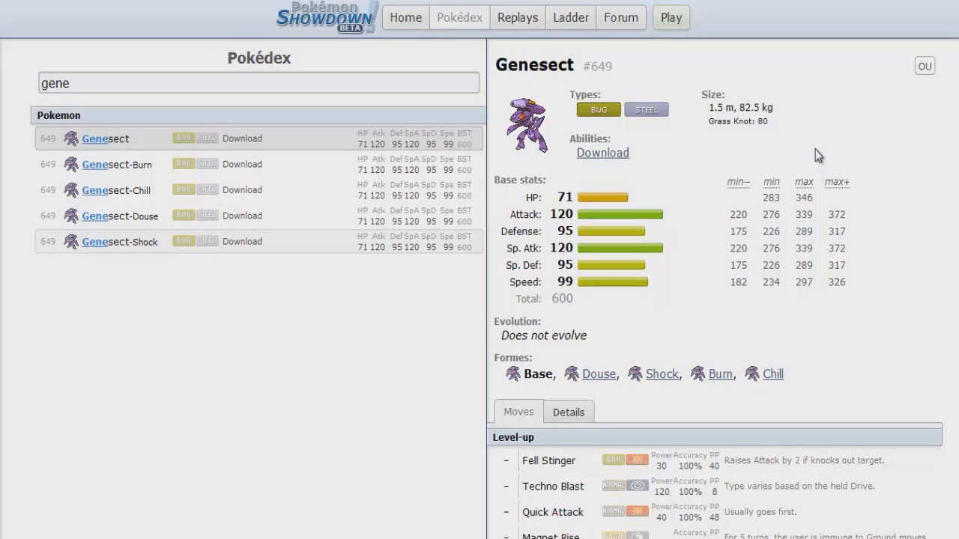
mouse_move(810, 153)
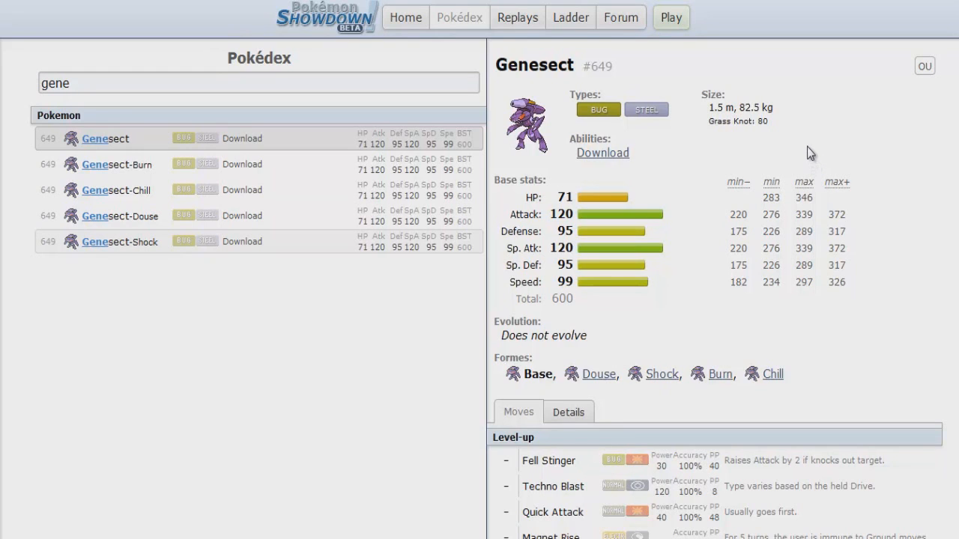
mouse_move(806, 160)
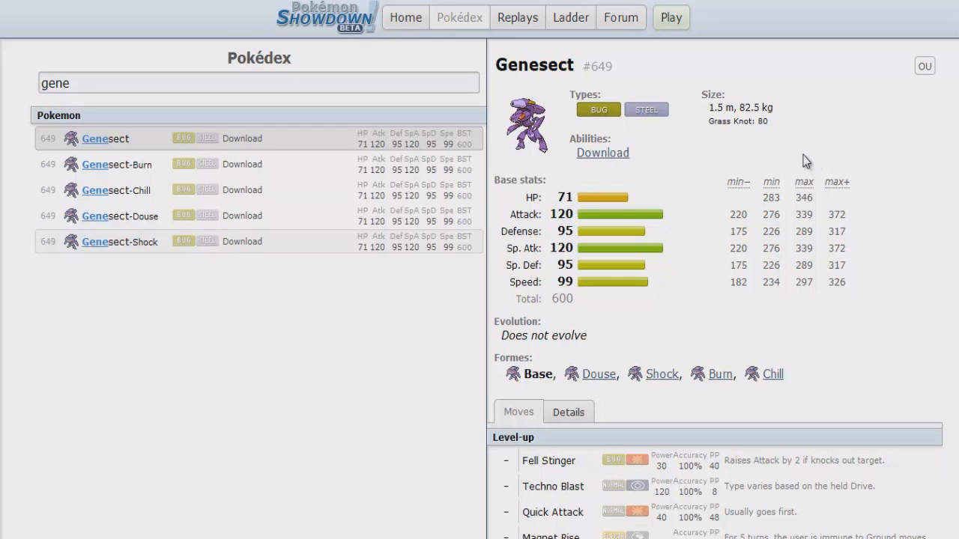
scroll(down, 3)
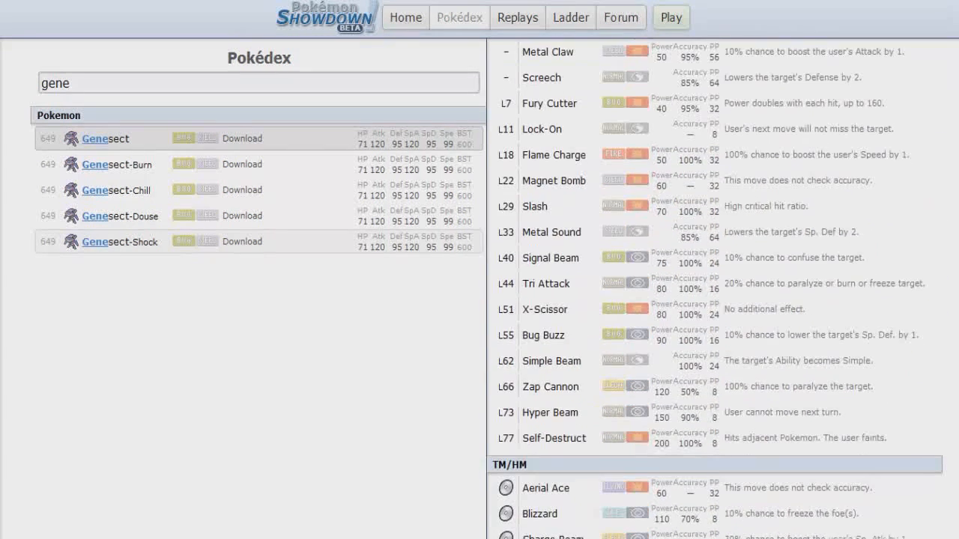
scroll(up, 3)
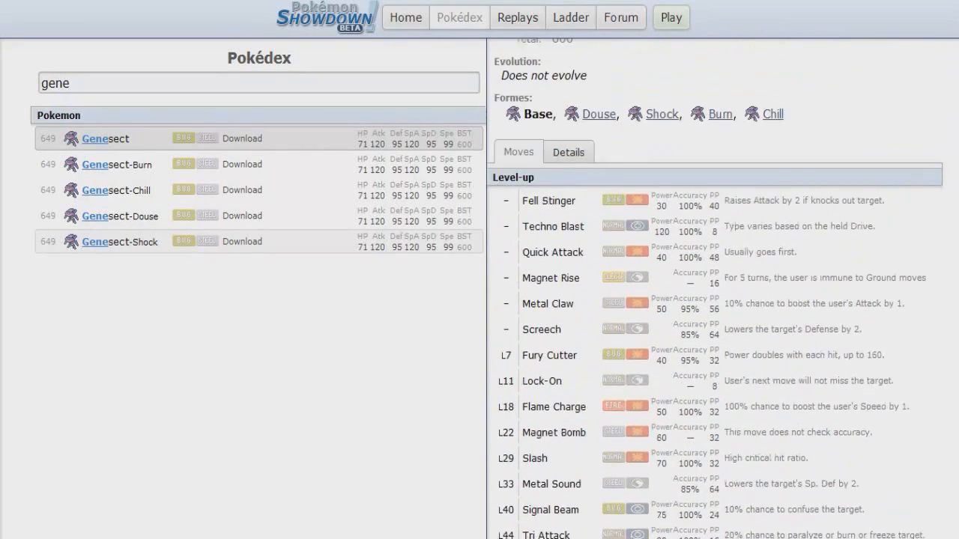
scroll(up, 3)
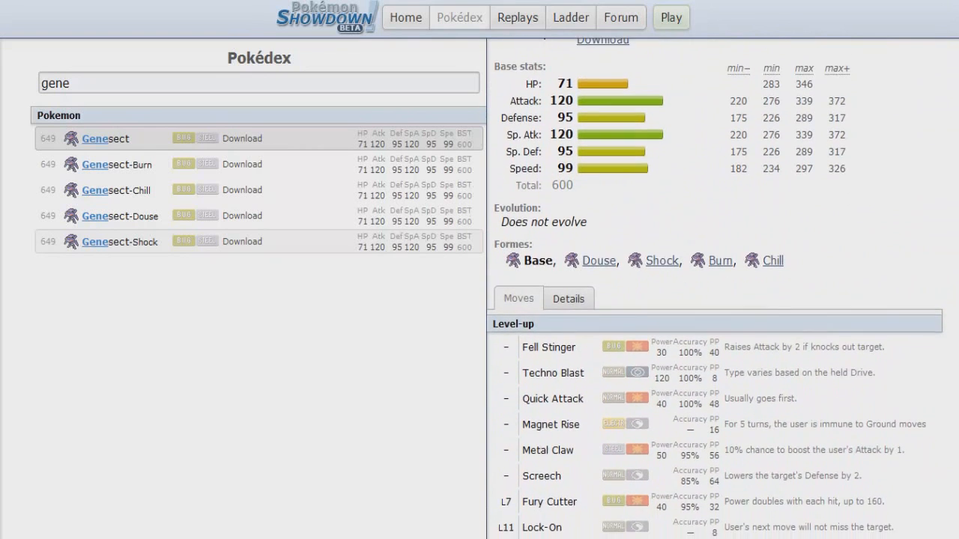
scroll(down, 3)
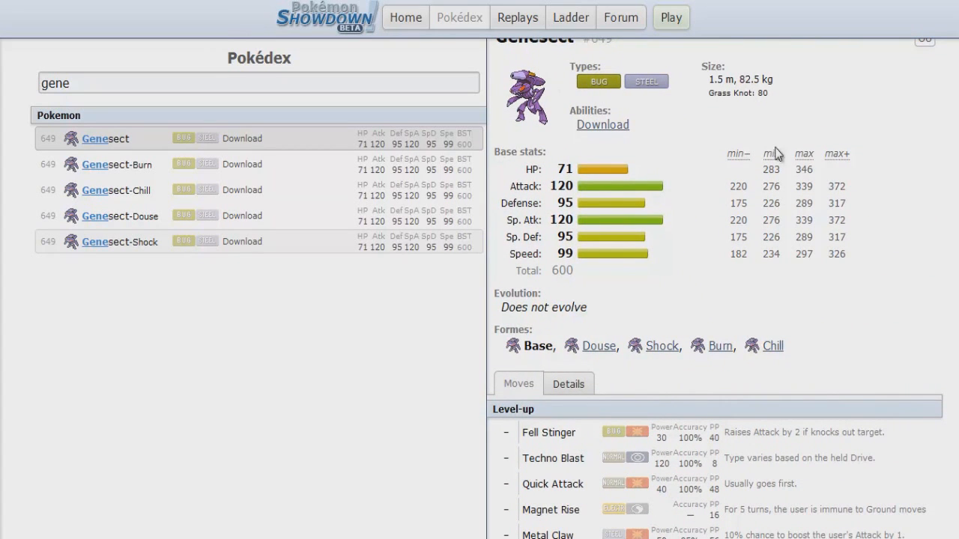
Step: Scroll through Genesect's move list, then go back to the Smogon voting thread
scroll(down, 3)
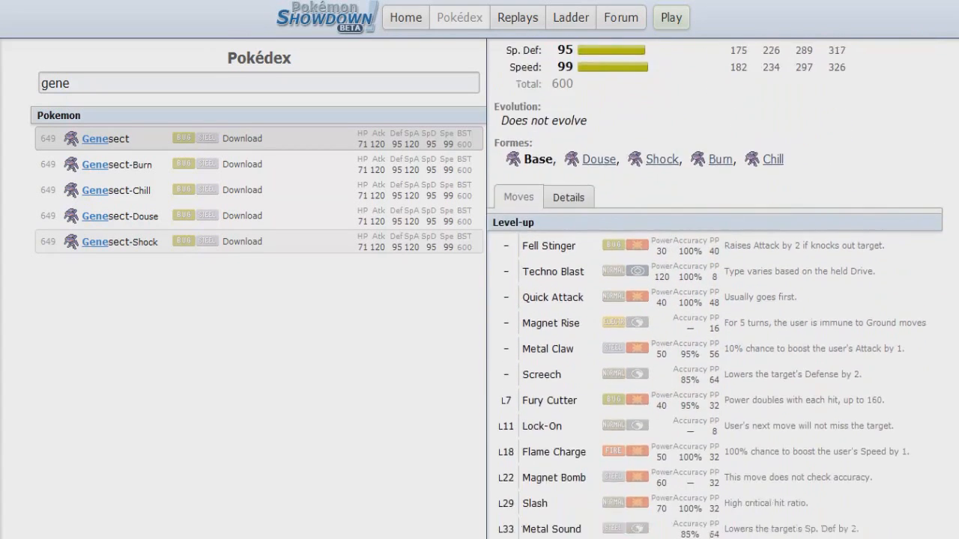
scroll(down, 3)
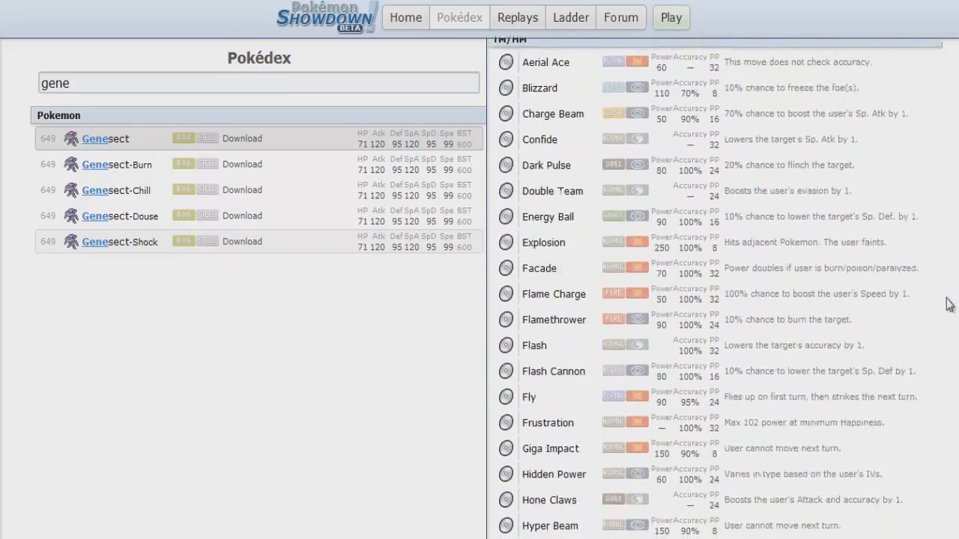
scroll(down, 3)
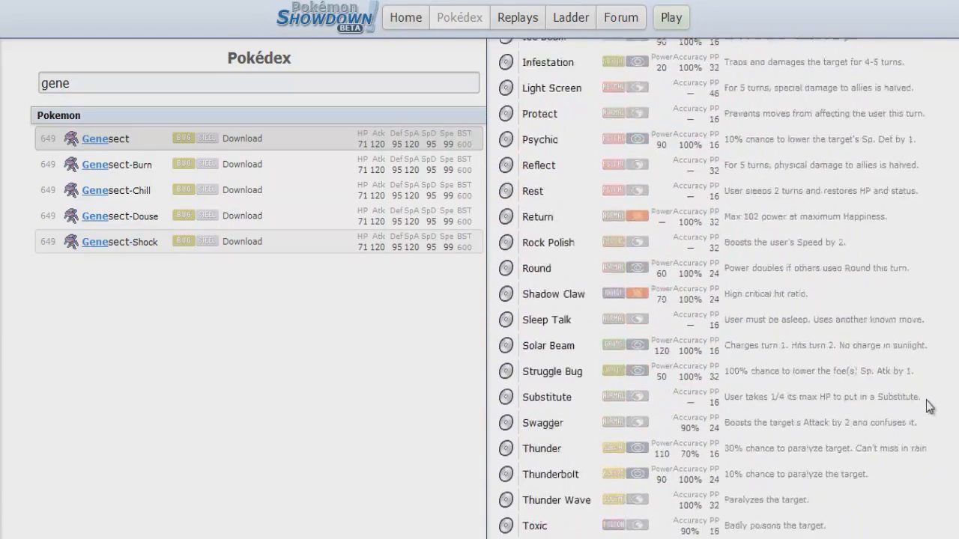
scroll(down, 3)
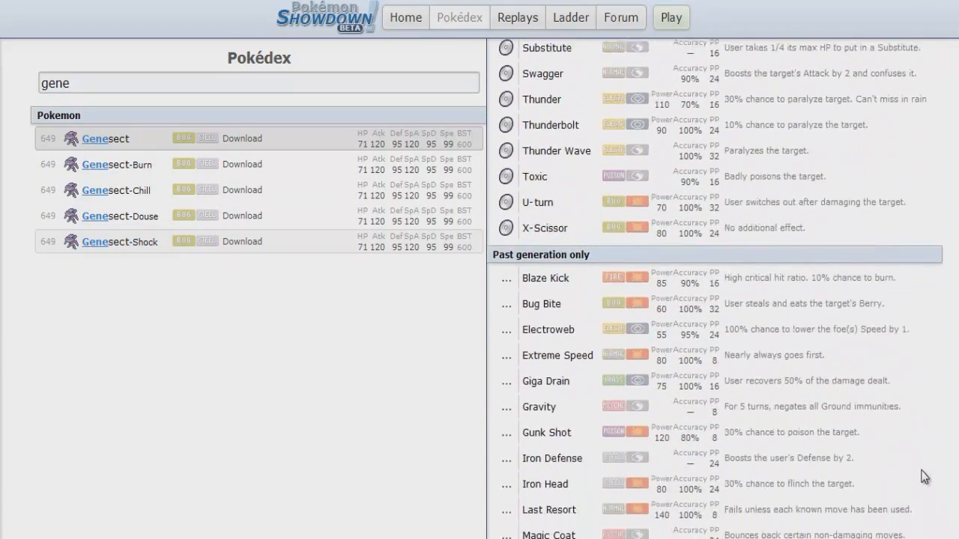
scroll(down, 3)
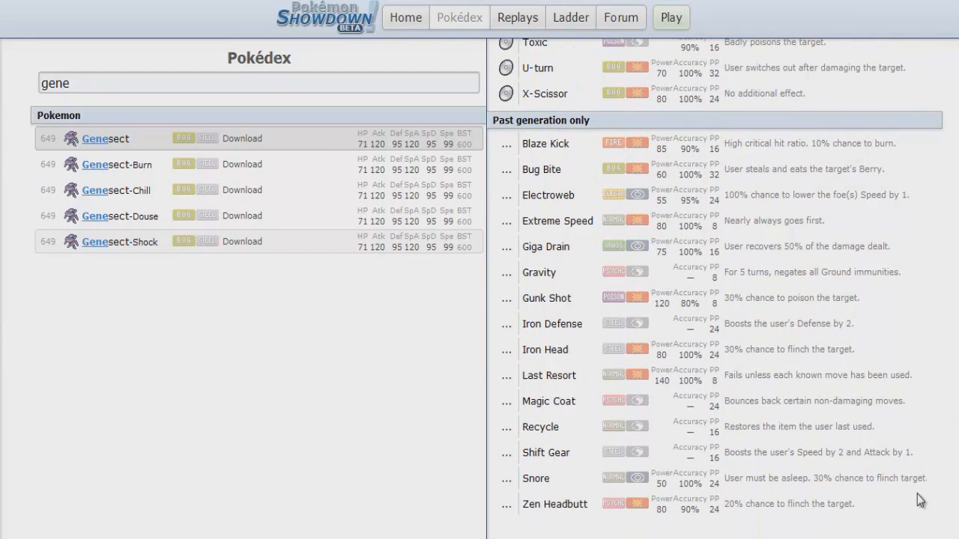
scroll(up, 3)
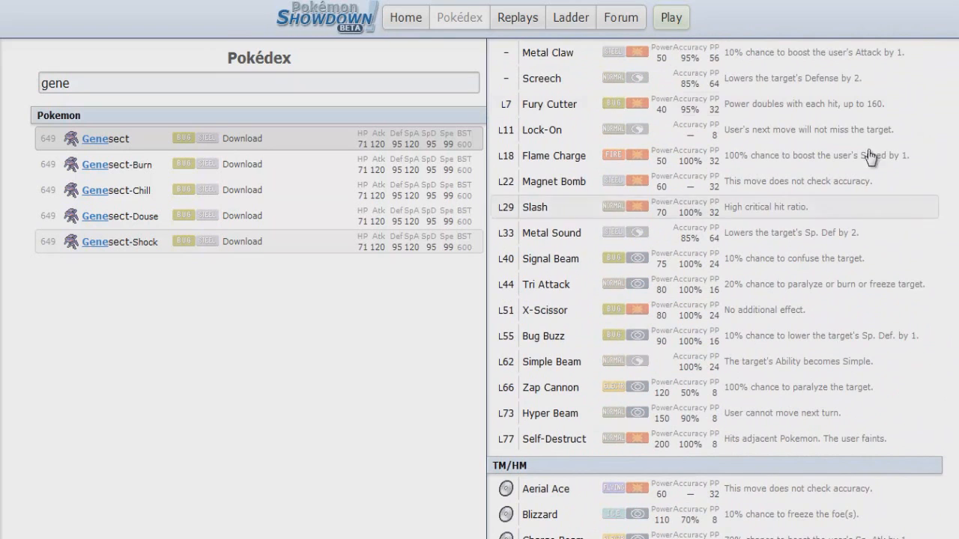
mouse_move(570, 181)
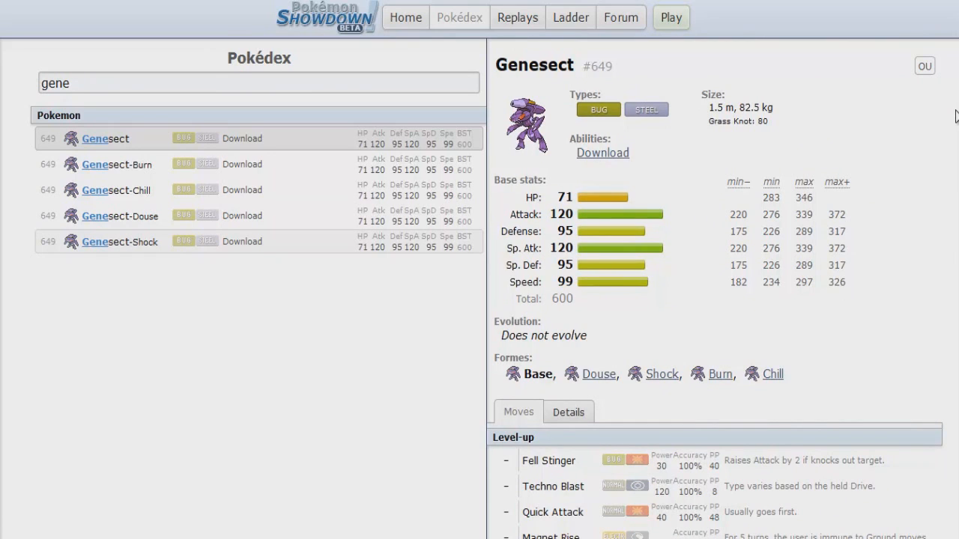
mouse_move(876, 113)
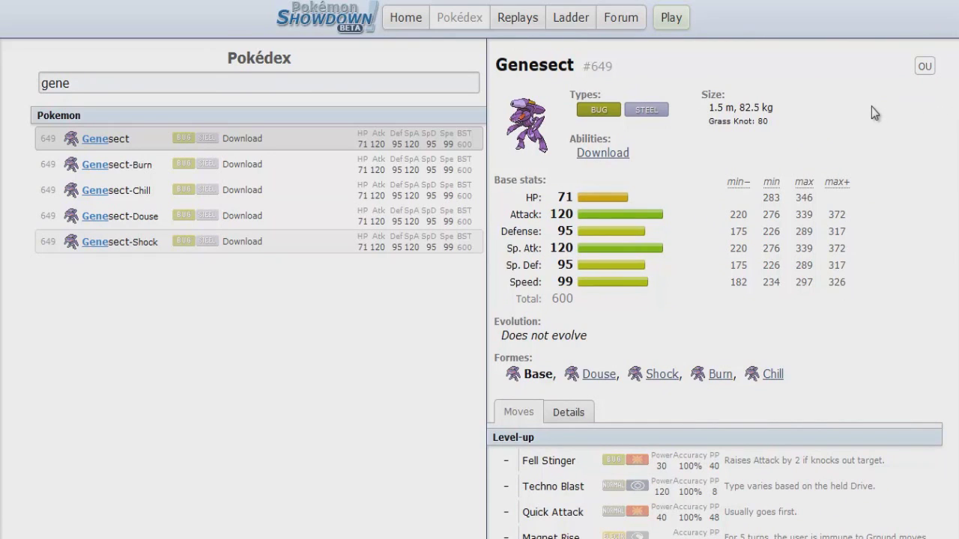
mouse_move(723, 111)
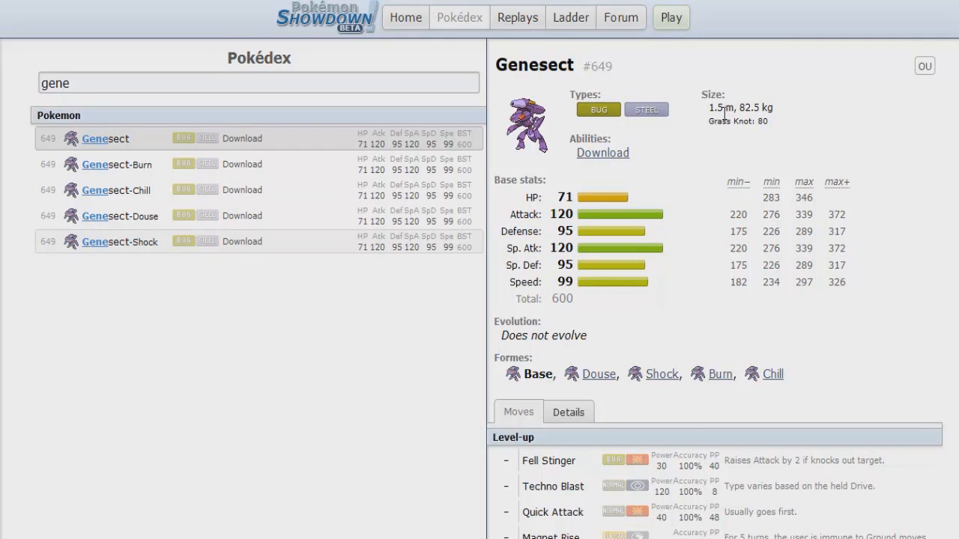
click(620, 17)
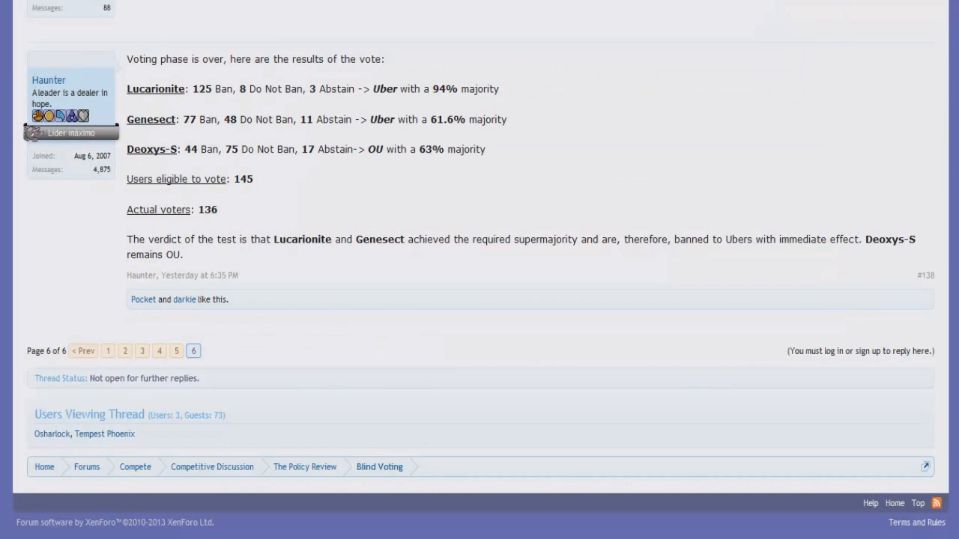
mouse_move(278, 185)
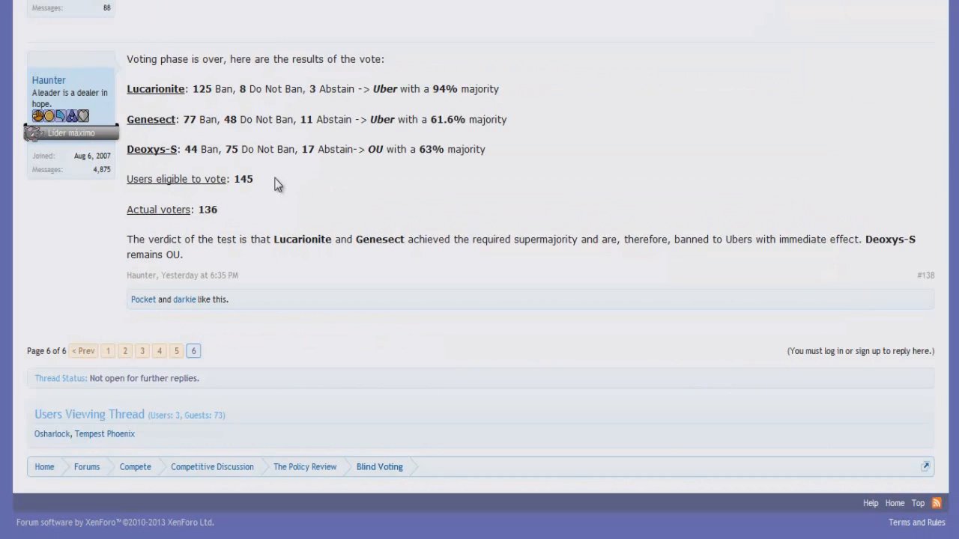
mouse_move(233, 173)
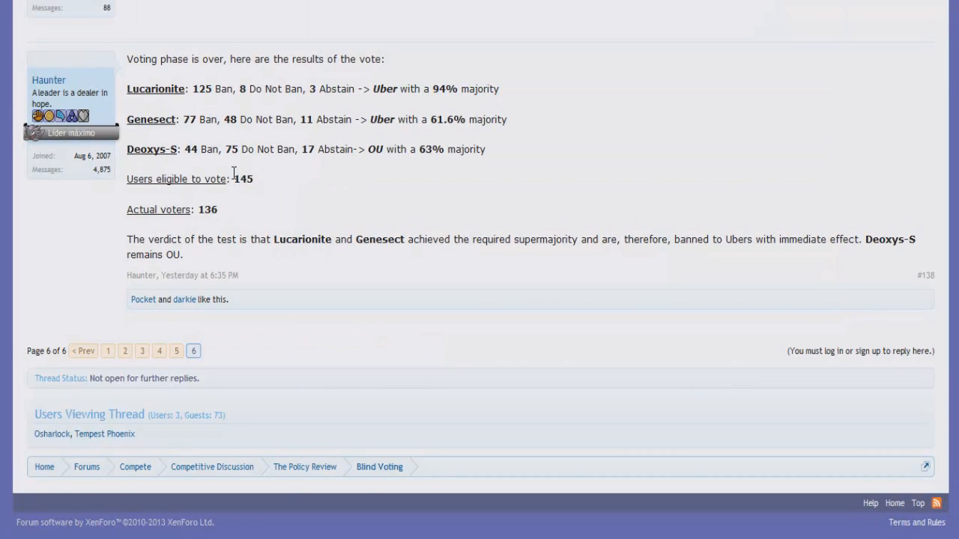
mouse_move(473, 112)
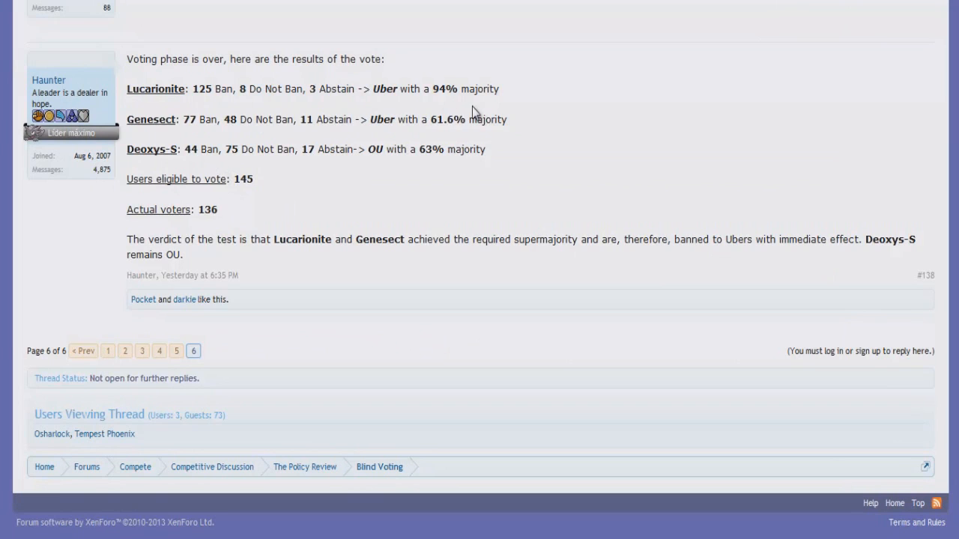
mouse_move(514, 102)
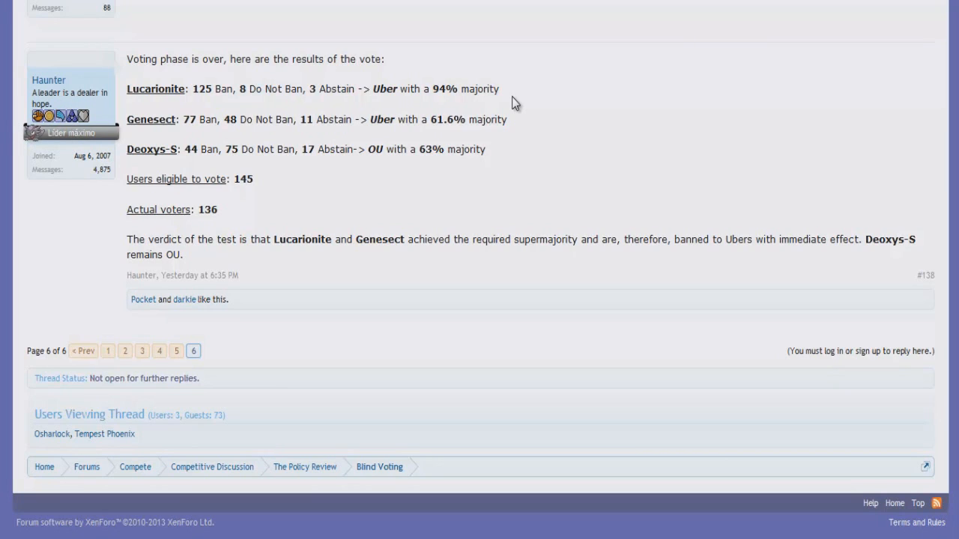
mouse_move(575, 129)
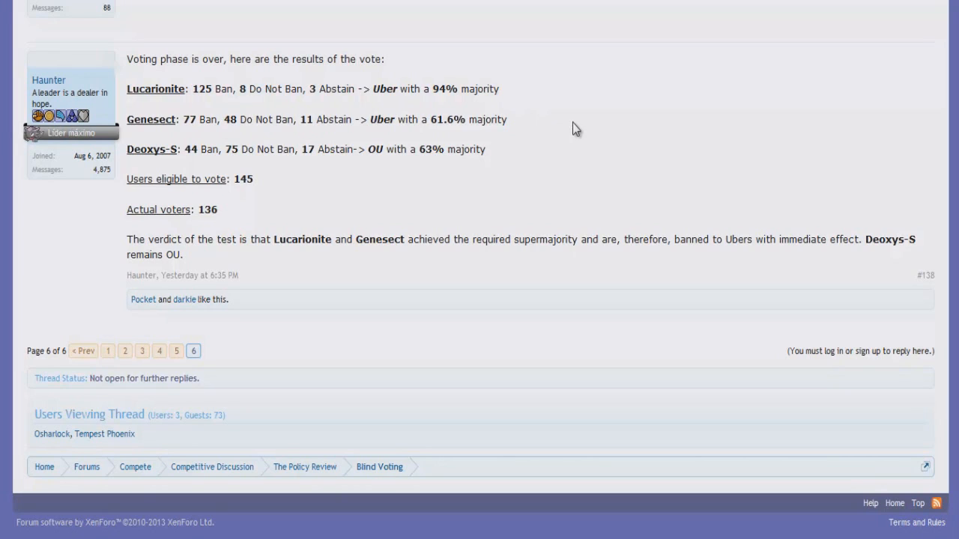
mouse_move(305, 138)
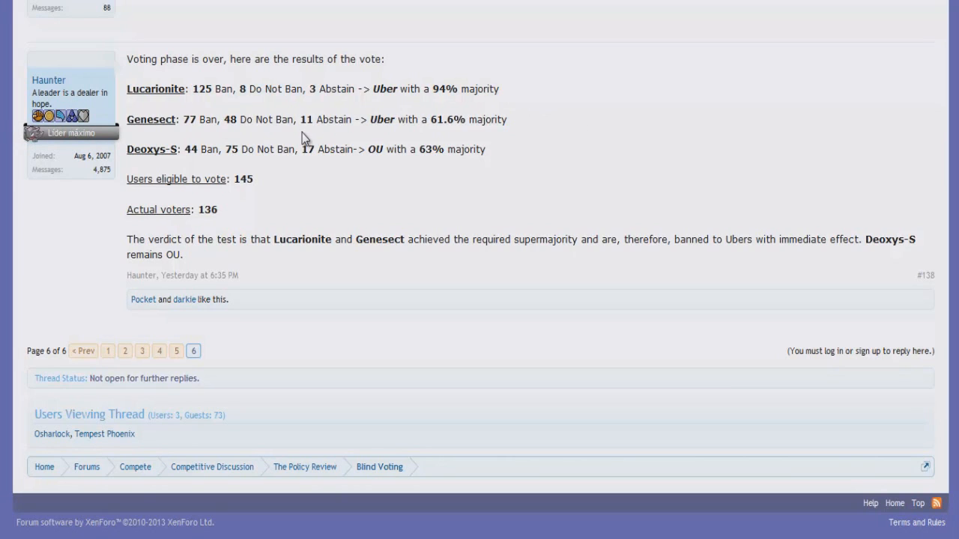
mouse_move(263, 106)
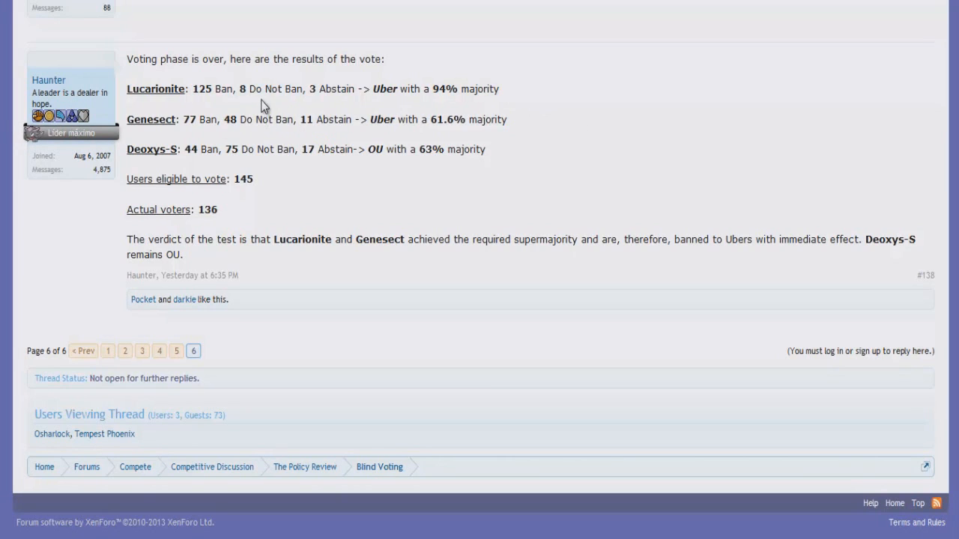
mouse_move(335, 107)
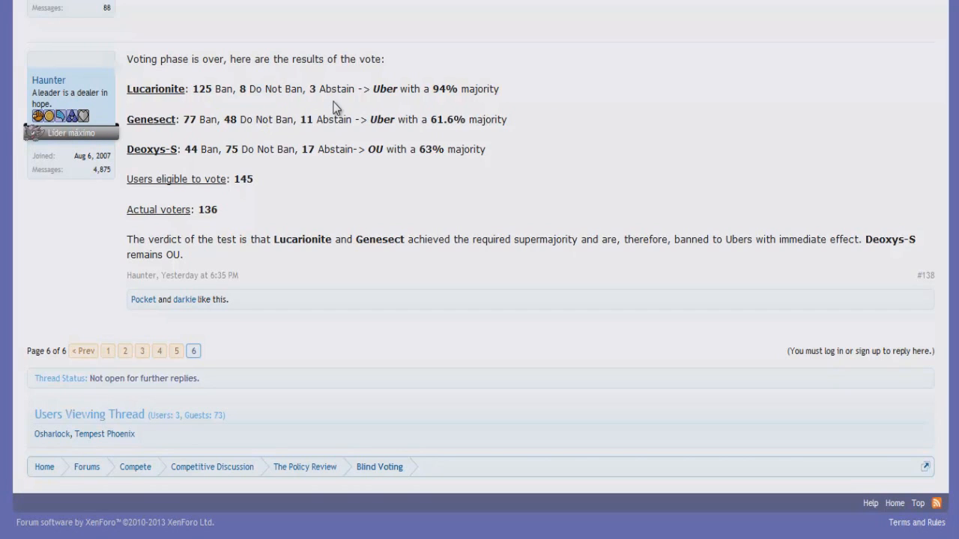
mouse_move(198, 123)
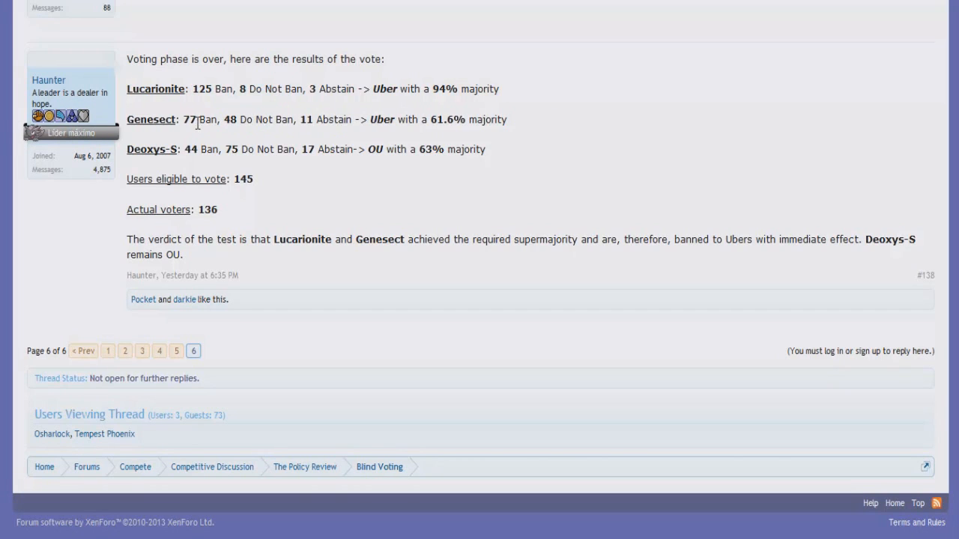
mouse_move(206, 110)
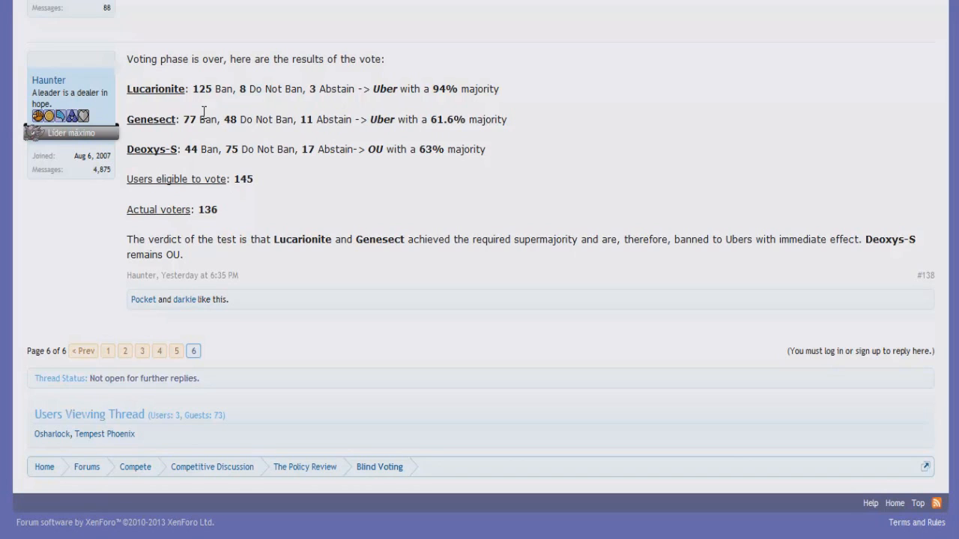
mouse_move(413, 112)
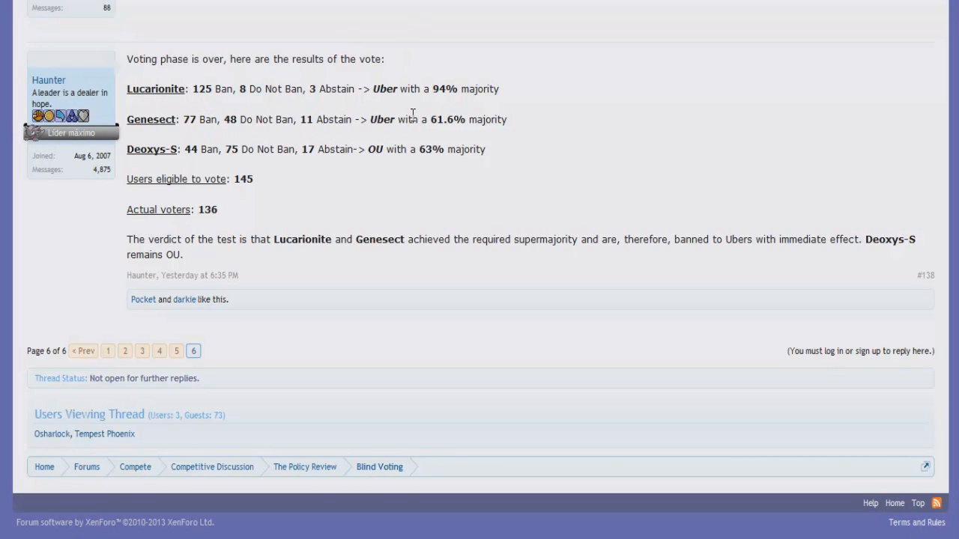
mouse_move(145, 95)
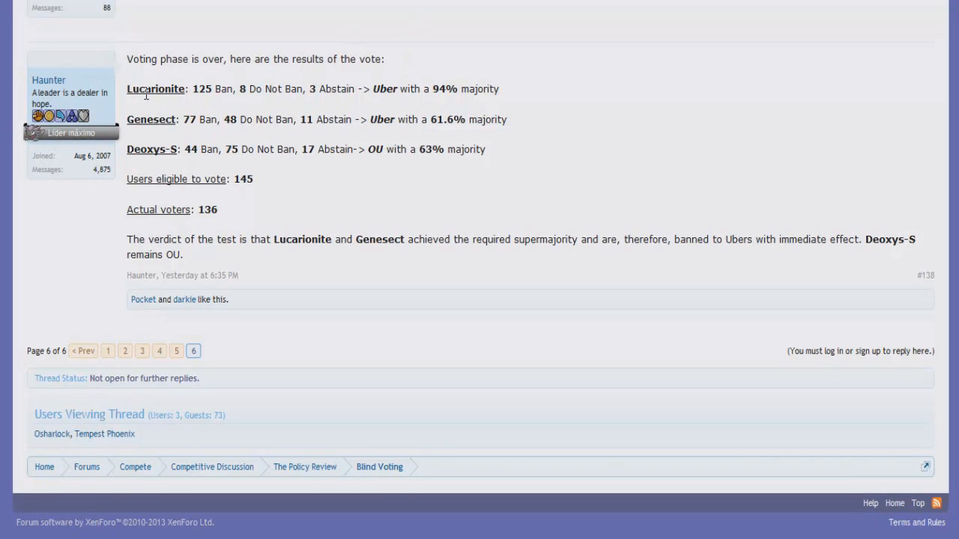
mouse_move(397, 96)
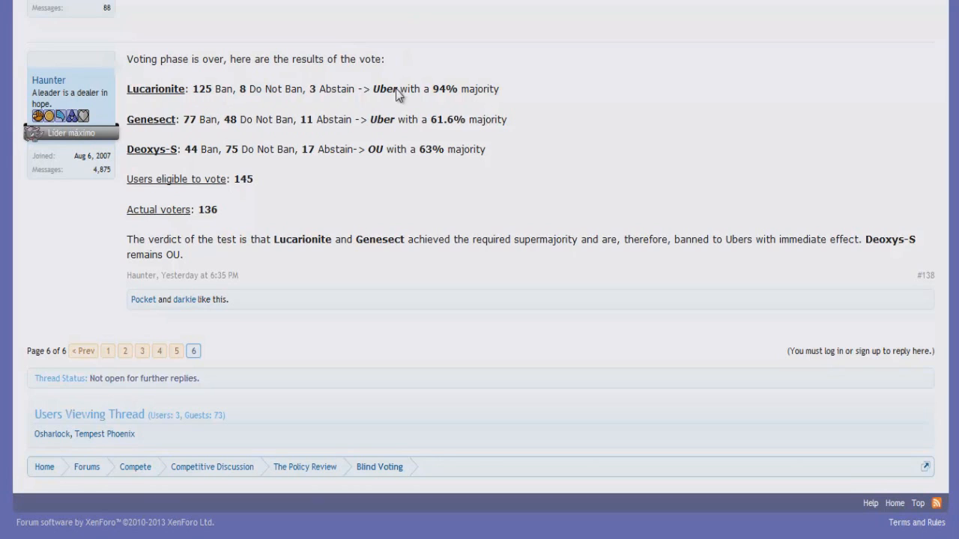
mouse_move(500, 105)
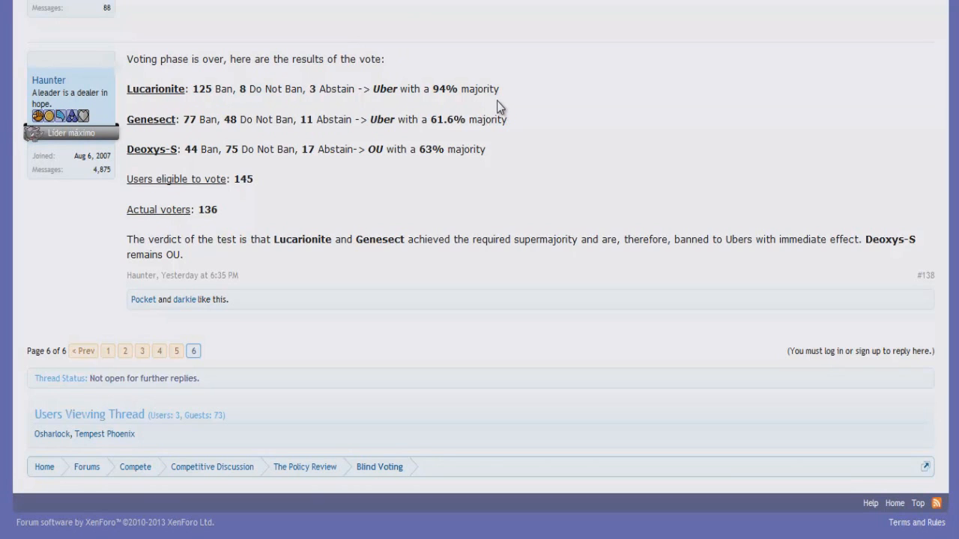
mouse_move(466, 119)
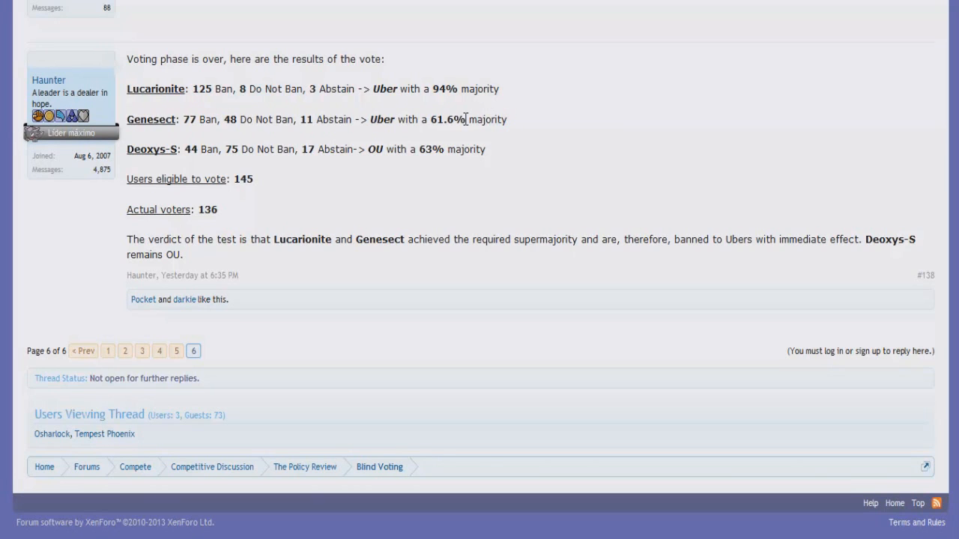
mouse_move(345, 118)
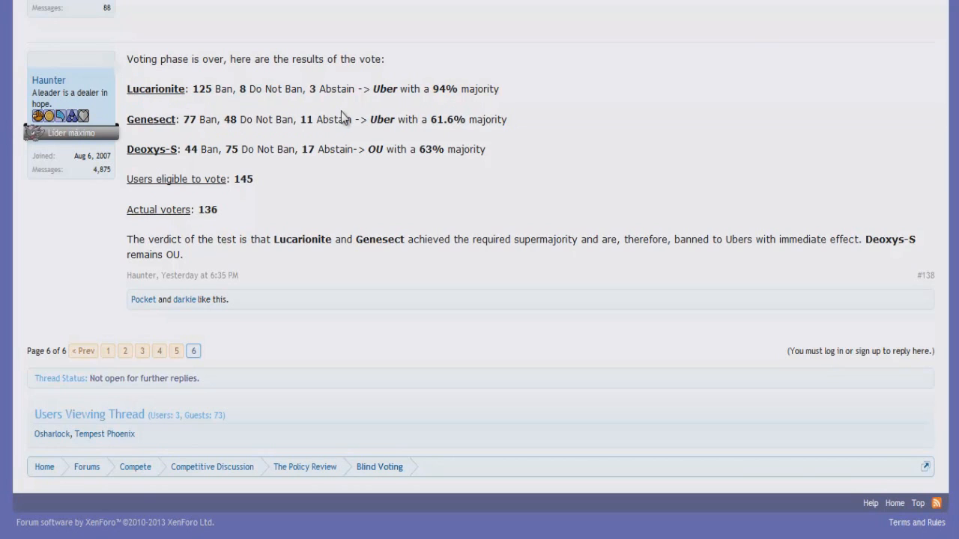
mouse_move(126, 126)
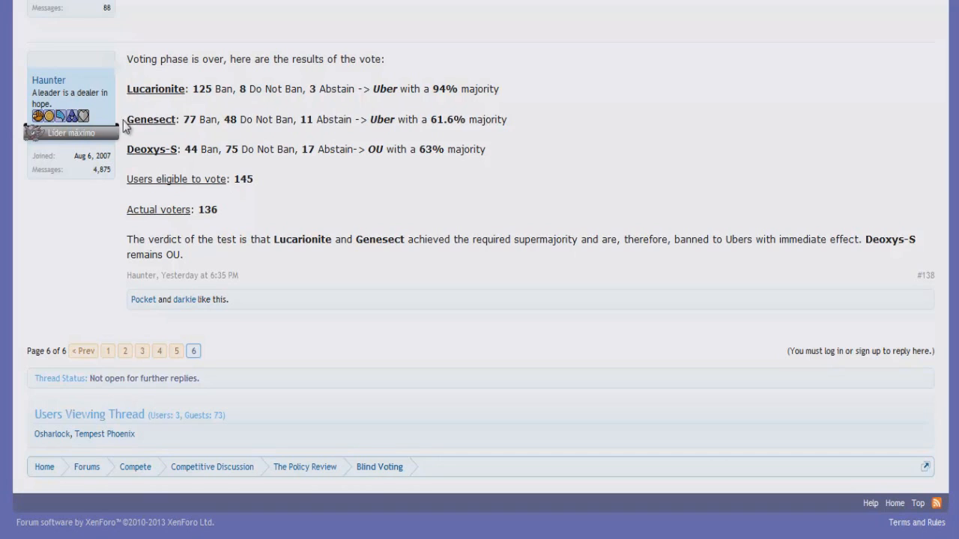
mouse_move(287, 144)
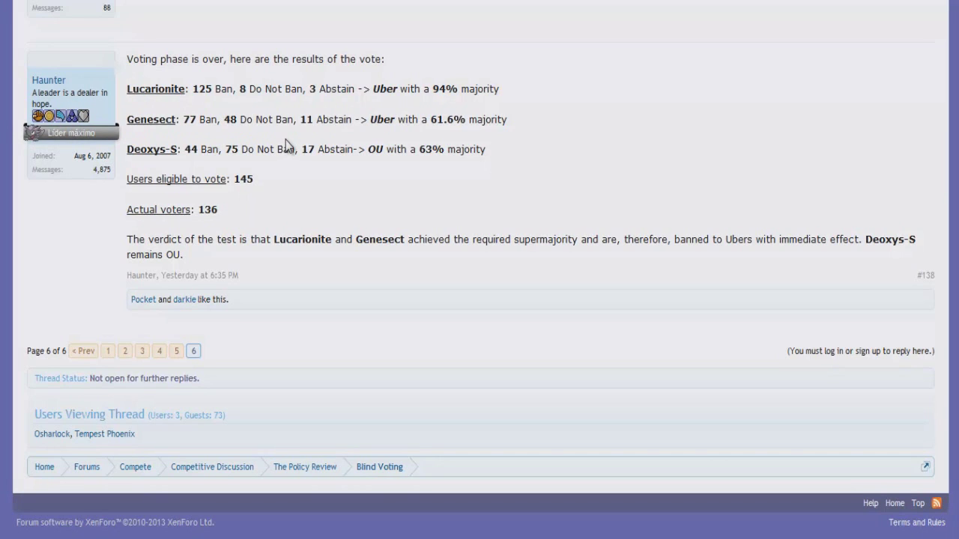
mouse_move(435, 87)
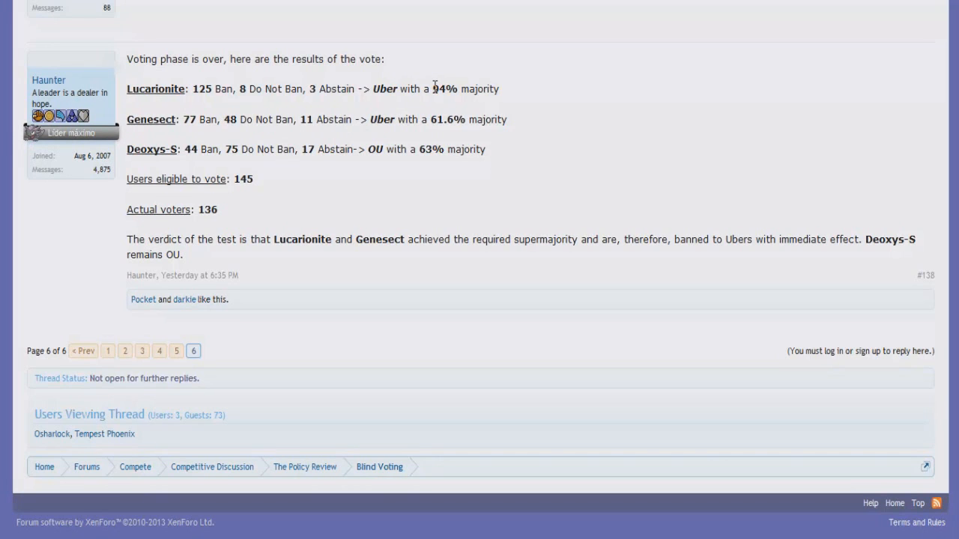
mouse_move(432, 95)
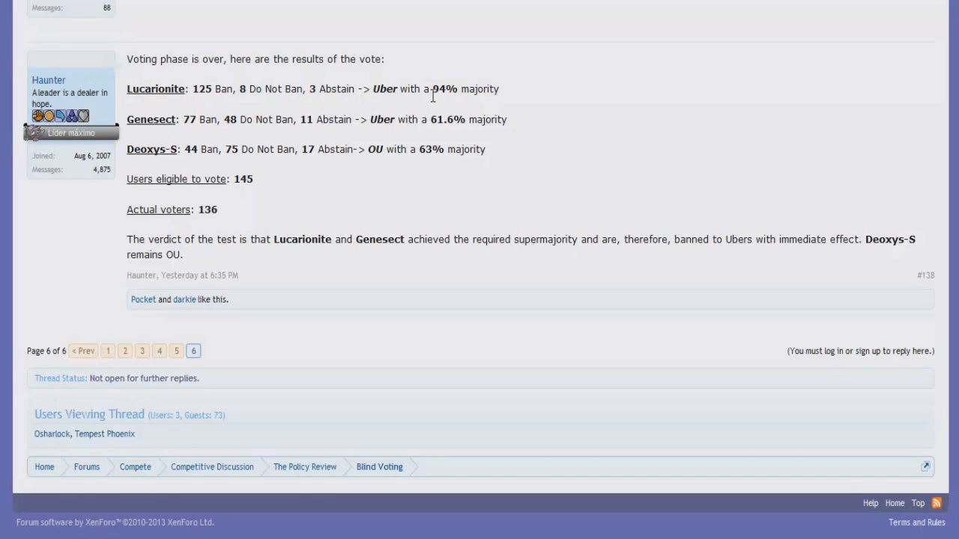
mouse_move(432, 96)
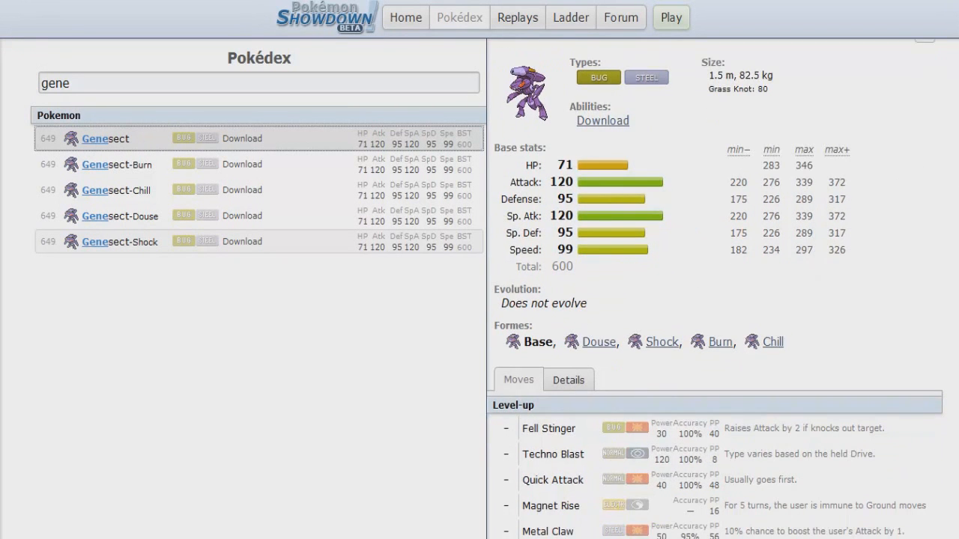
mouse_move(755, 135)
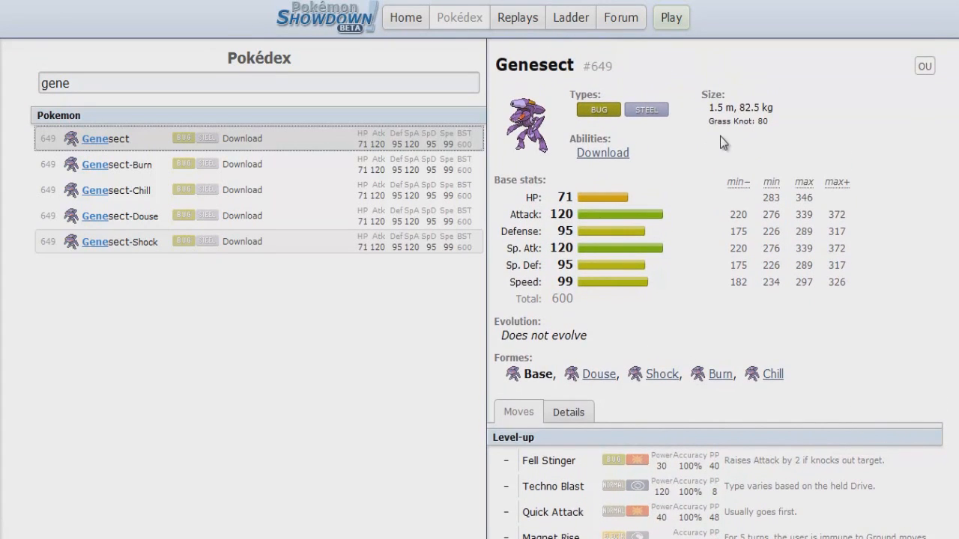
mouse_move(766, 153)
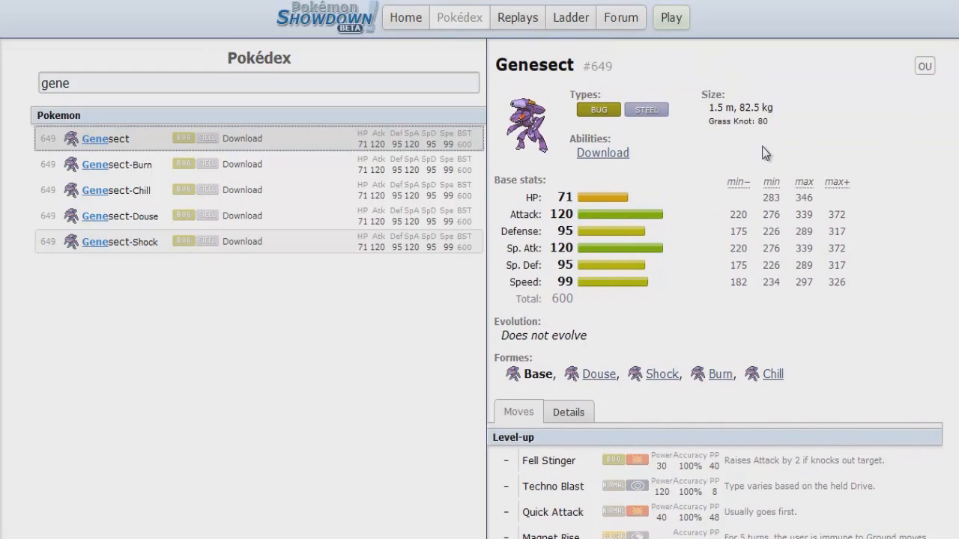
mouse_move(718, 174)
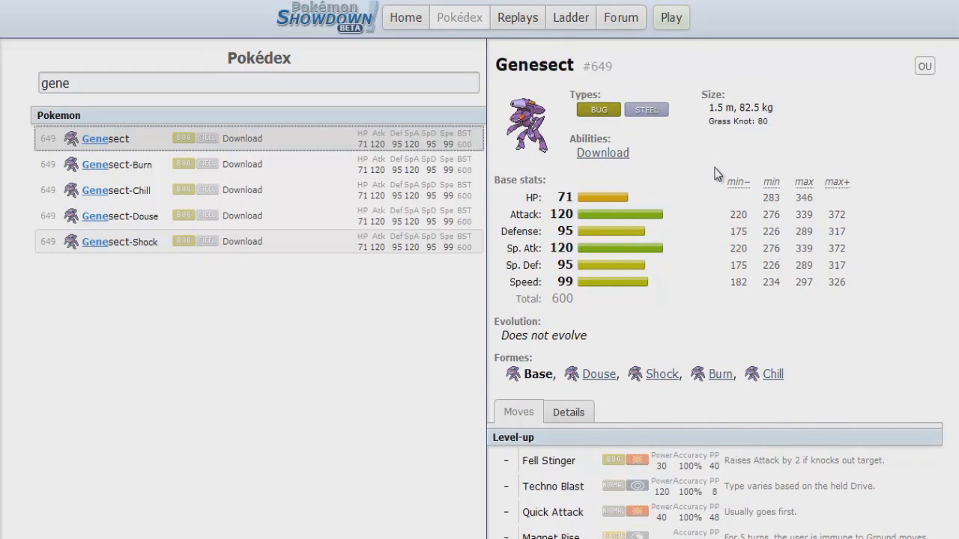
mouse_move(724, 180)
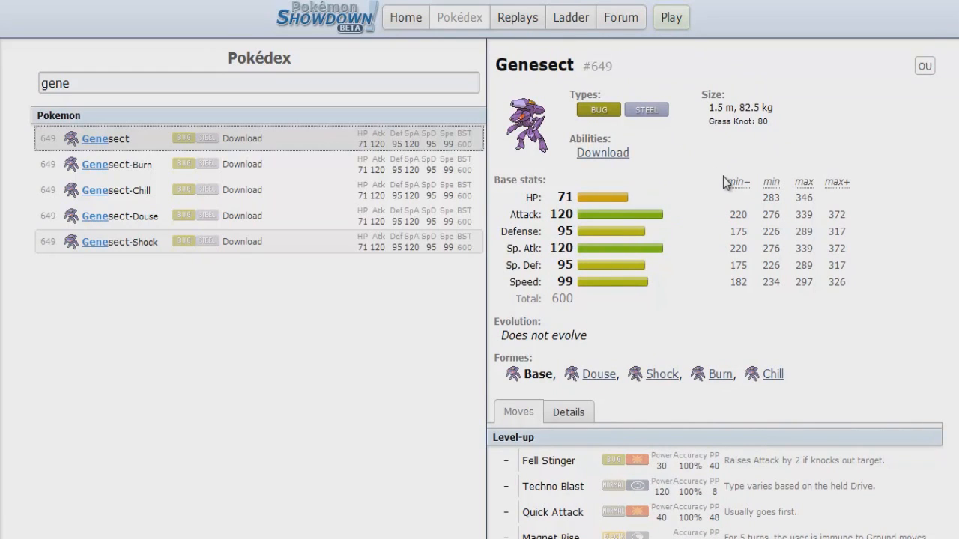
mouse_move(633, 171)
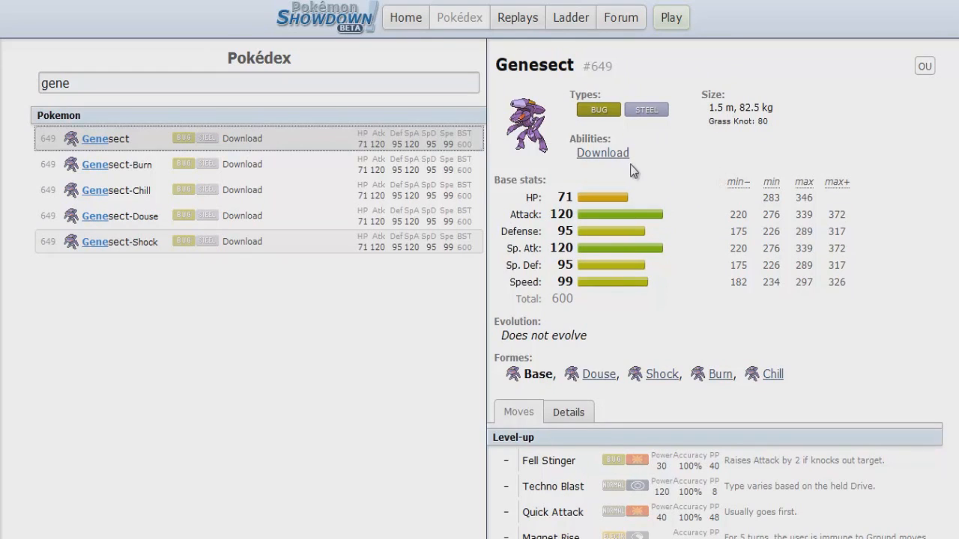
mouse_move(646, 109)
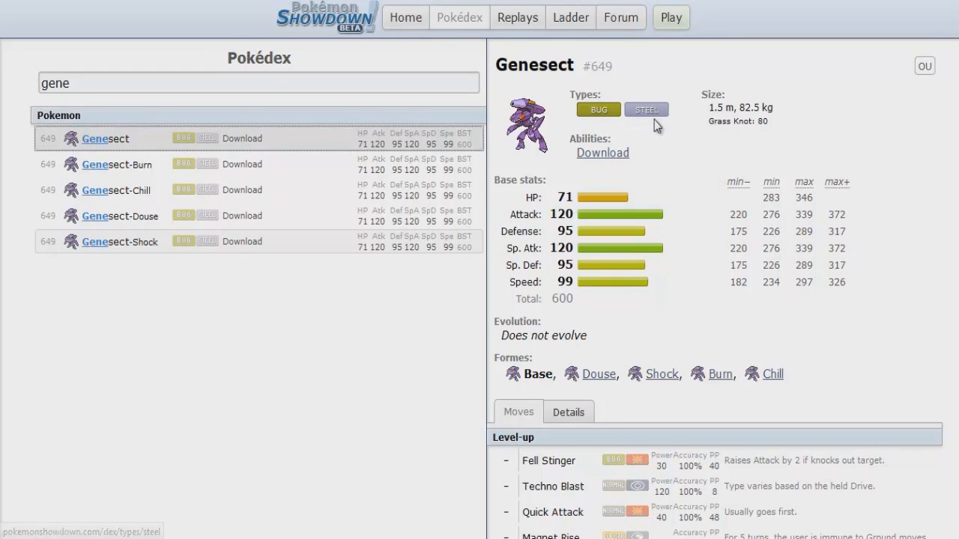
mouse_move(667, 163)
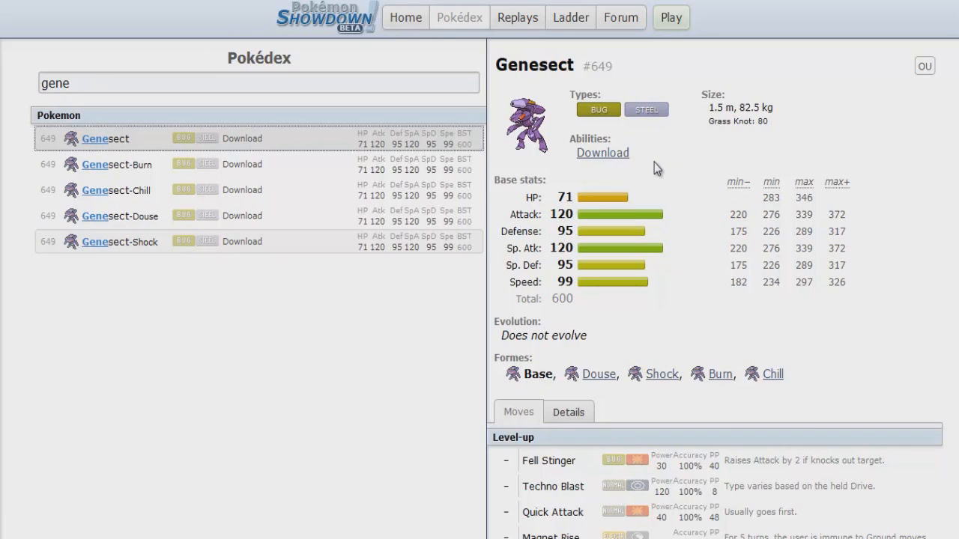
mouse_move(761, 183)
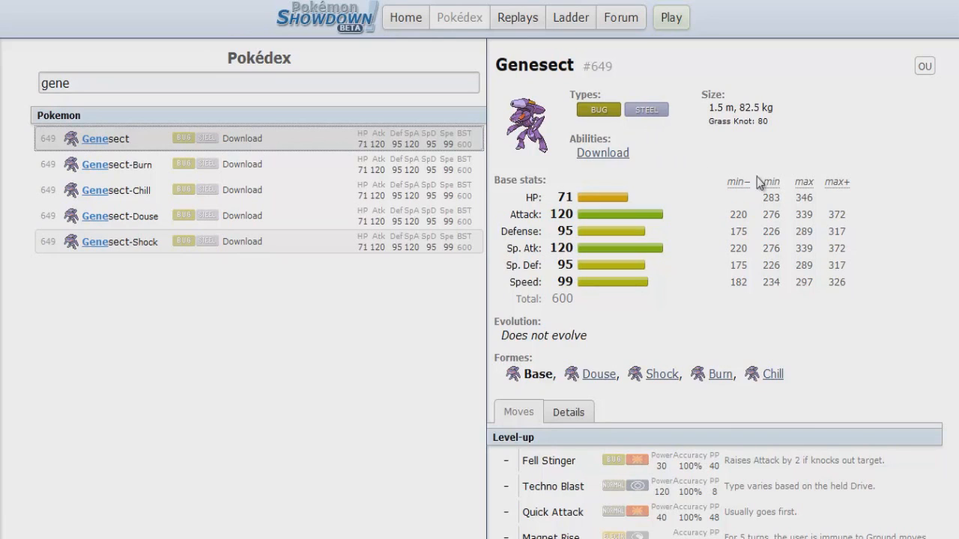
mouse_move(884, 190)
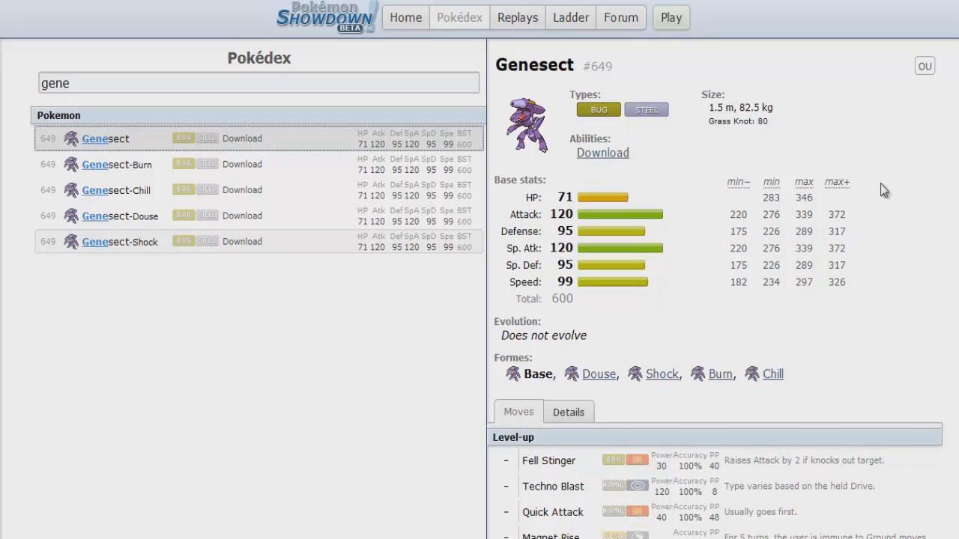
mouse_move(883, 223)
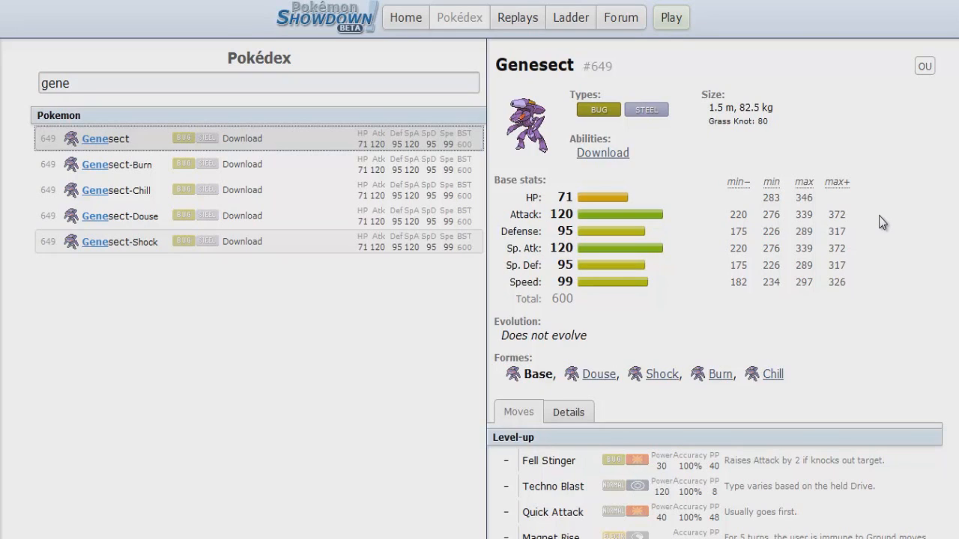
mouse_move(853, 247)
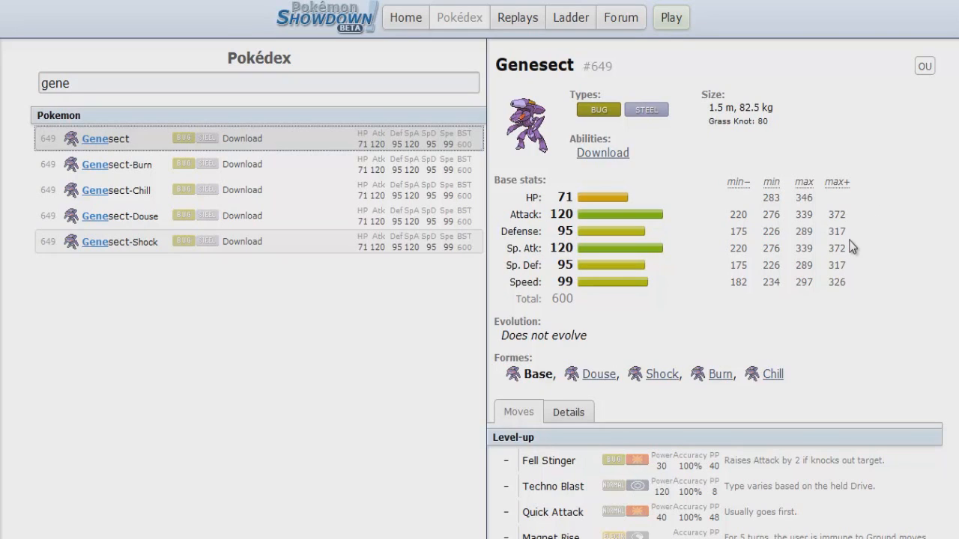
mouse_move(901, 225)
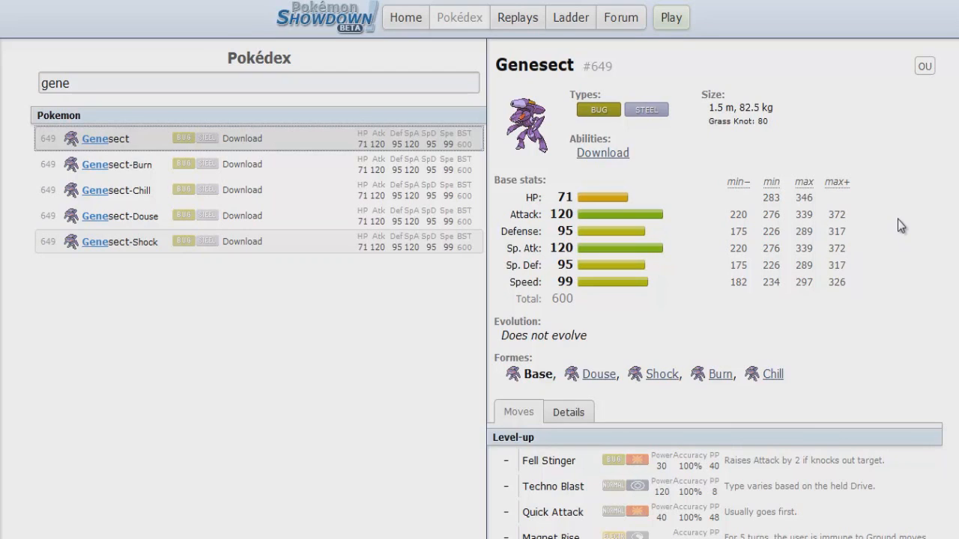
mouse_move(894, 242)
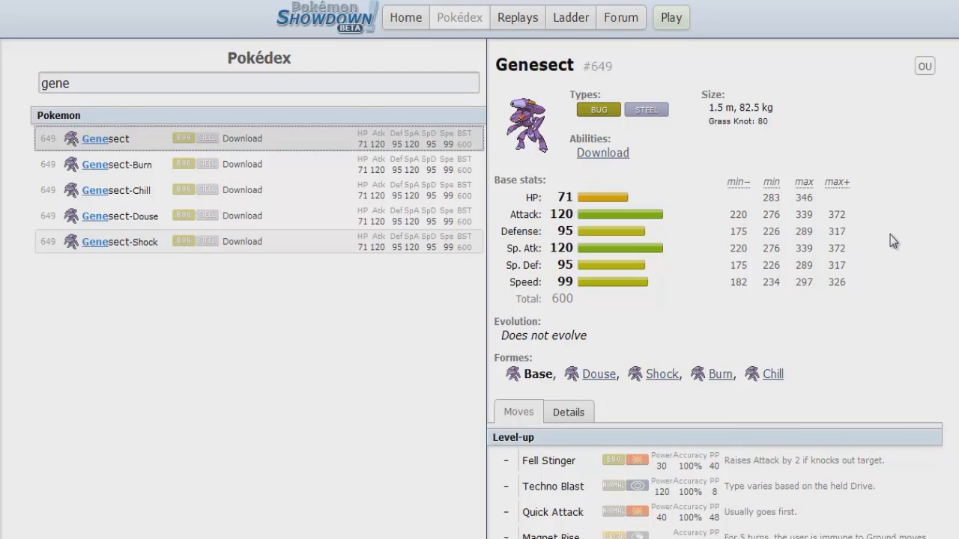
mouse_move(806, 300)
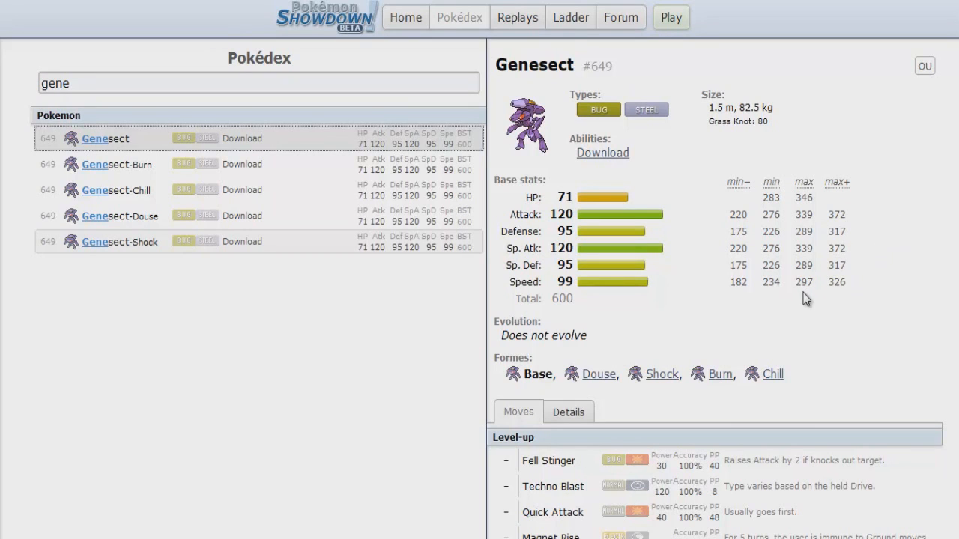
mouse_move(706, 283)
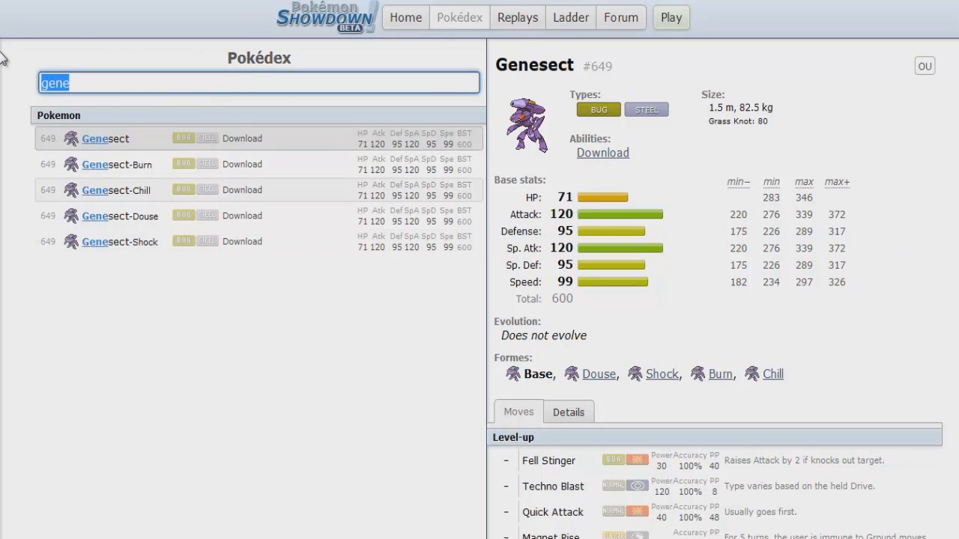
mouse_move(291, 133)
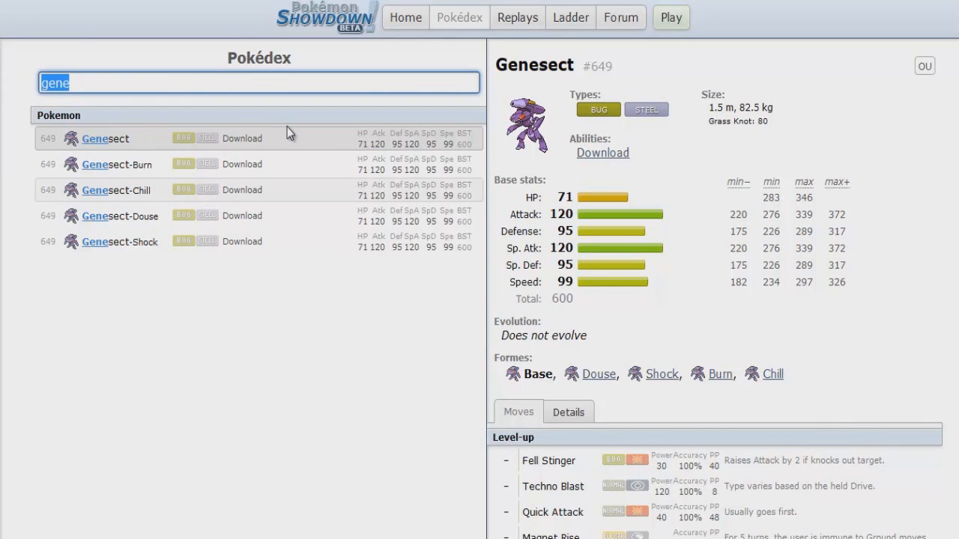
Step: Search 'deoxys' and open the Deoxys-Speed entry with 180 base Speed
text(d)
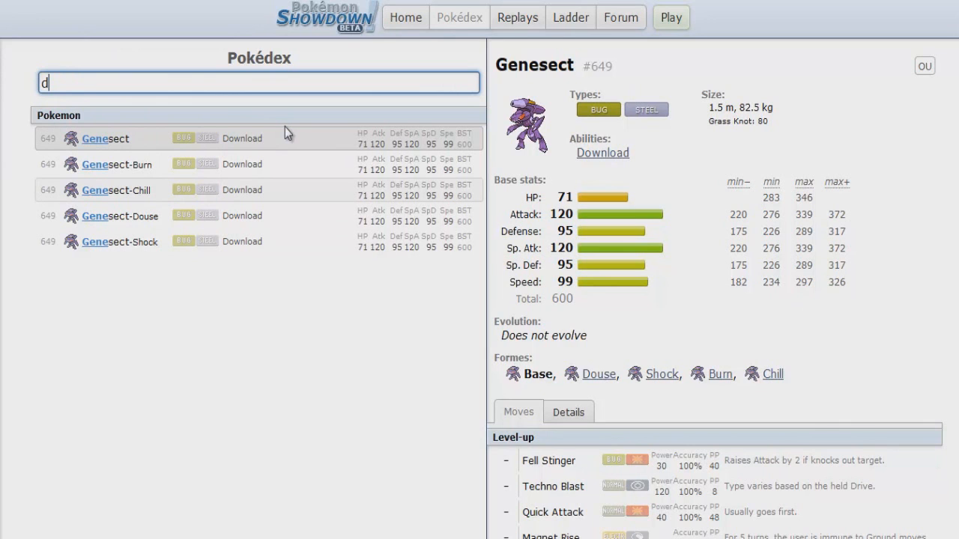
text(eoxys)
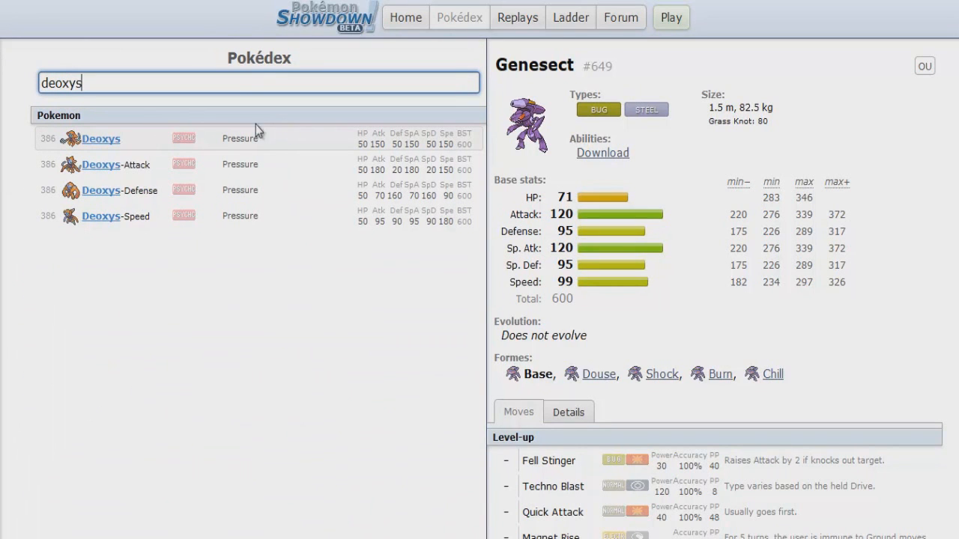
click(101, 216)
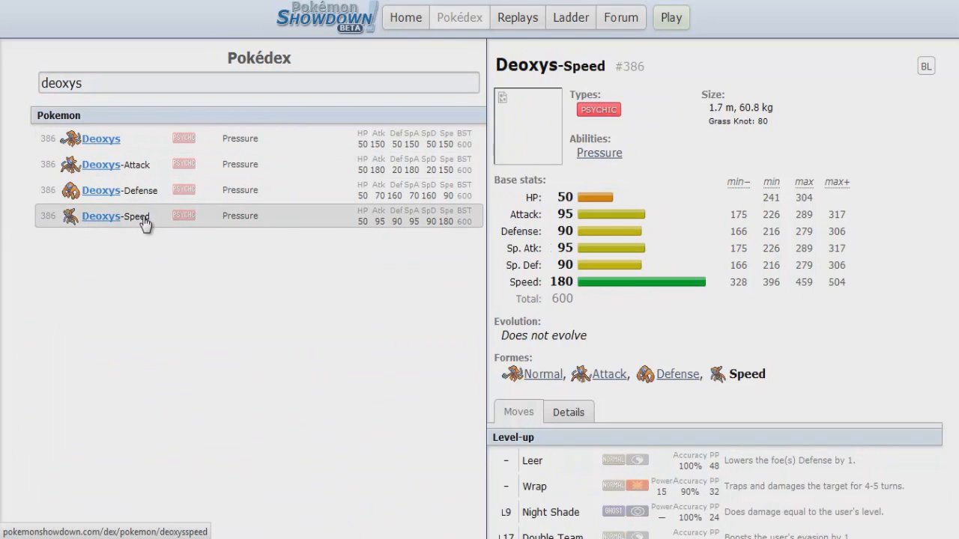
mouse_move(674, 221)
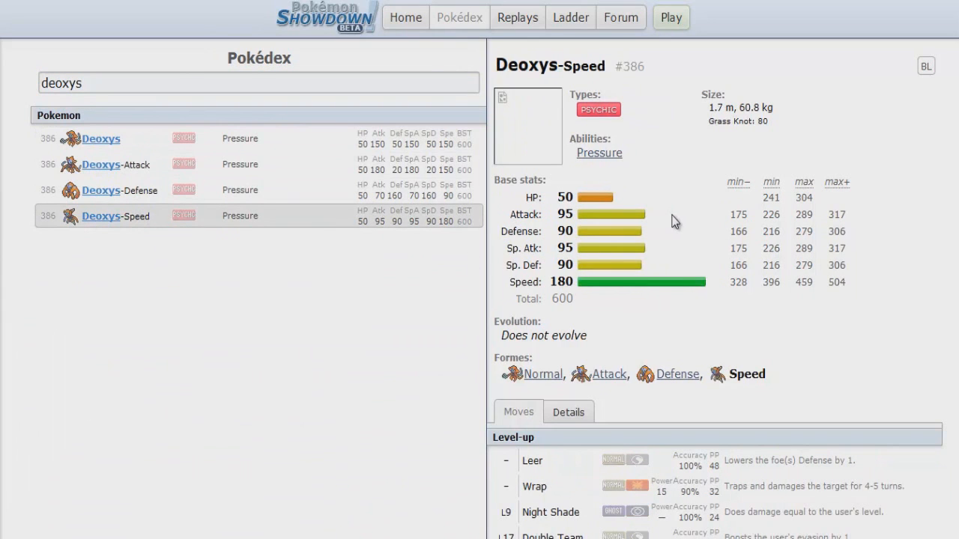
mouse_move(553, 282)
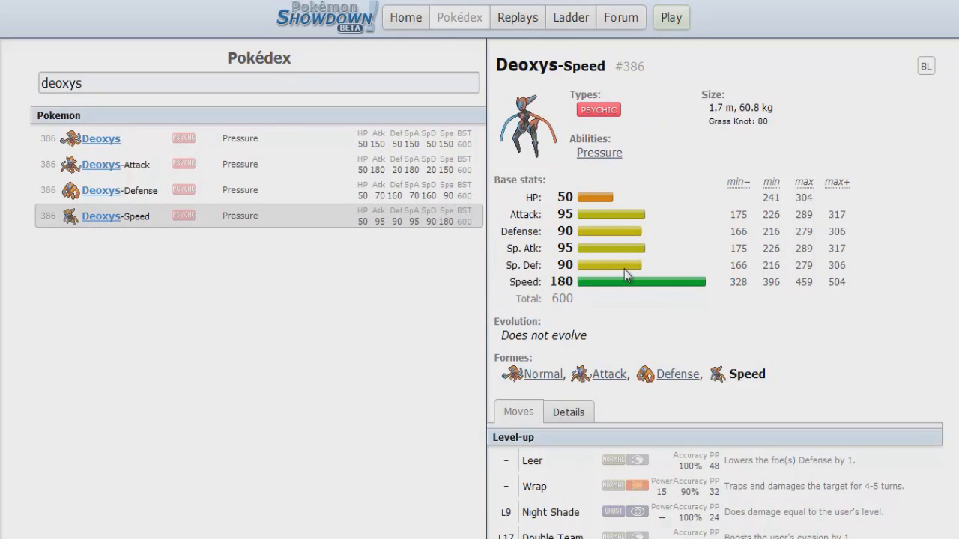
mouse_move(545, 291)
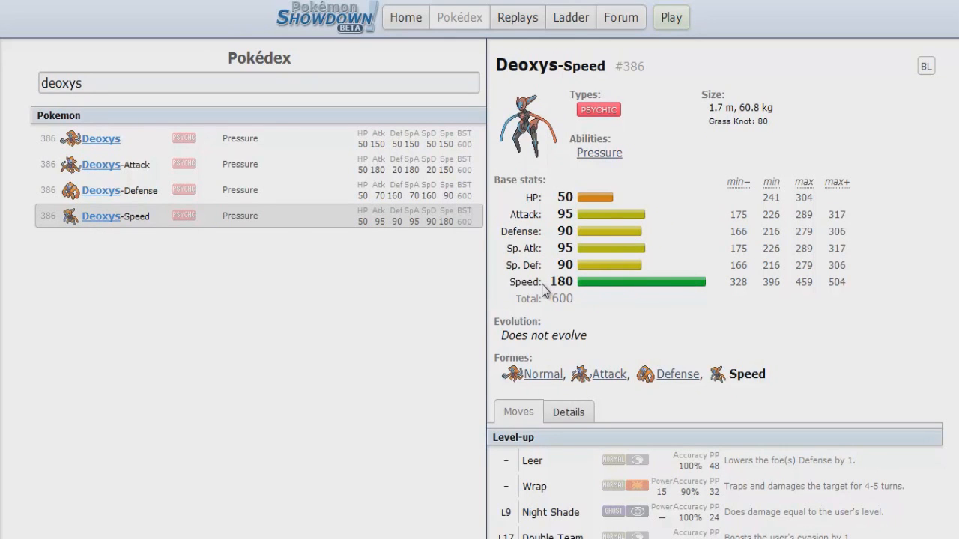
mouse_move(607, 225)
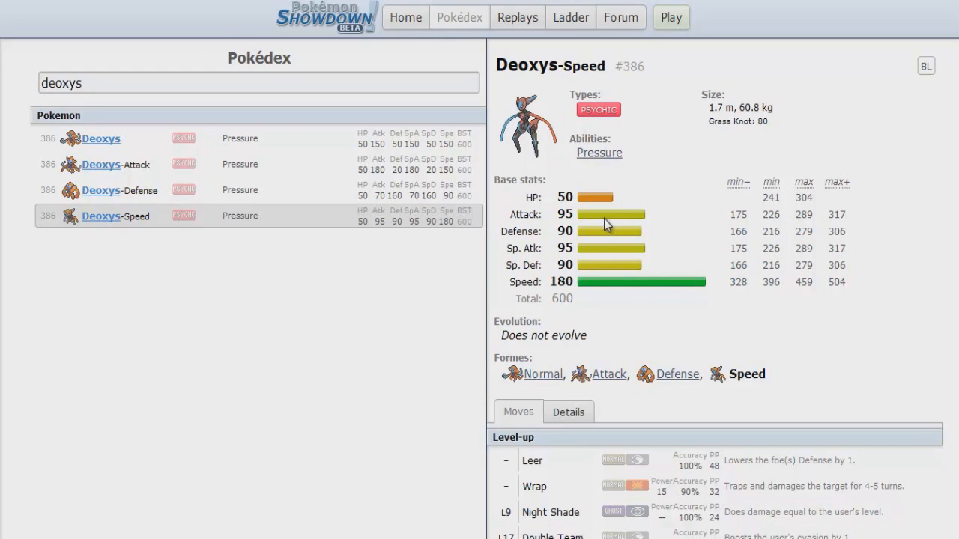
mouse_move(656, 228)
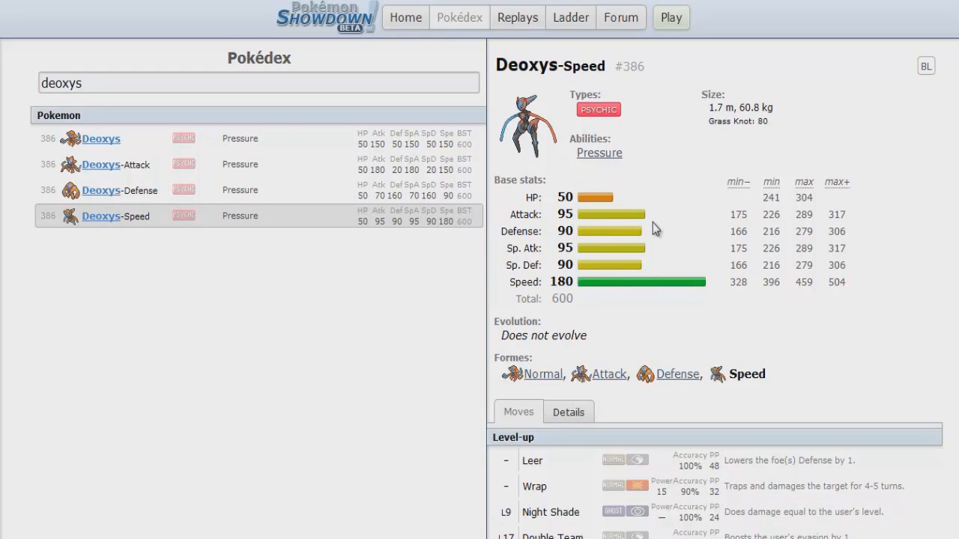
mouse_move(628, 218)
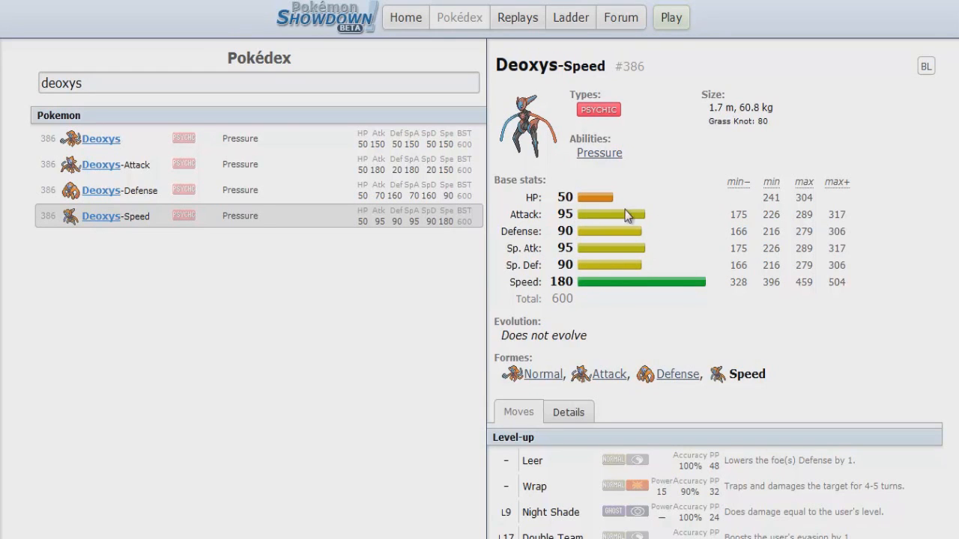
mouse_move(591, 251)
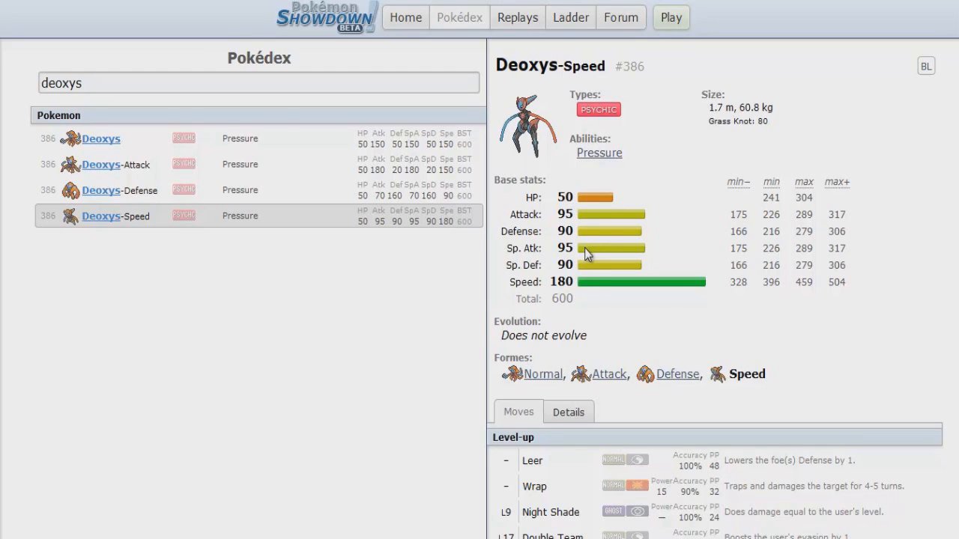
mouse_move(615, 263)
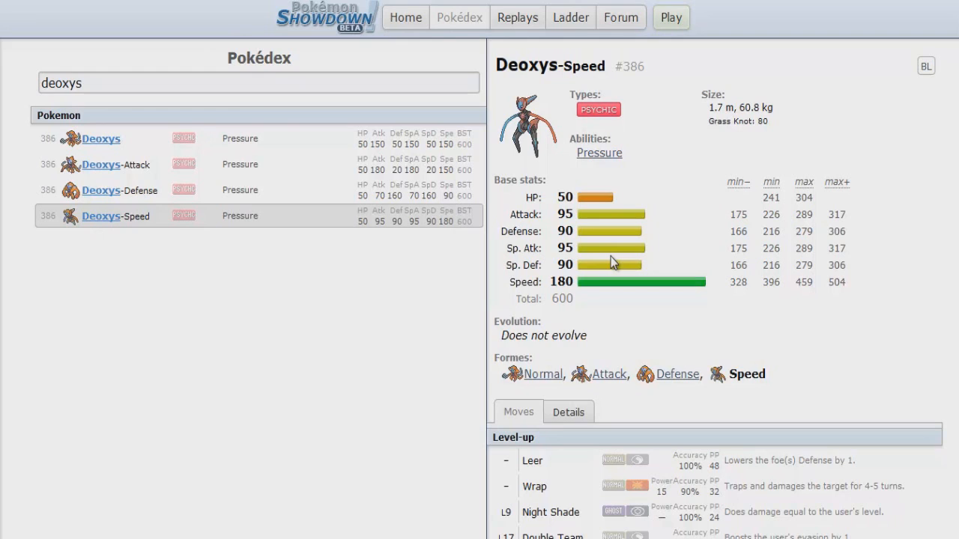
mouse_move(635, 190)
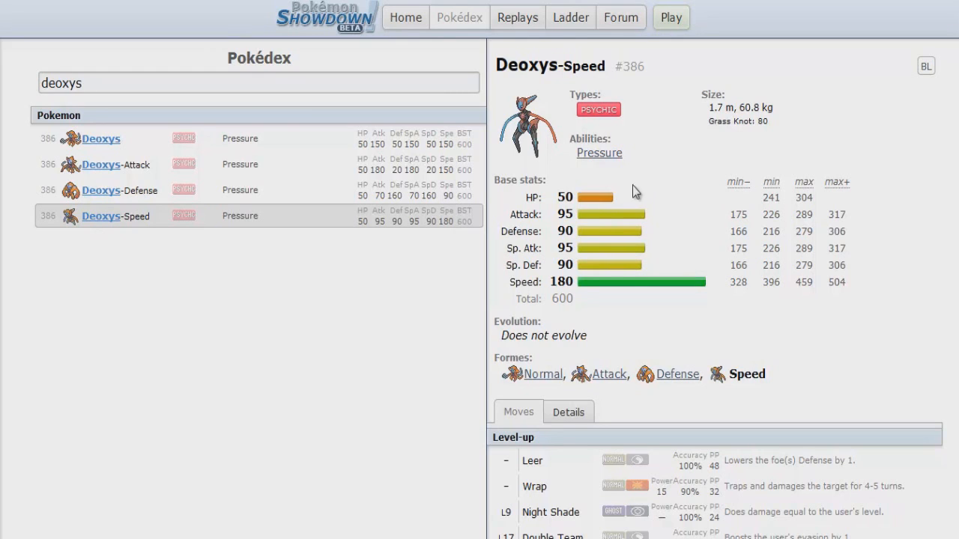
mouse_move(659, 202)
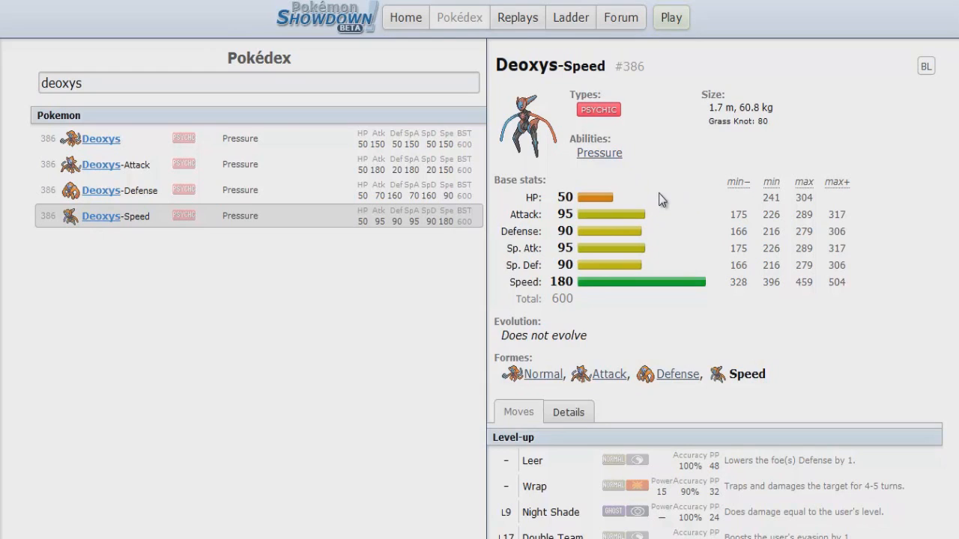
mouse_move(636, 208)
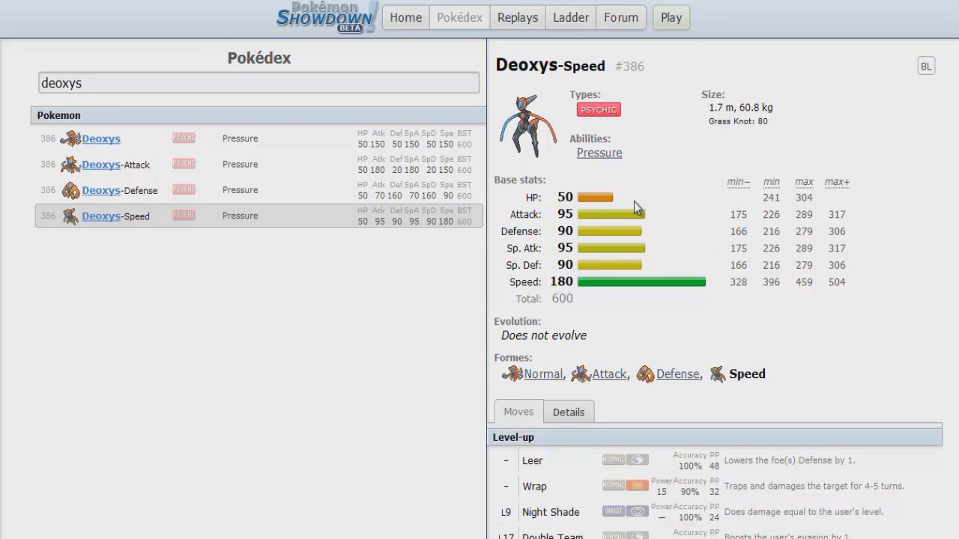
mouse_move(577, 252)
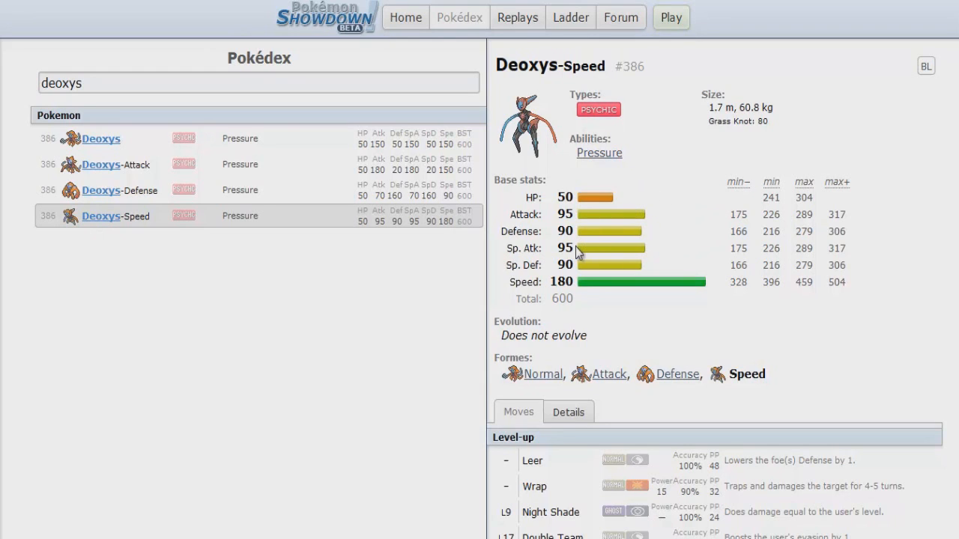
mouse_move(556, 271)
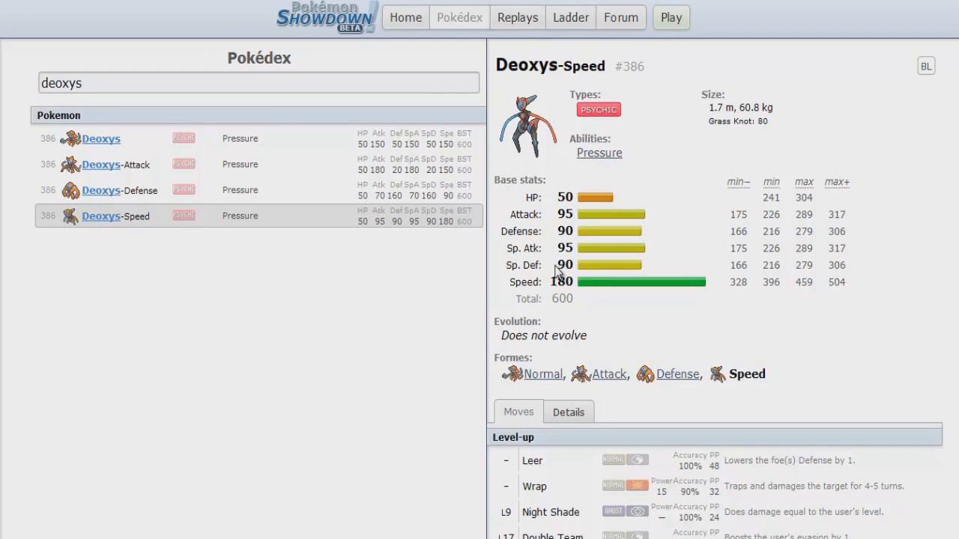
mouse_move(492, 102)
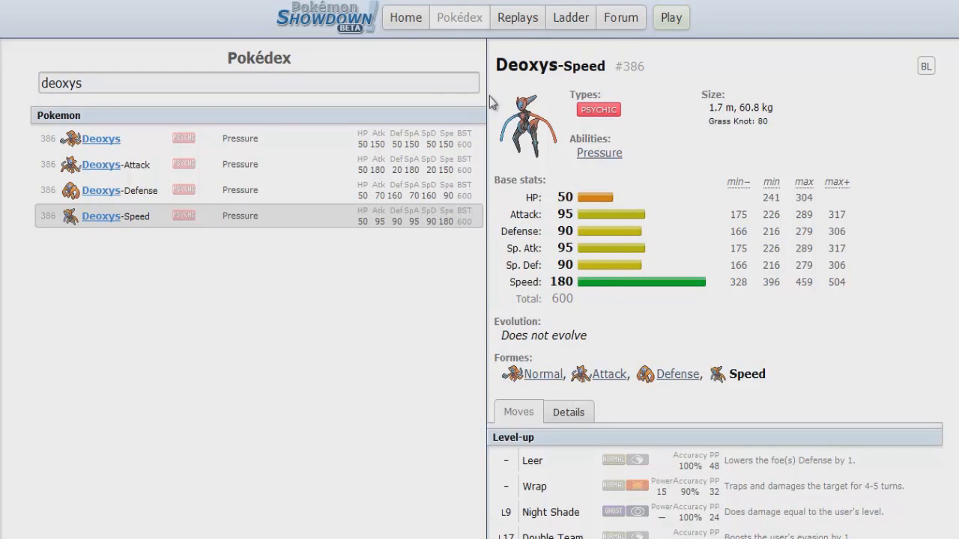
mouse_move(697, 305)
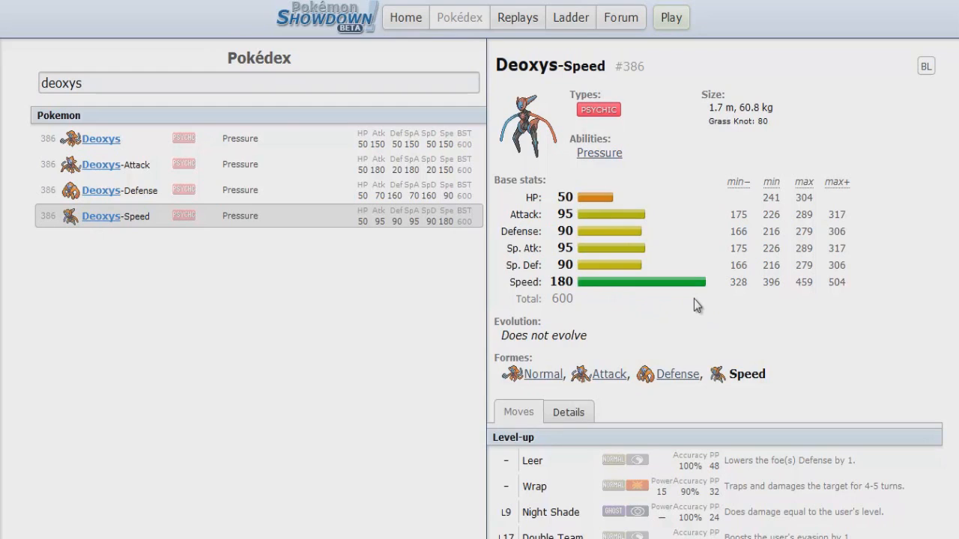
mouse_move(845, 263)
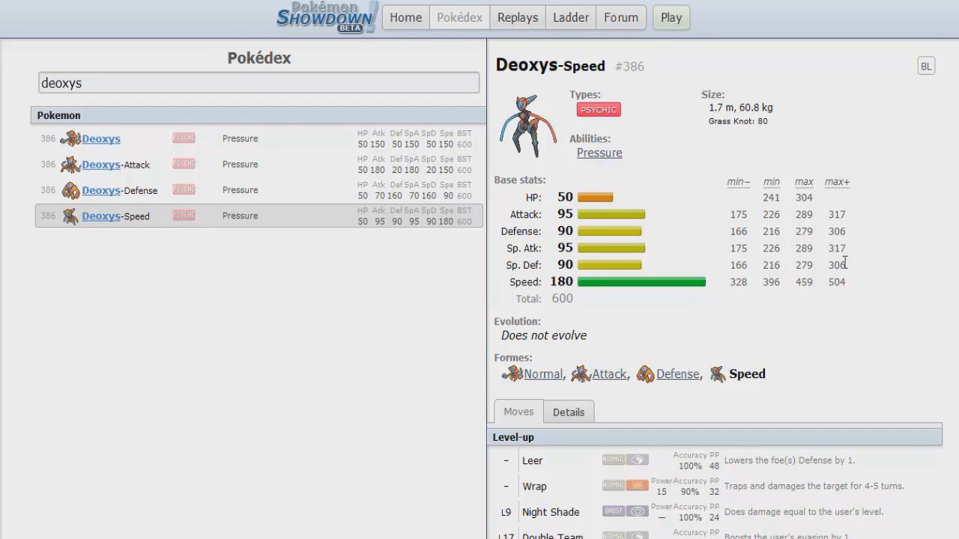
mouse_move(849, 157)
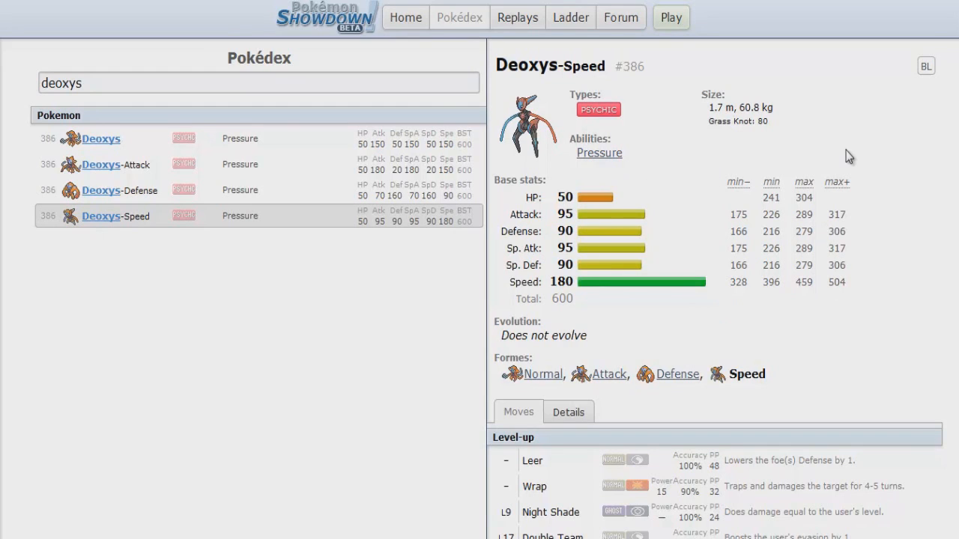
mouse_move(596, 161)
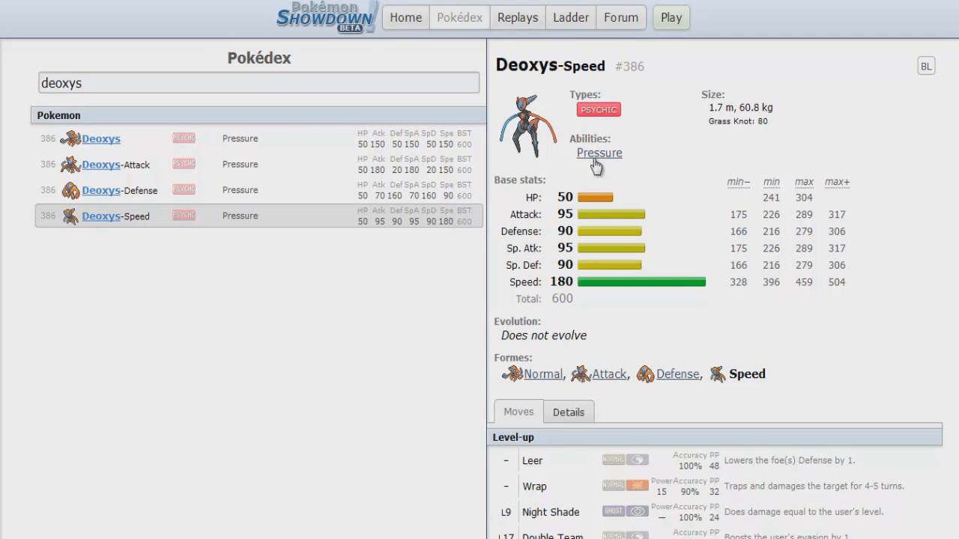
click(620, 16)
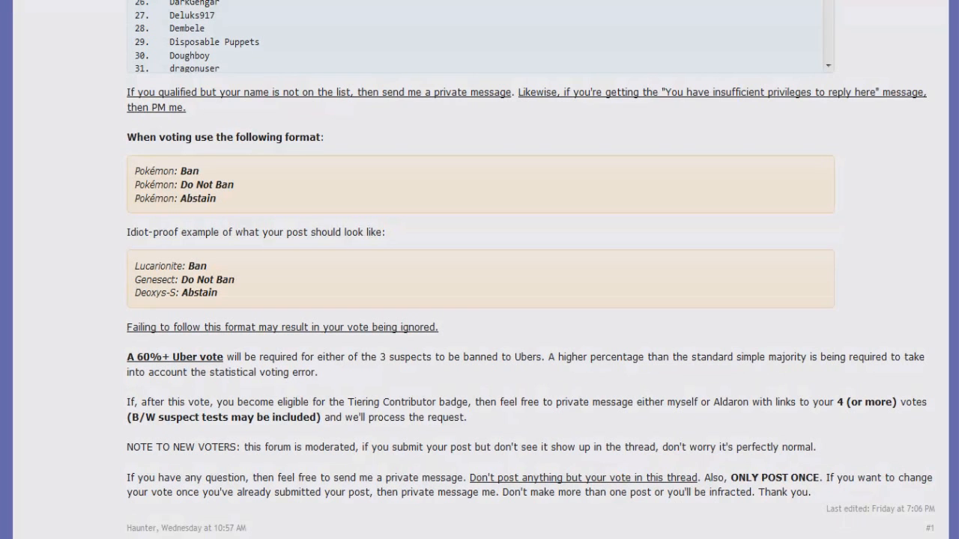
scroll(down, 3)
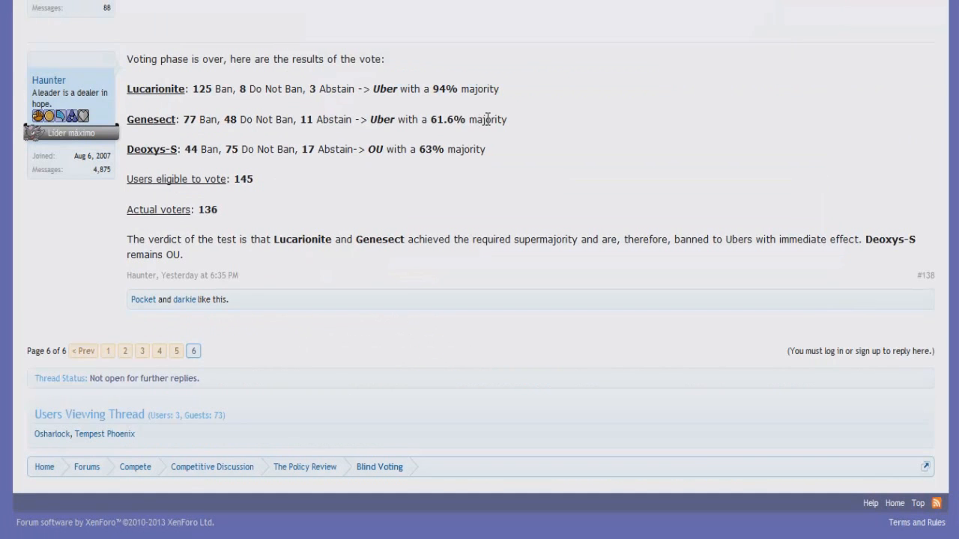
mouse_move(550, 107)
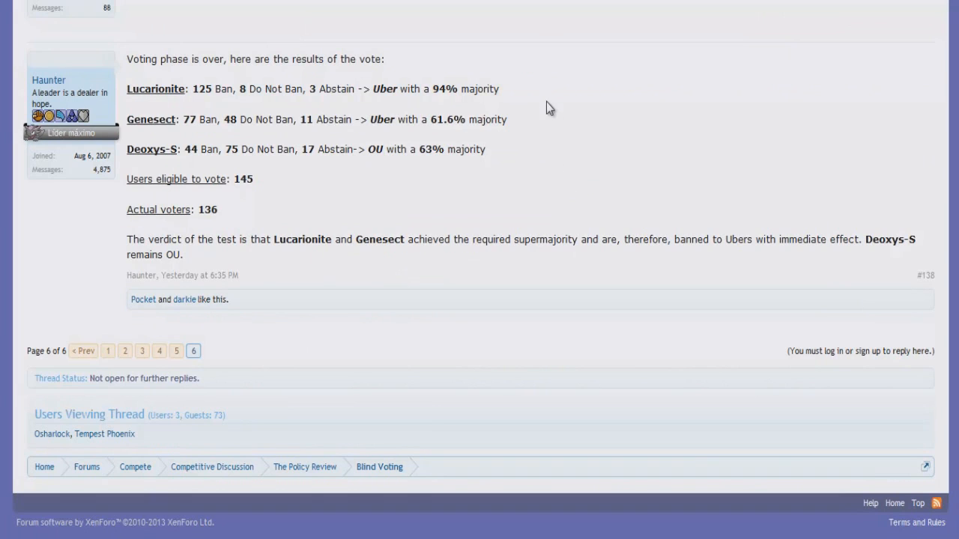
mouse_move(522, 58)
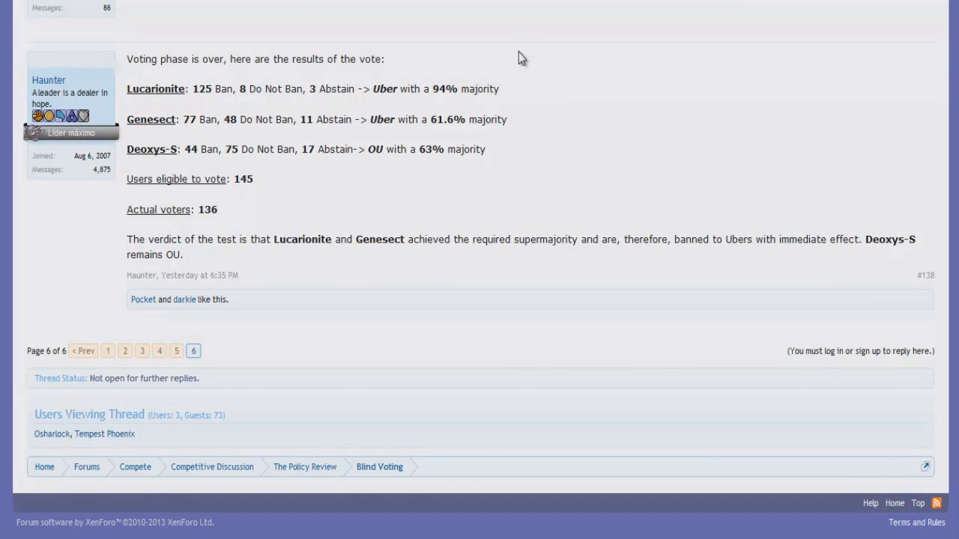
mouse_move(546, 85)
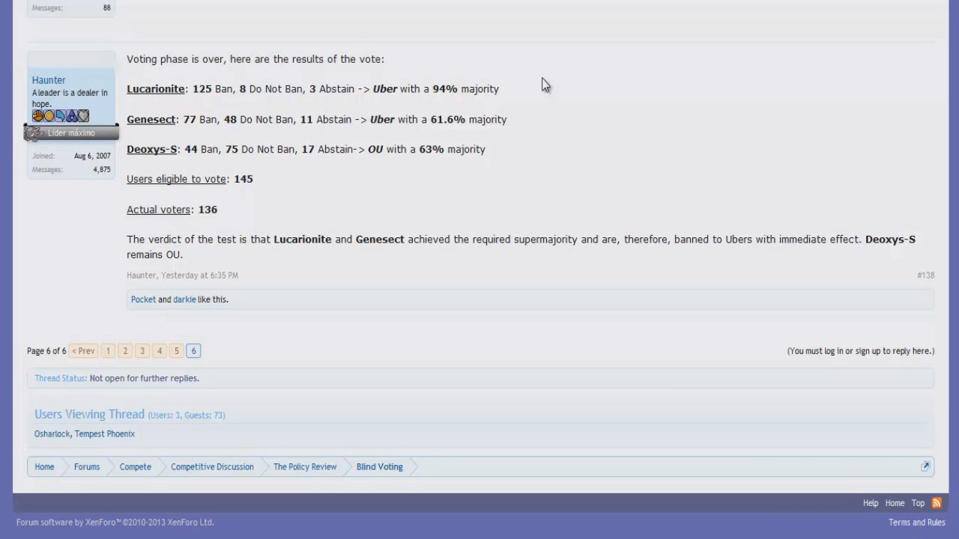
mouse_move(184, 90)
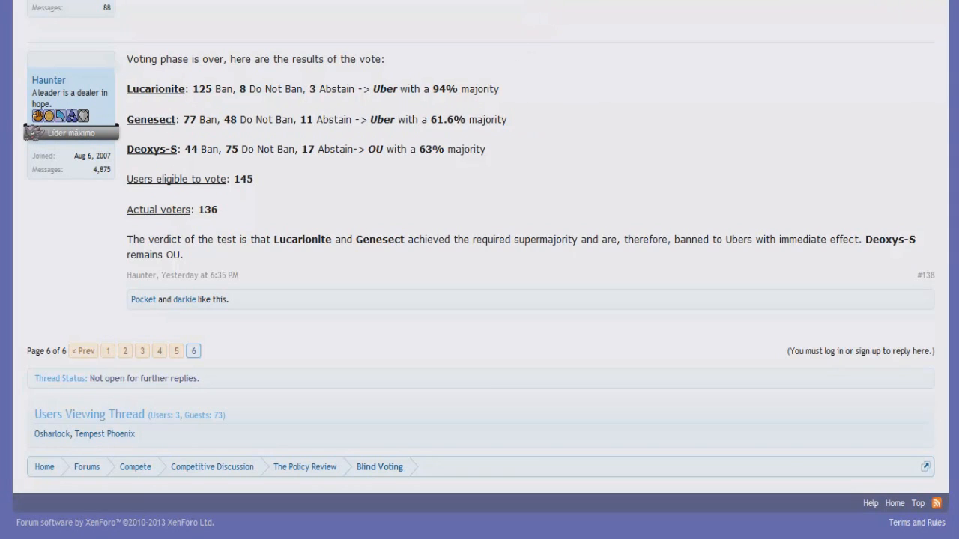
mouse_move(490, 92)
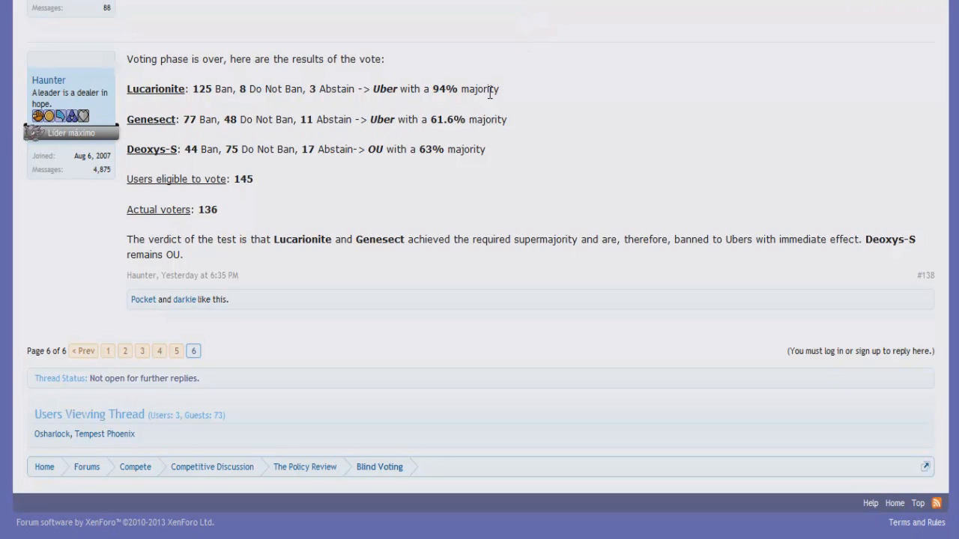
mouse_move(486, 101)
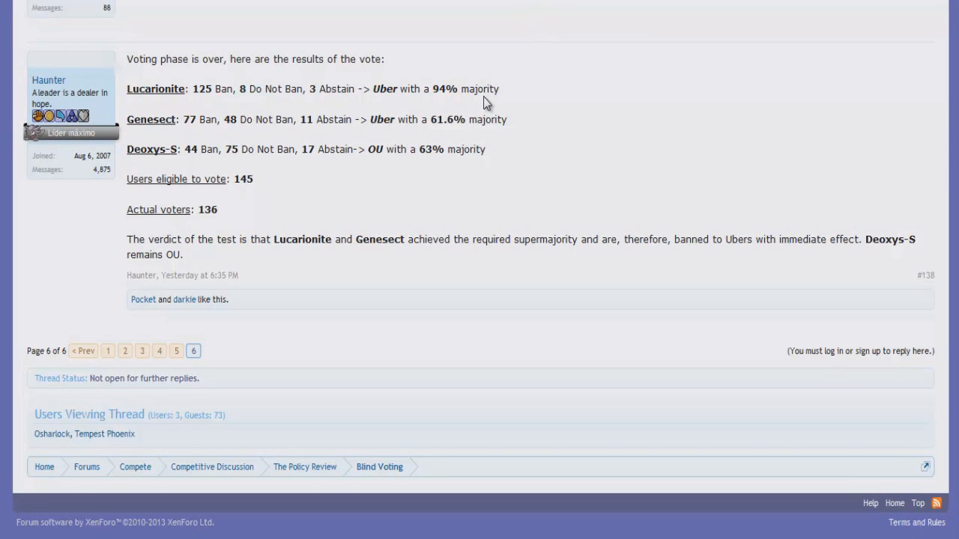
mouse_move(470, 93)
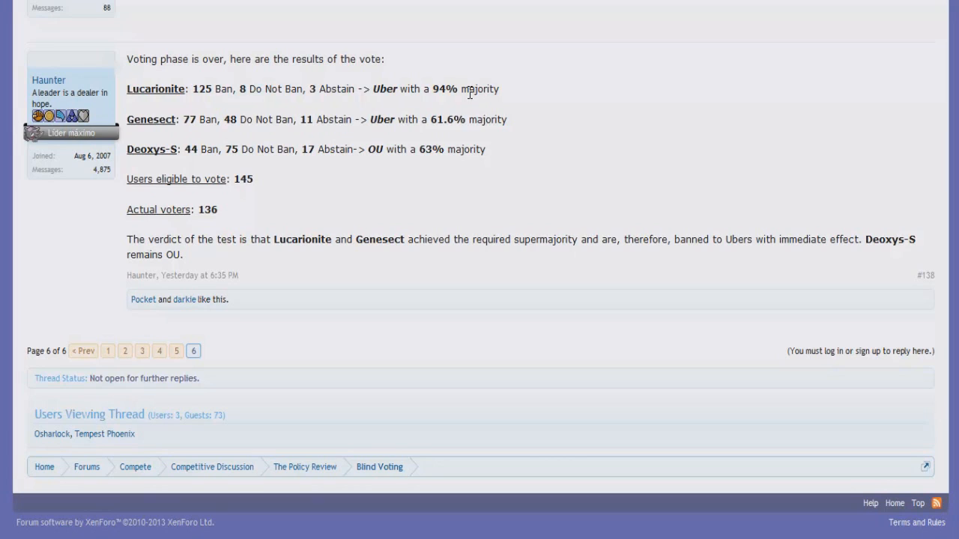
mouse_move(437, 114)
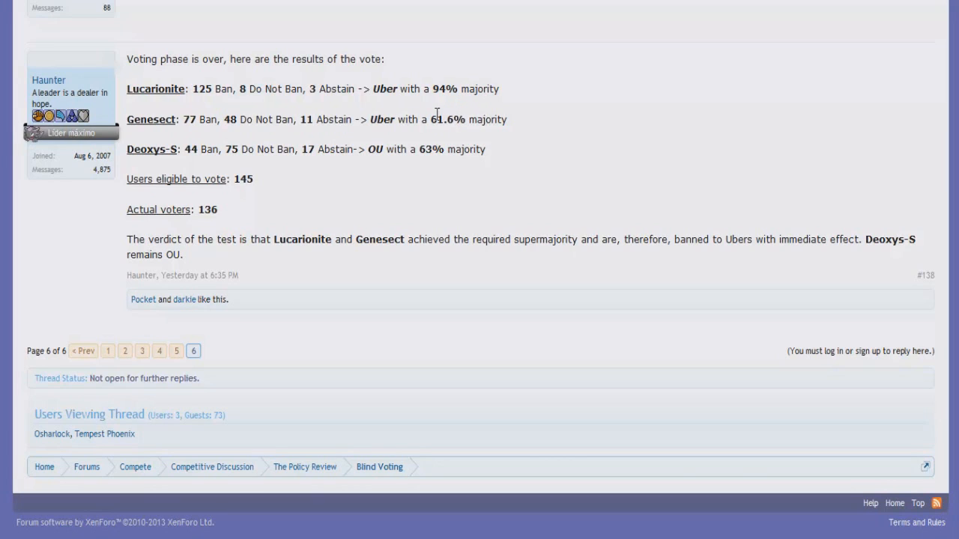
mouse_move(200, 103)
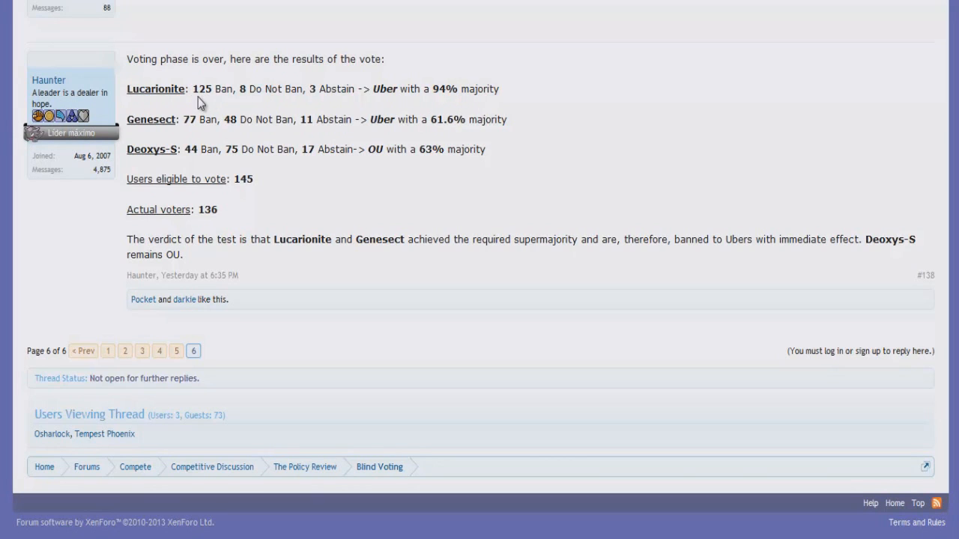
mouse_move(258, 94)
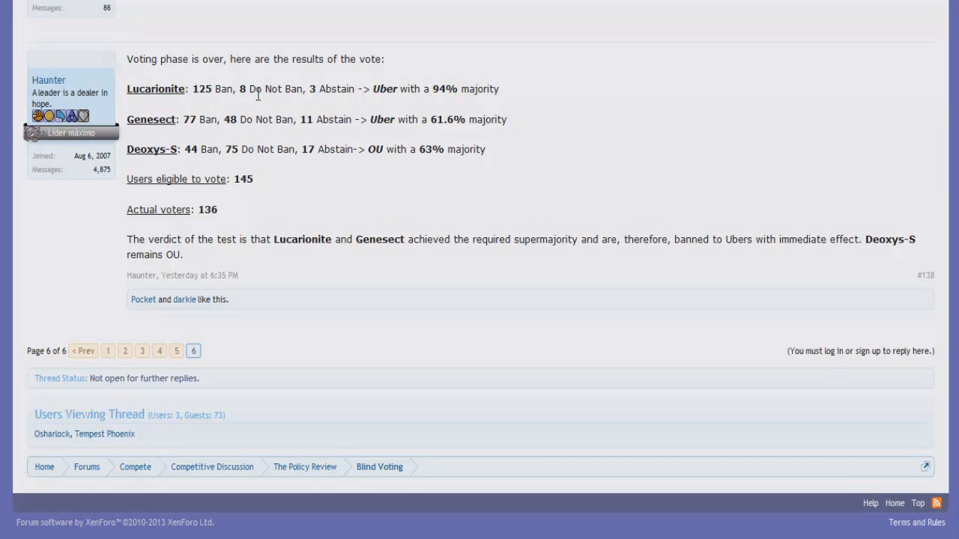
mouse_move(282, 73)
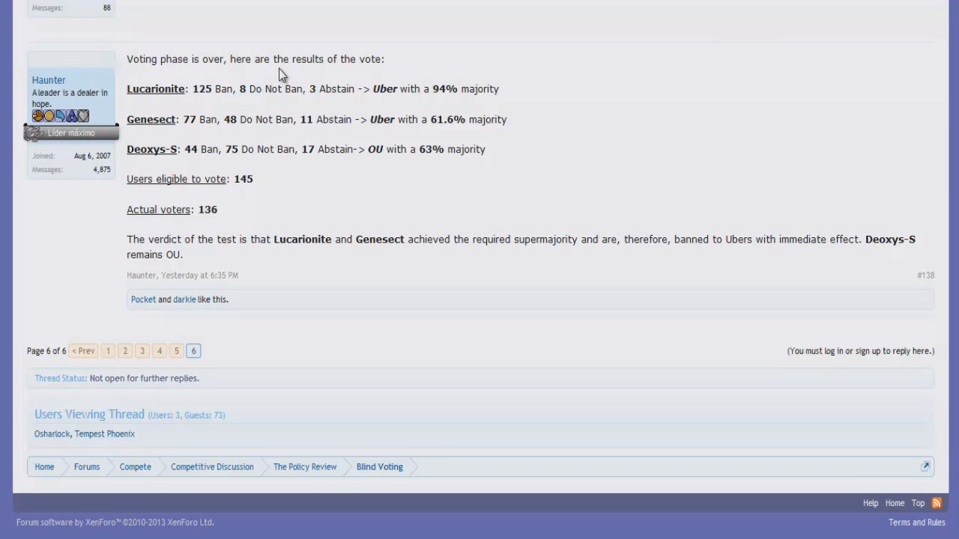
mouse_move(558, 151)
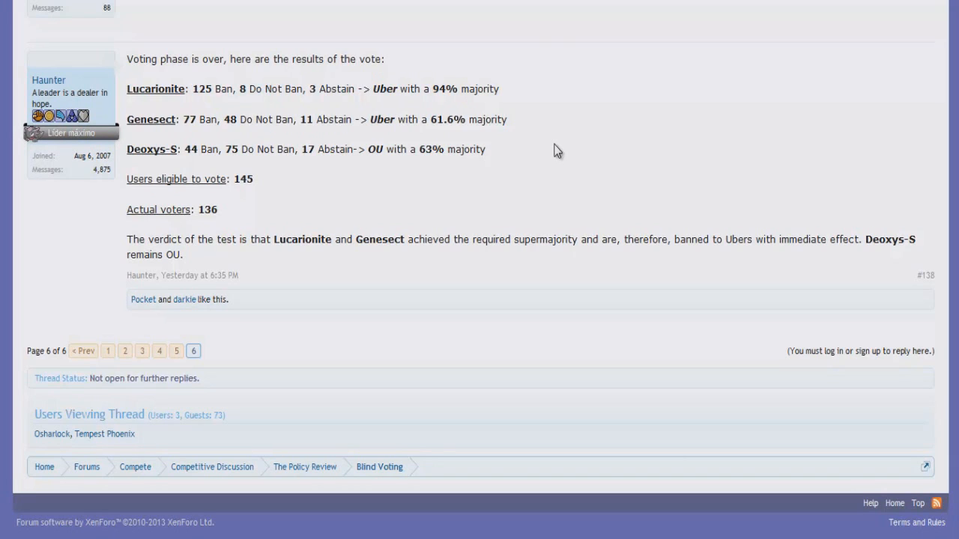
mouse_move(543, 176)
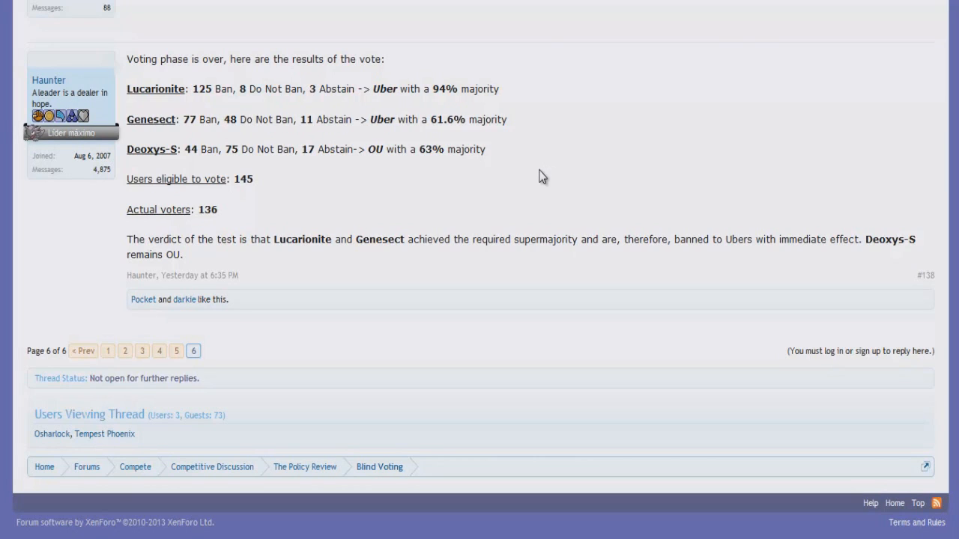
mouse_move(296, 174)
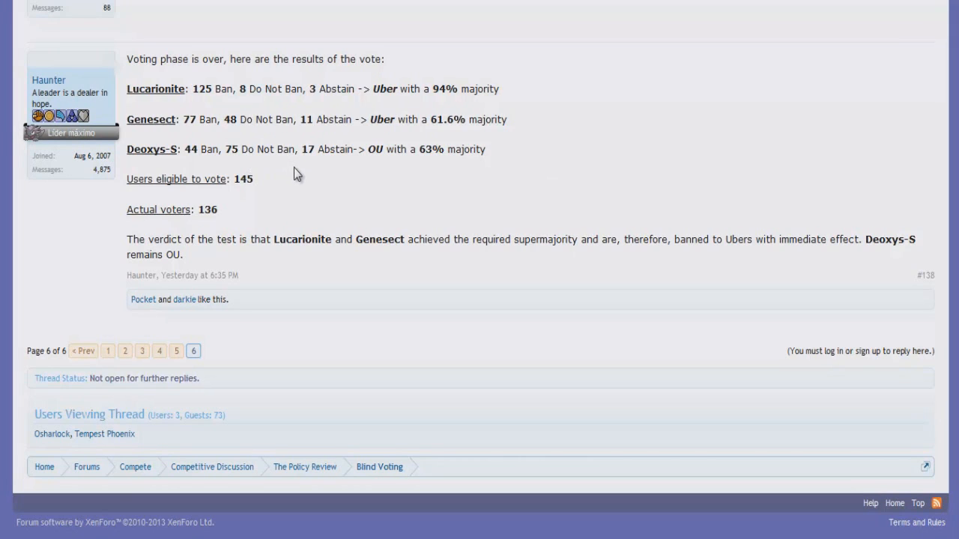
mouse_move(423, 36)
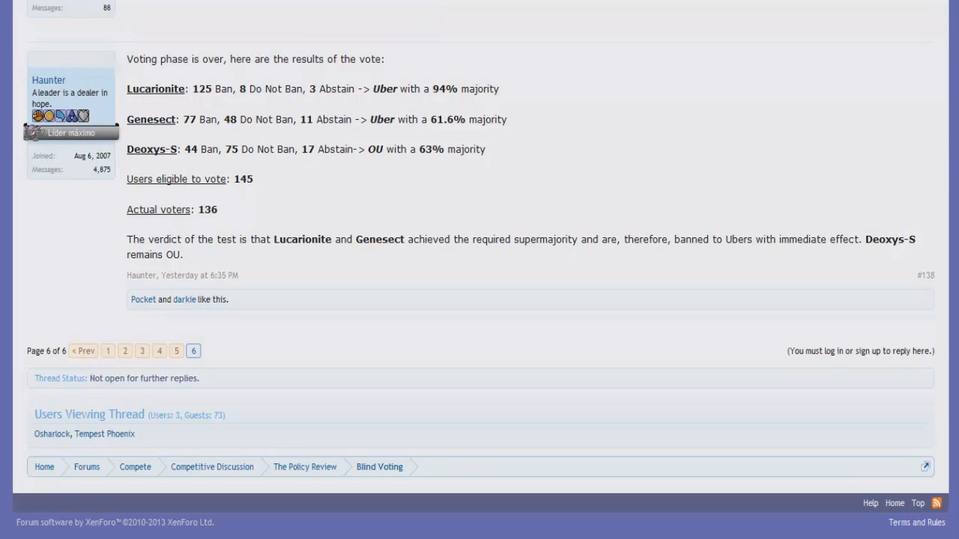
mouse_move(411, 106)
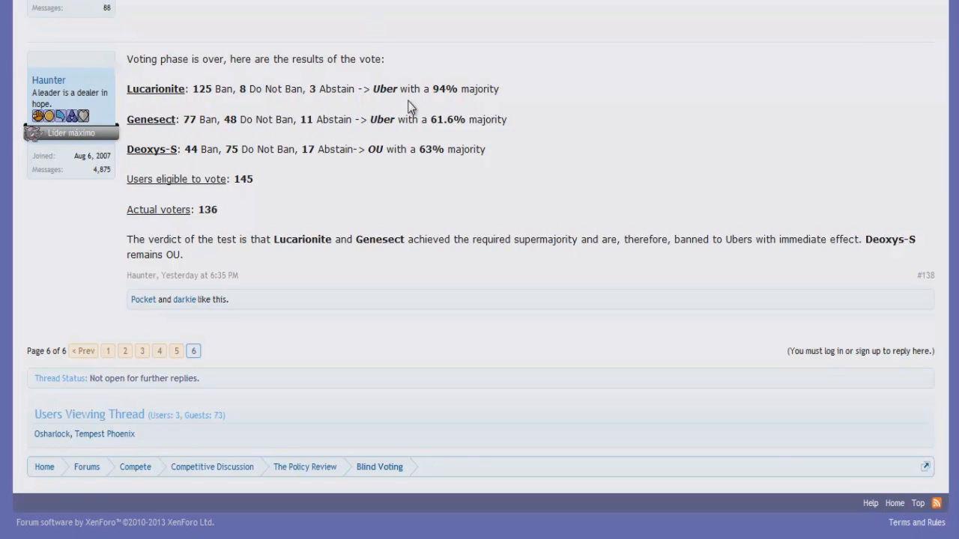
mouse_move(416, 88)
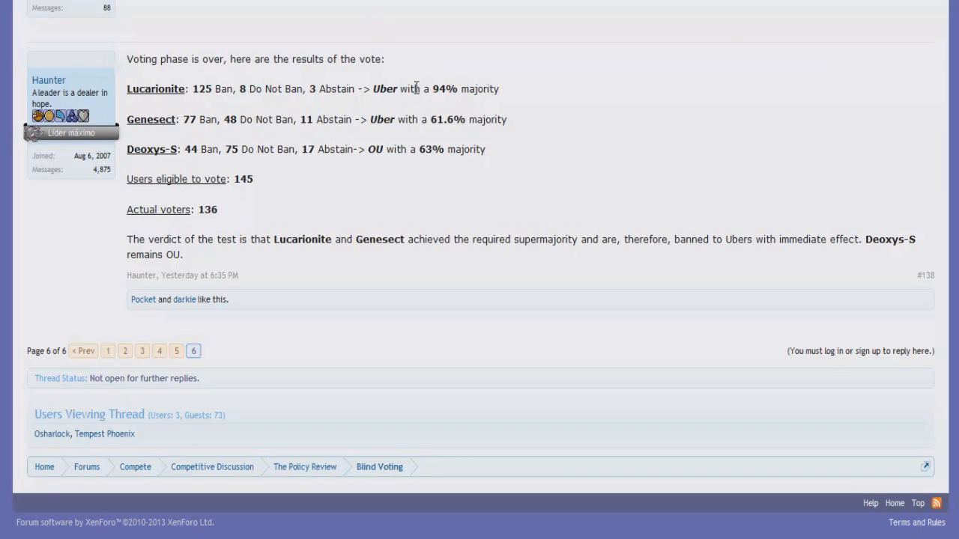
mouse_move(396, 119)
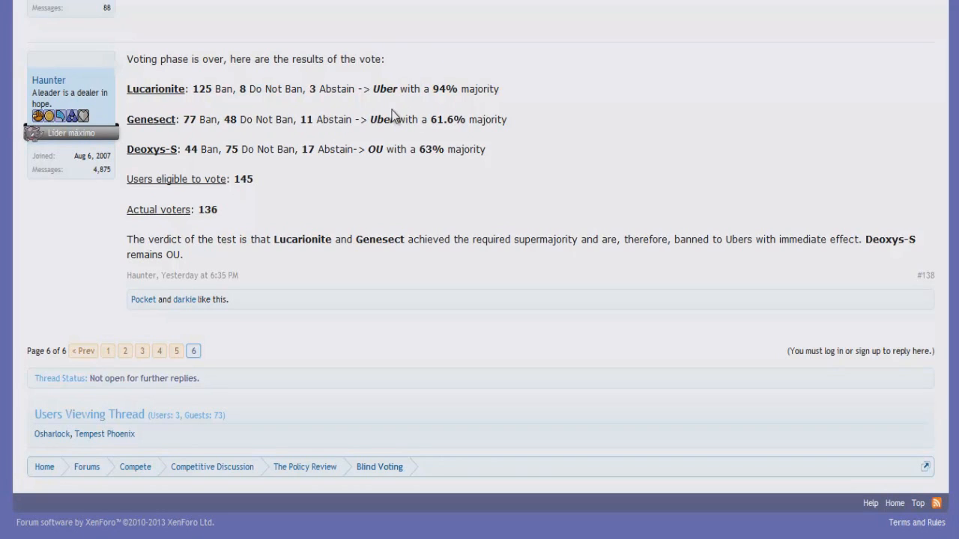
mouse_move(105, 79)
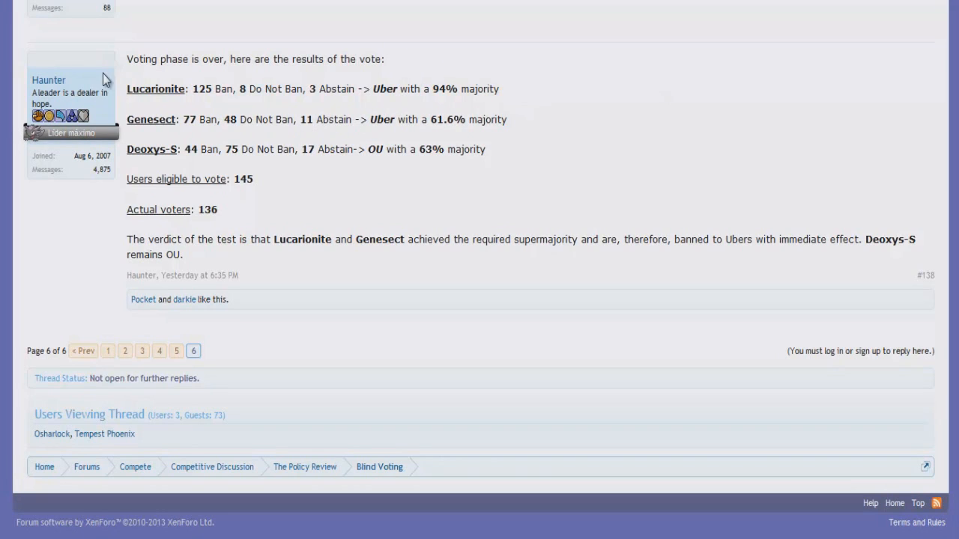
mouse_move(239, 79)
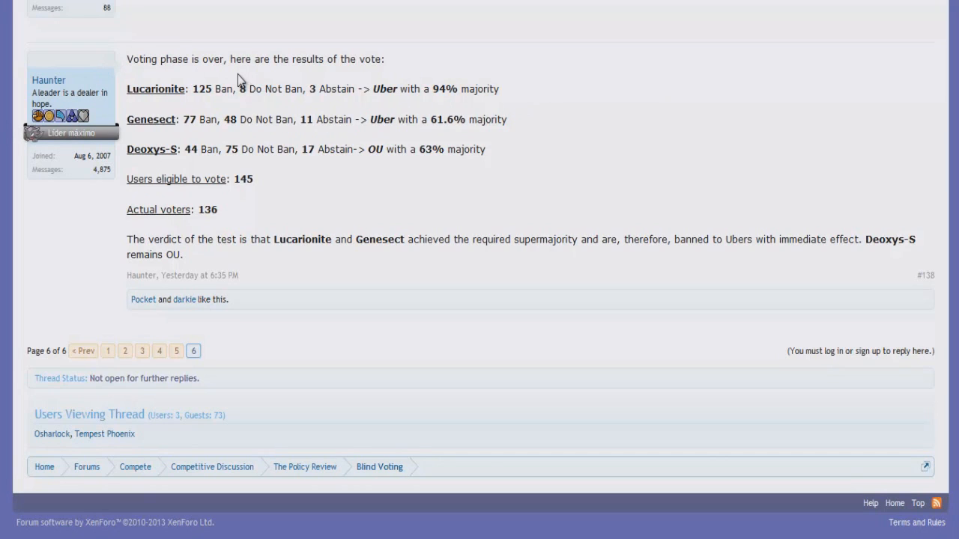
mouse_move(259, 88)
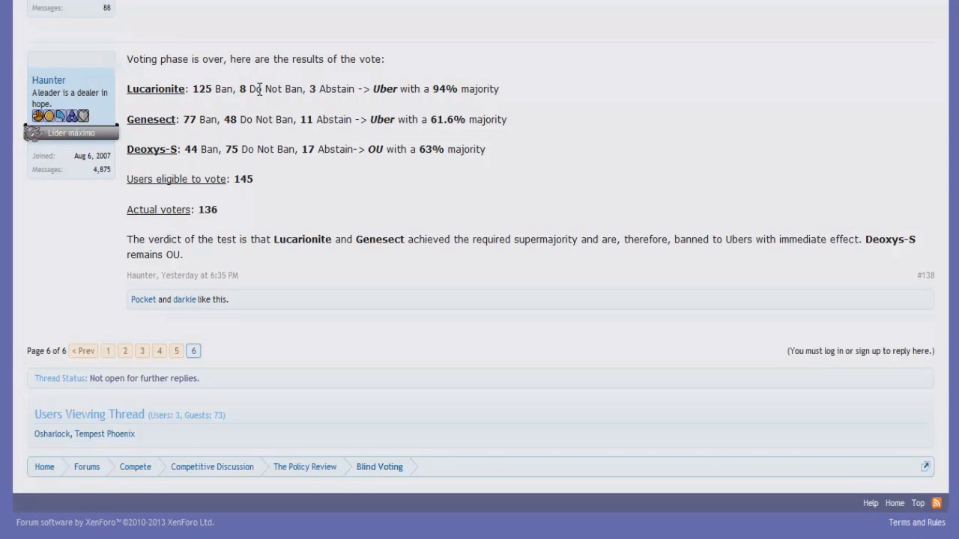
mouse_move(231, 108)
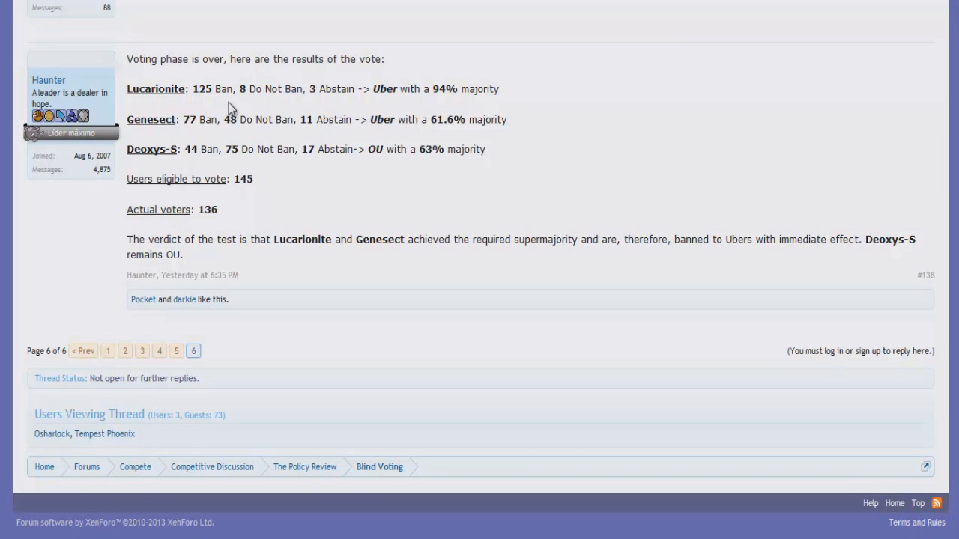
mouse_move(564, 69)
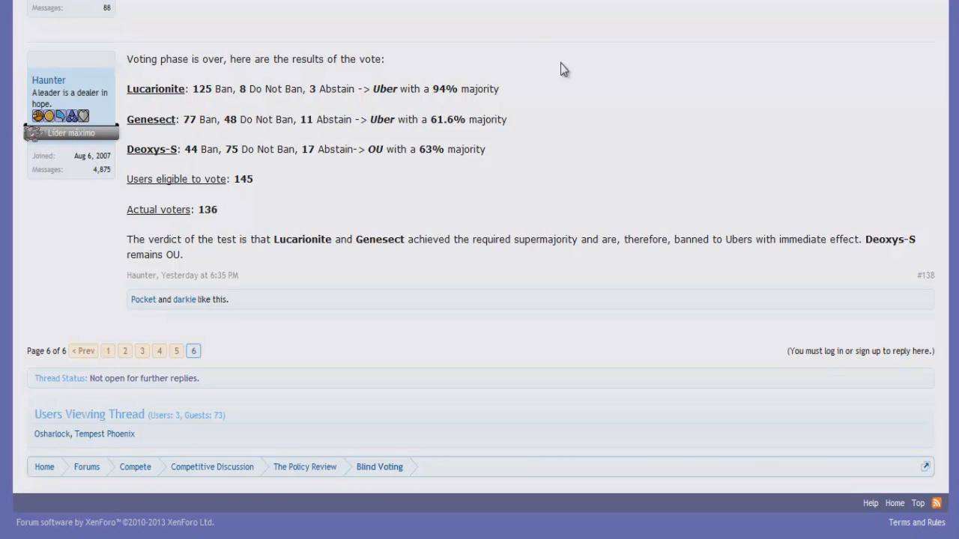
mouse_move(354, 89)
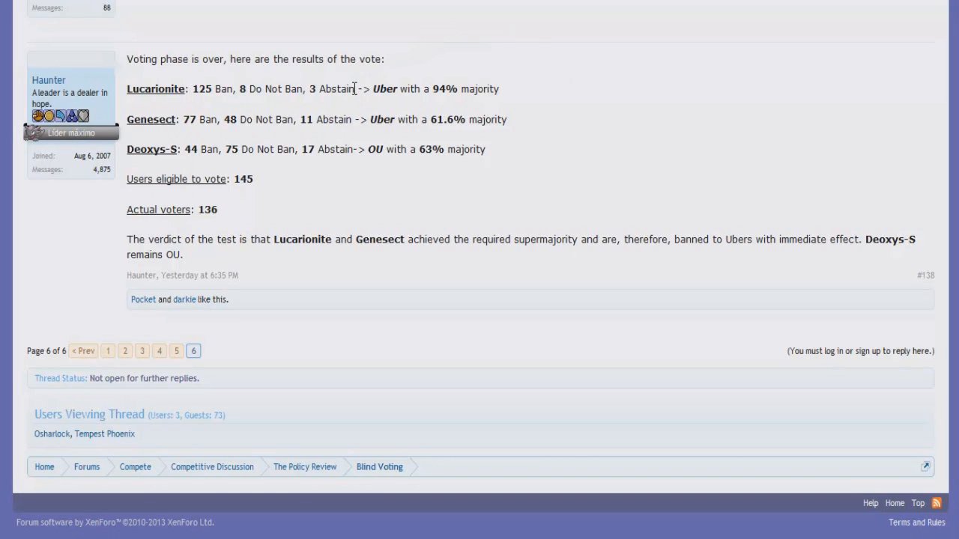
mouse_move(335, 134)
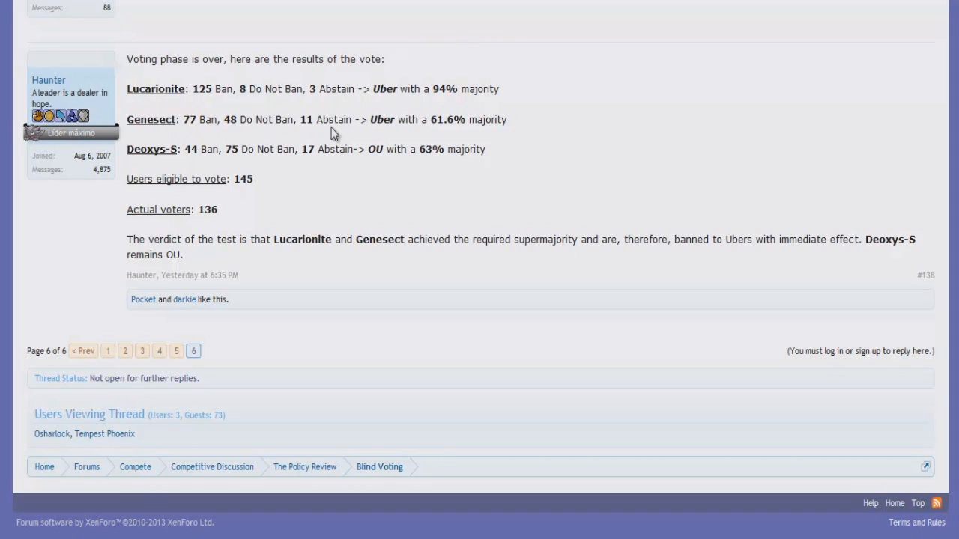
mouse_move(311, 144)
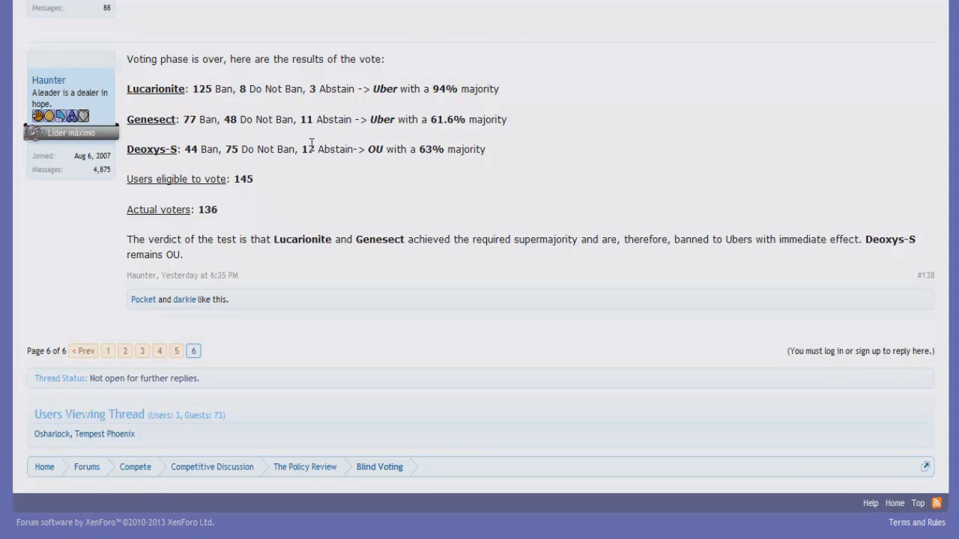
mouse_move(273, 144)
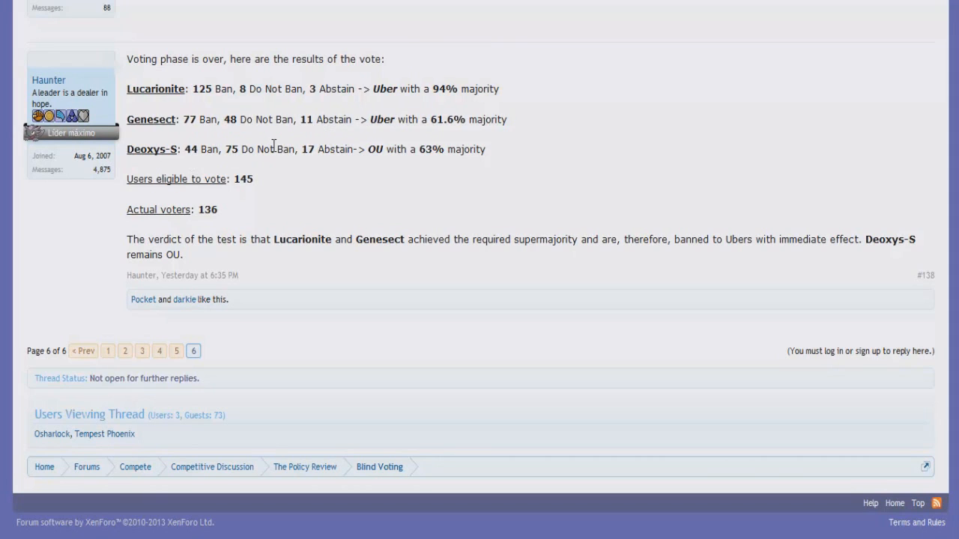
mouse_move(271, 166)
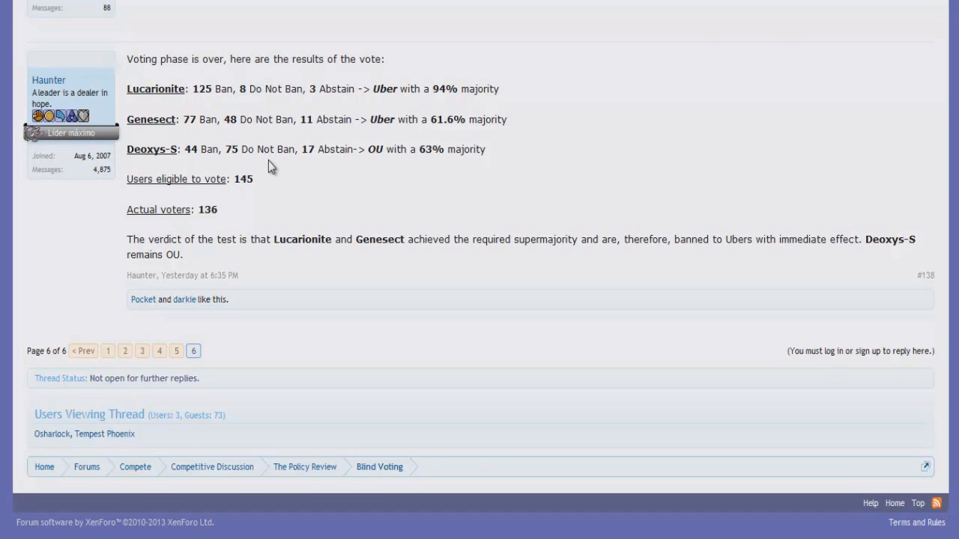
mouse_move(247, 194)
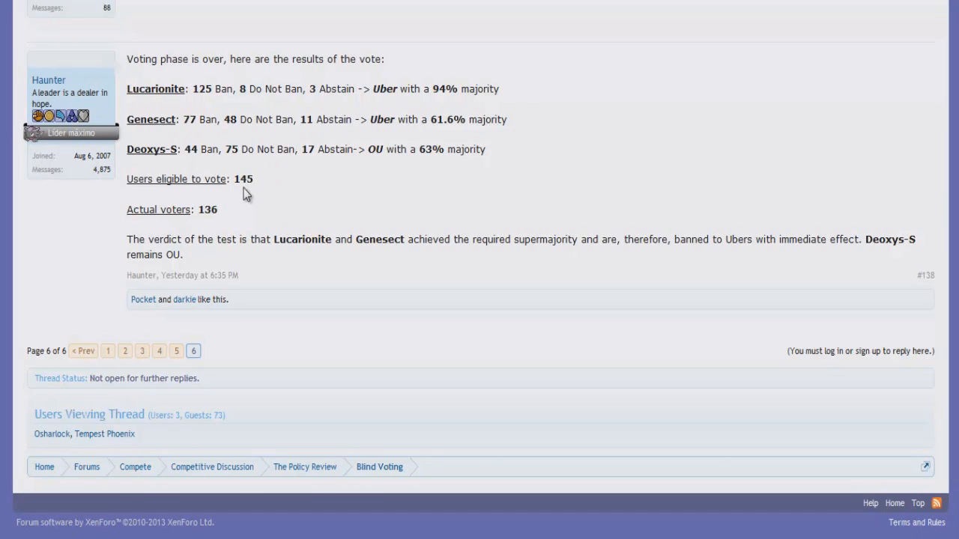
mouse_move(36, 165)
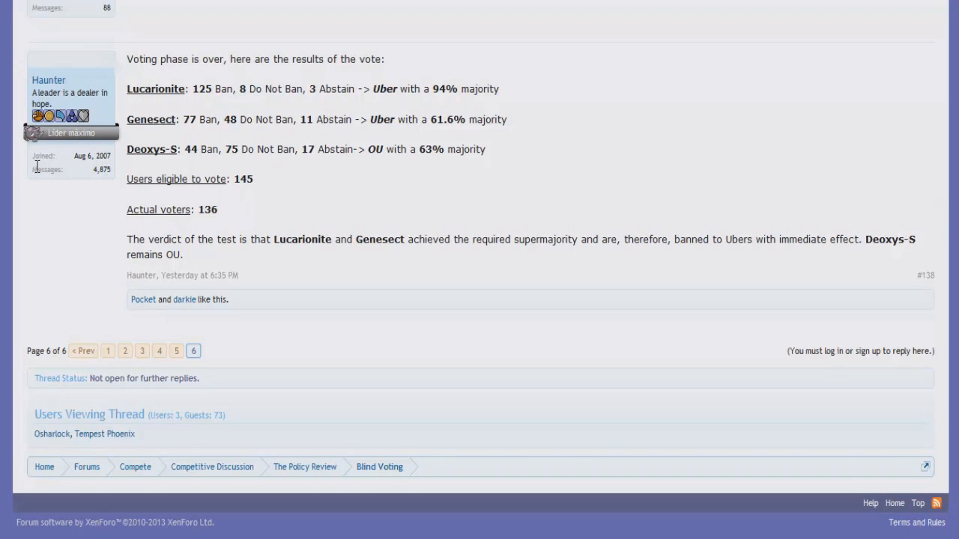
mouse_move(249, 81)
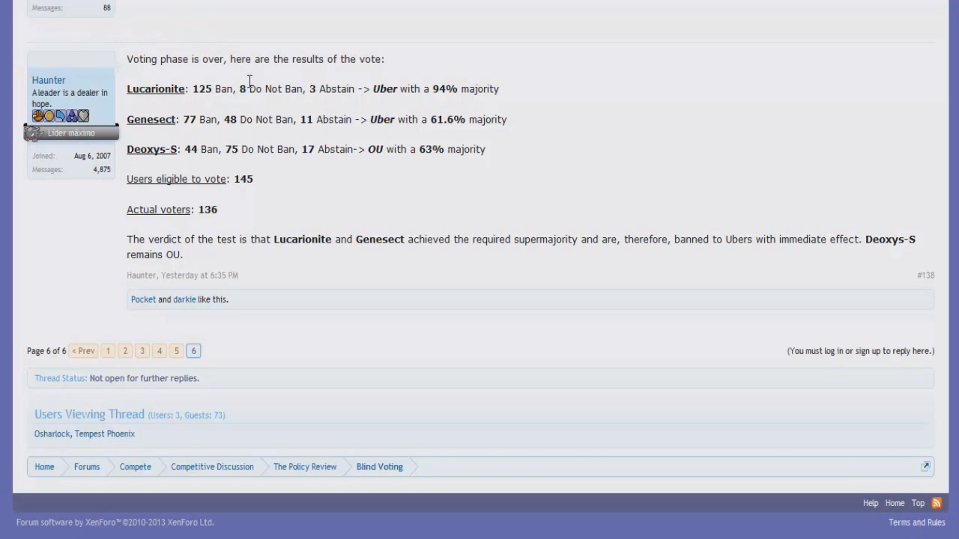
mouse_move(291, 136)
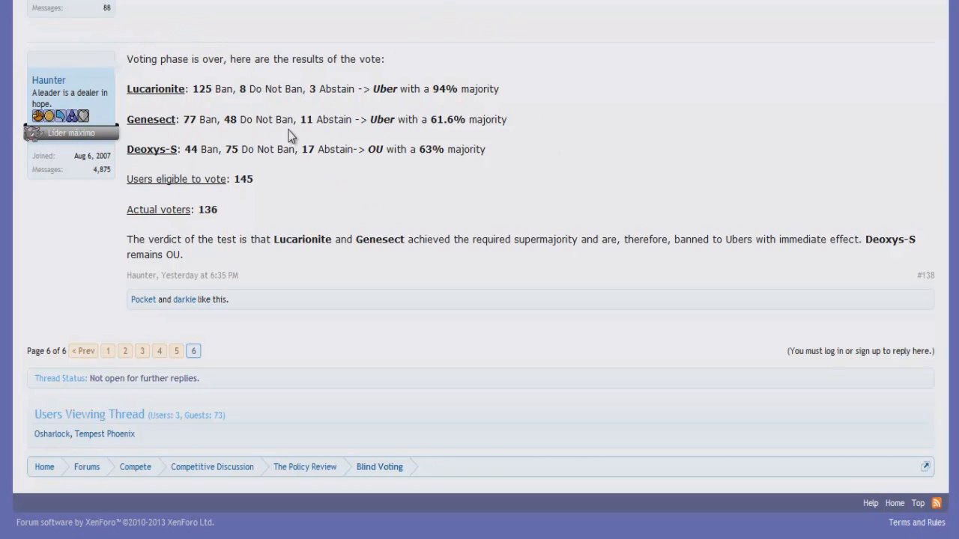
mouse_move(269, 167)
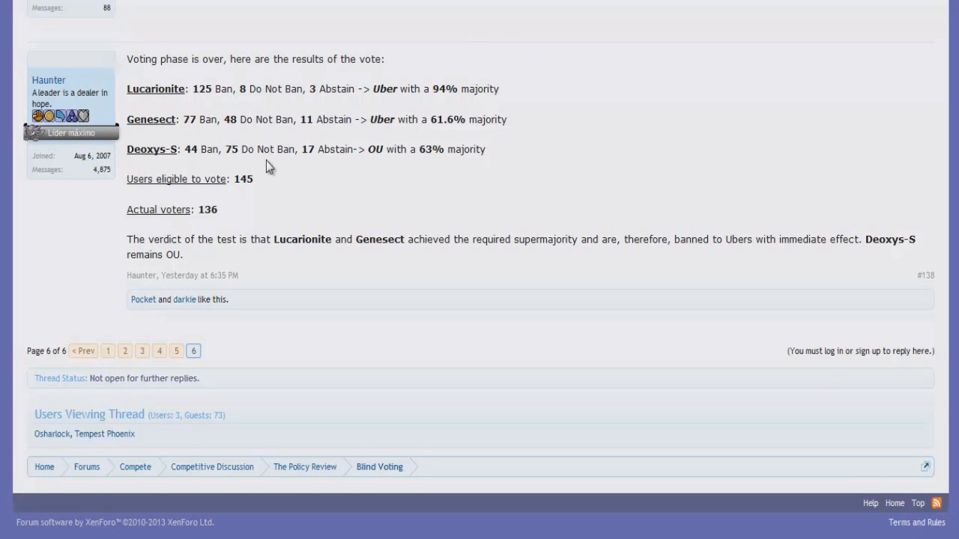
mouse_move(111, 212)
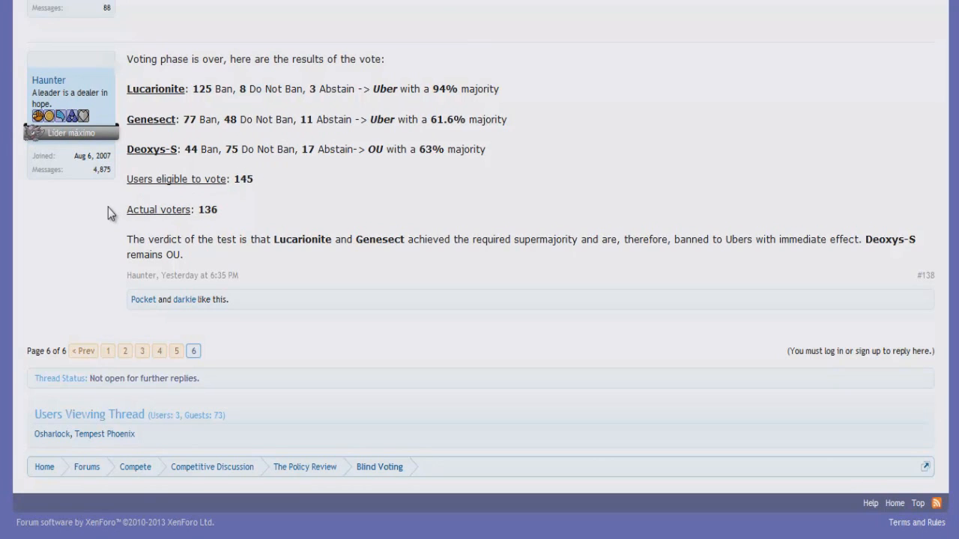
mouse_move(96, 210)
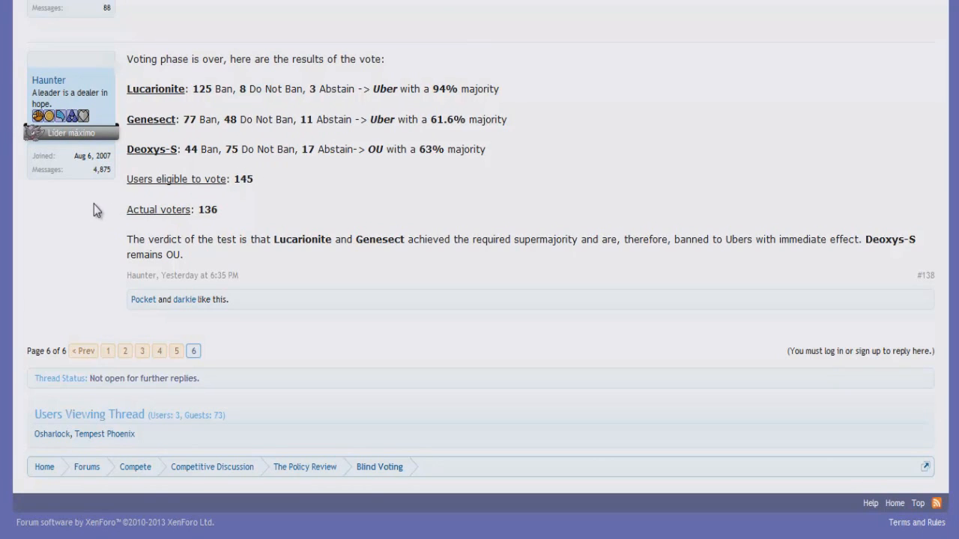
mouse_move(110, 195)
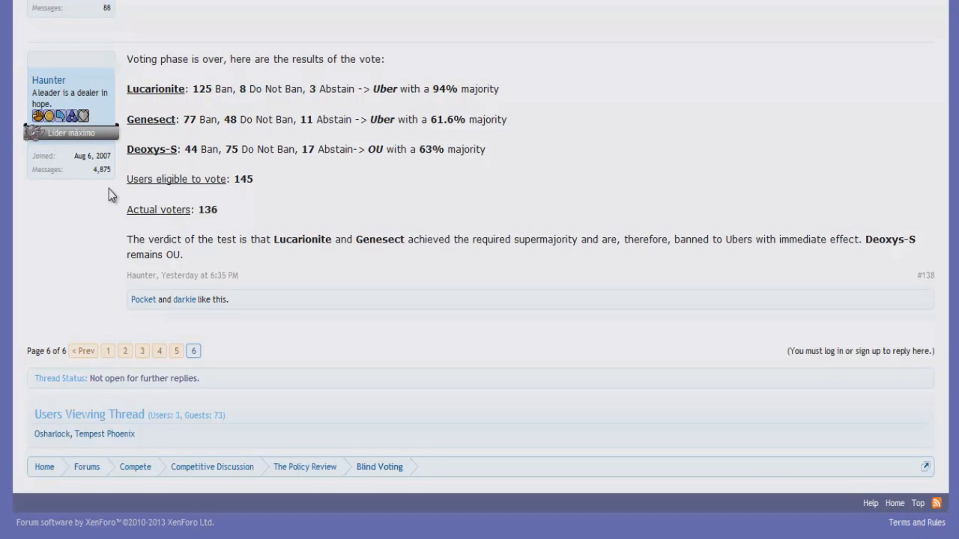
mouse_move(384, 144)
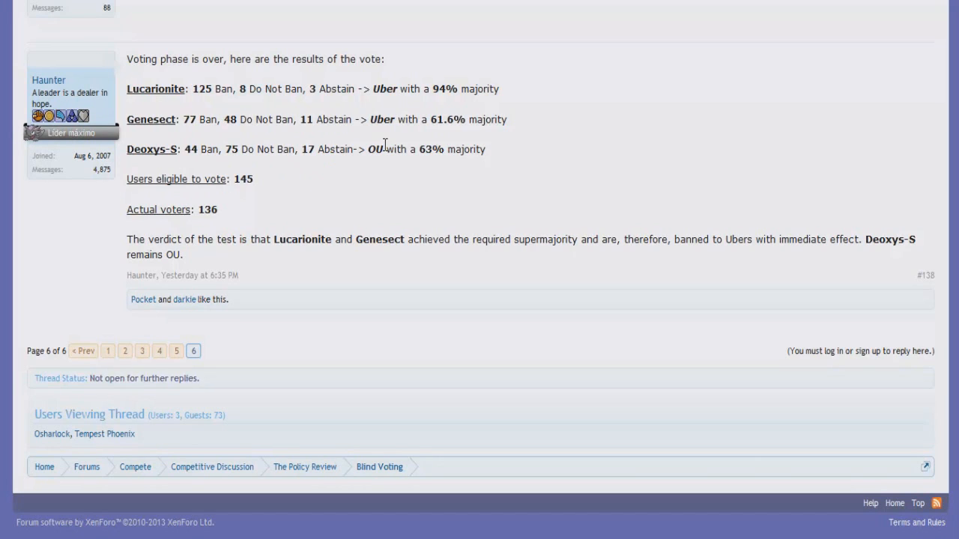
mouse_move(356, 119)
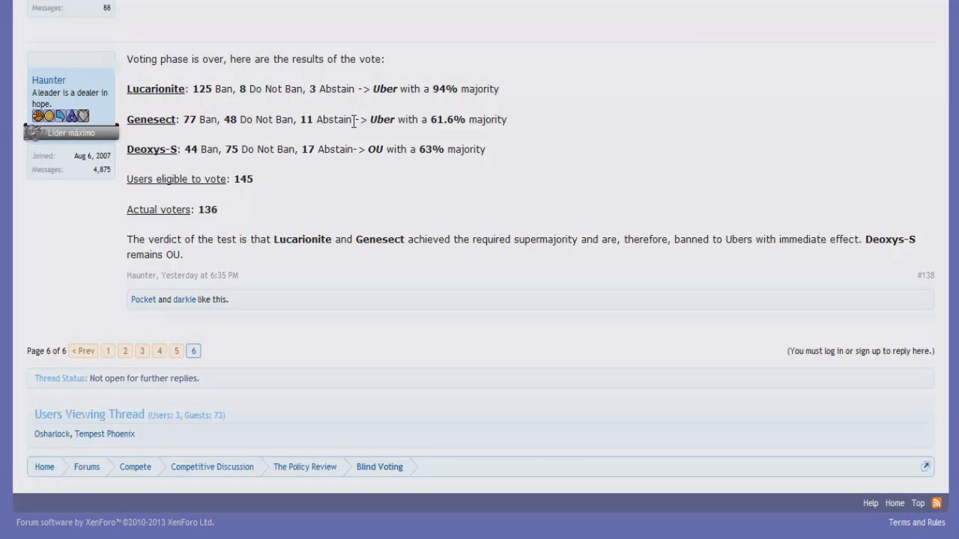
mouse_move(343, 126)
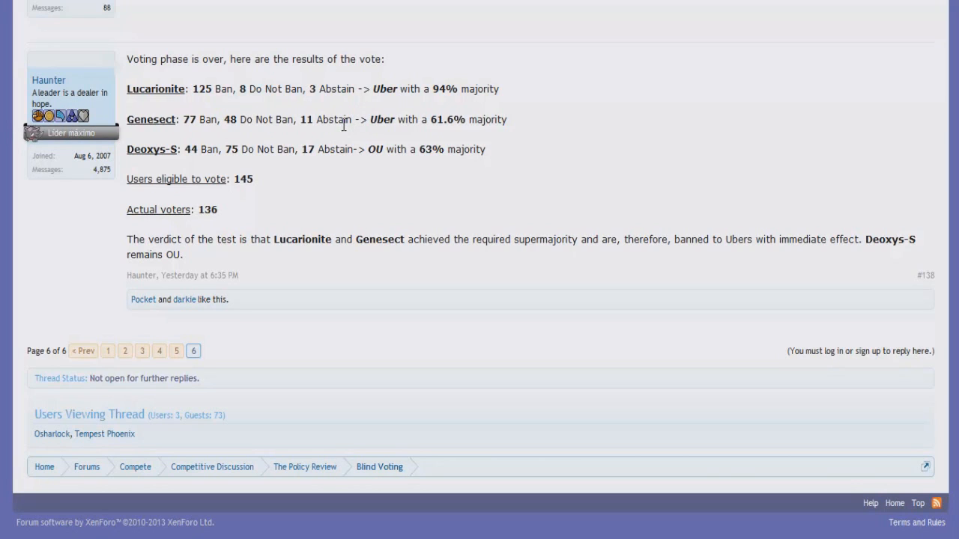
mouse_move(372, 144)
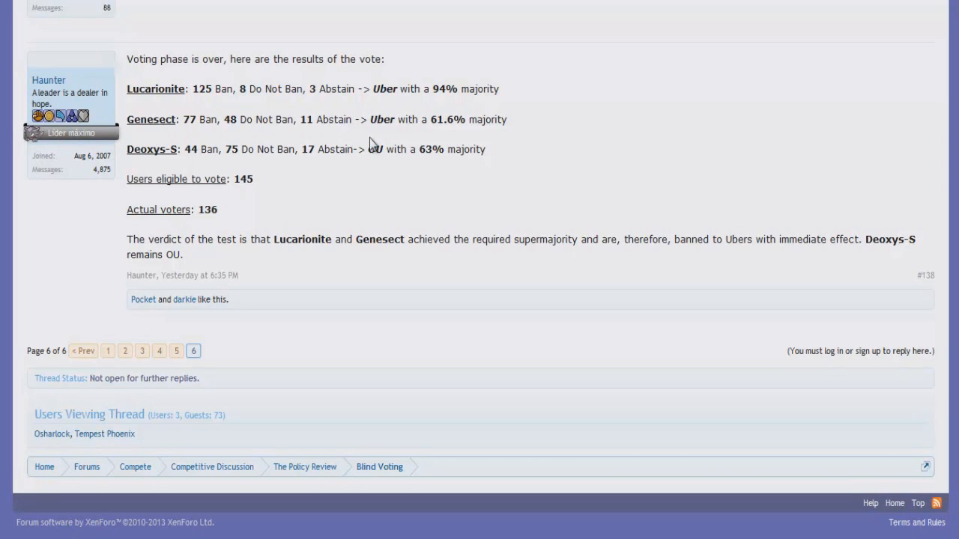
mouse_move(225, 116)
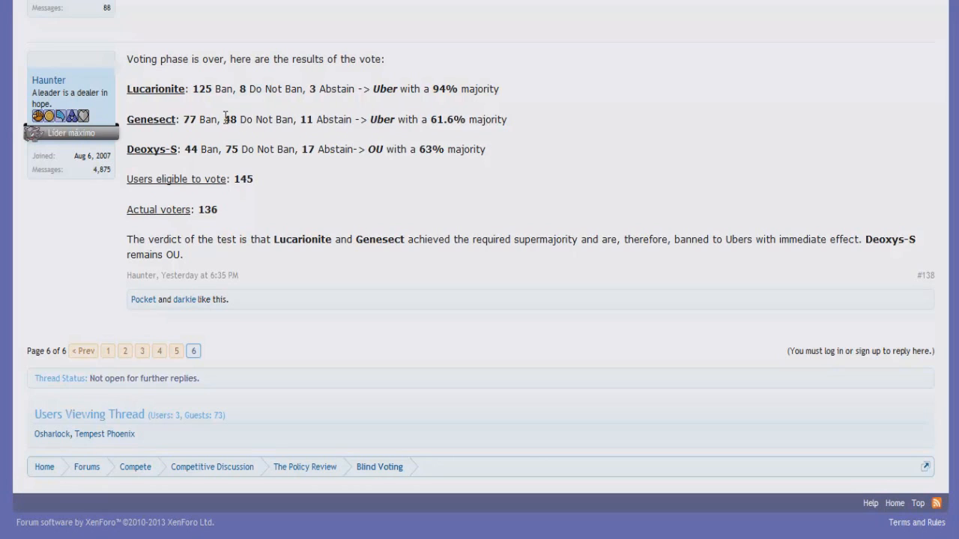
mouse_move(197, 107)
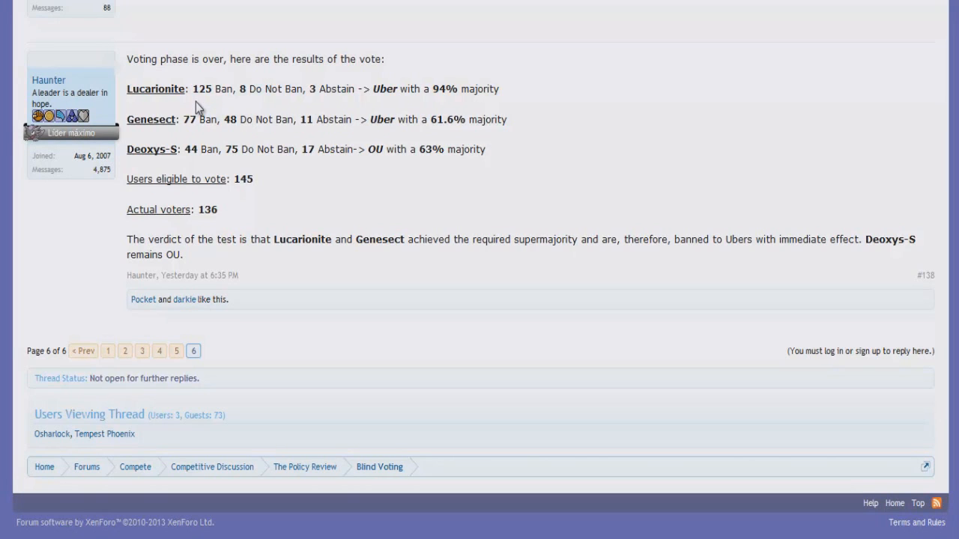
mouse_move(341, 150)
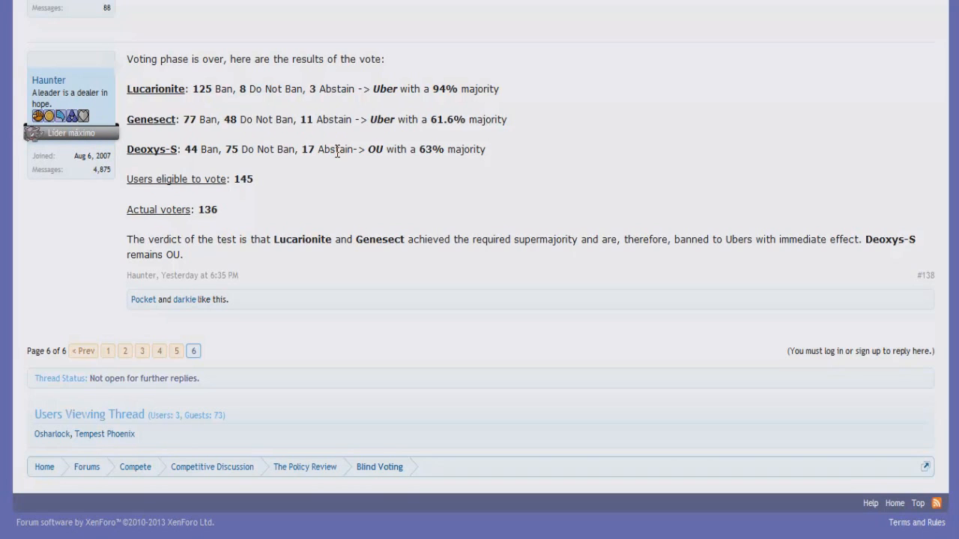
mouse_move(332, 155)
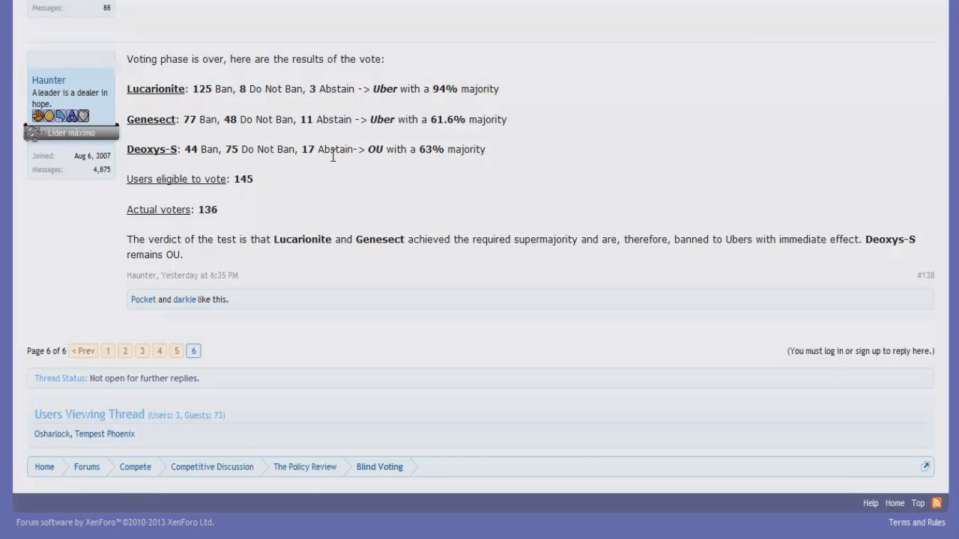
mouse_move(333, 164)
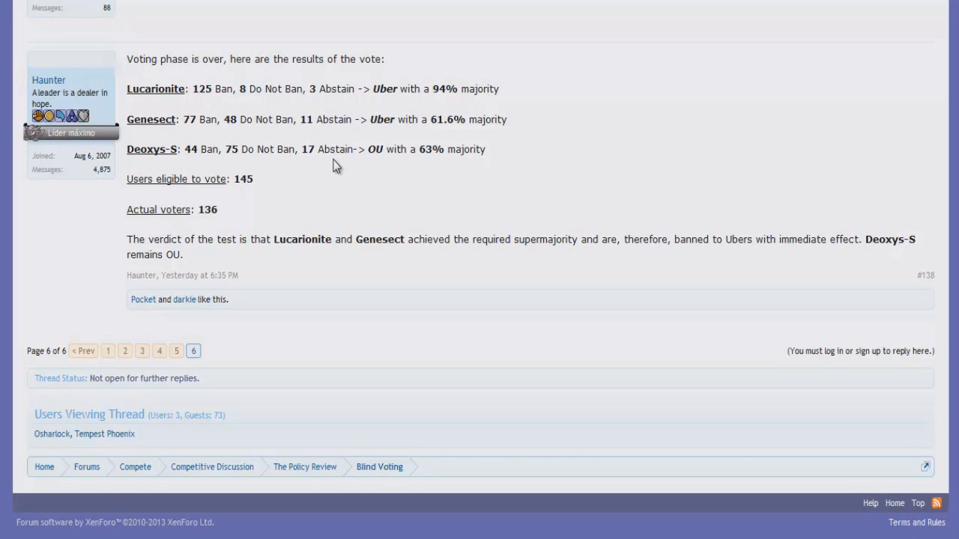
mouse_move(338, 146)
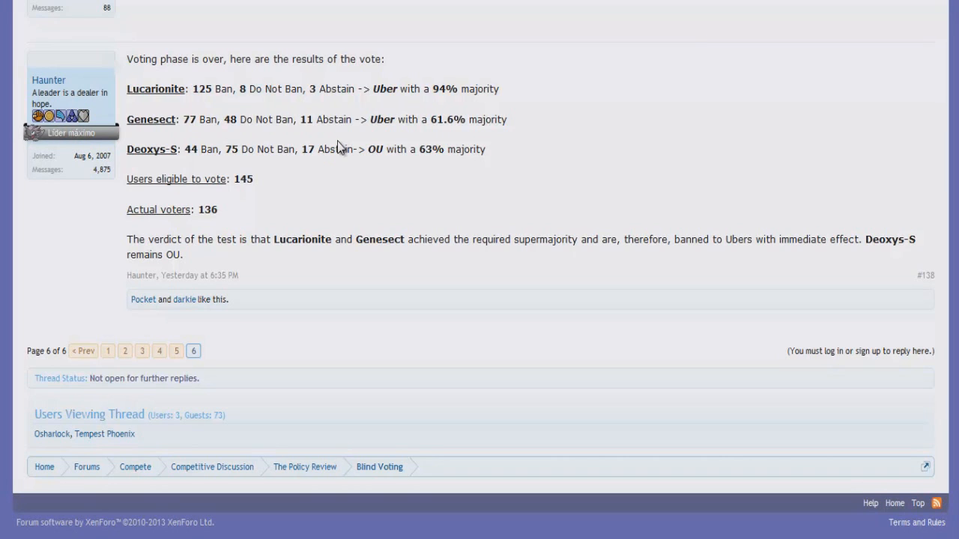